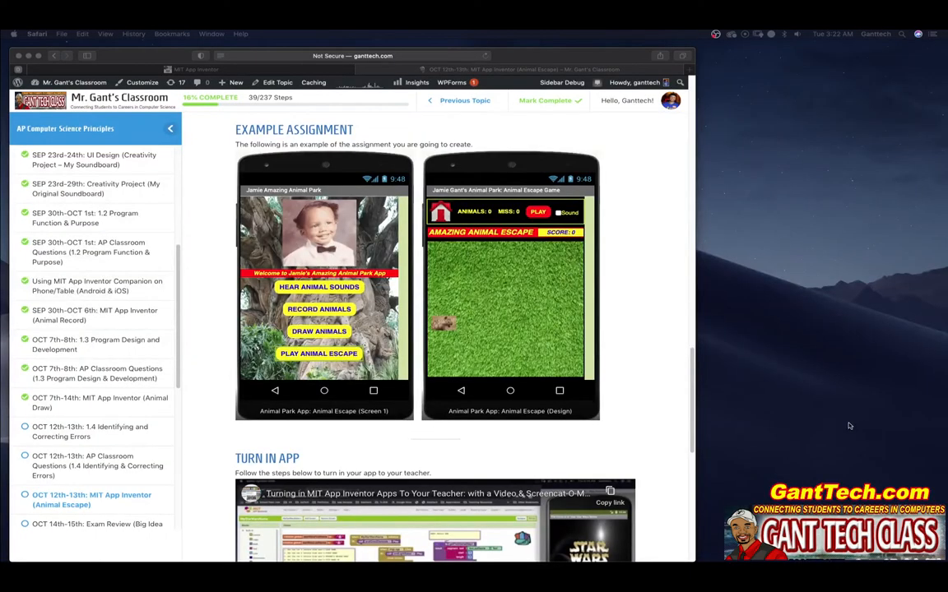
mouse_move(717, 422)
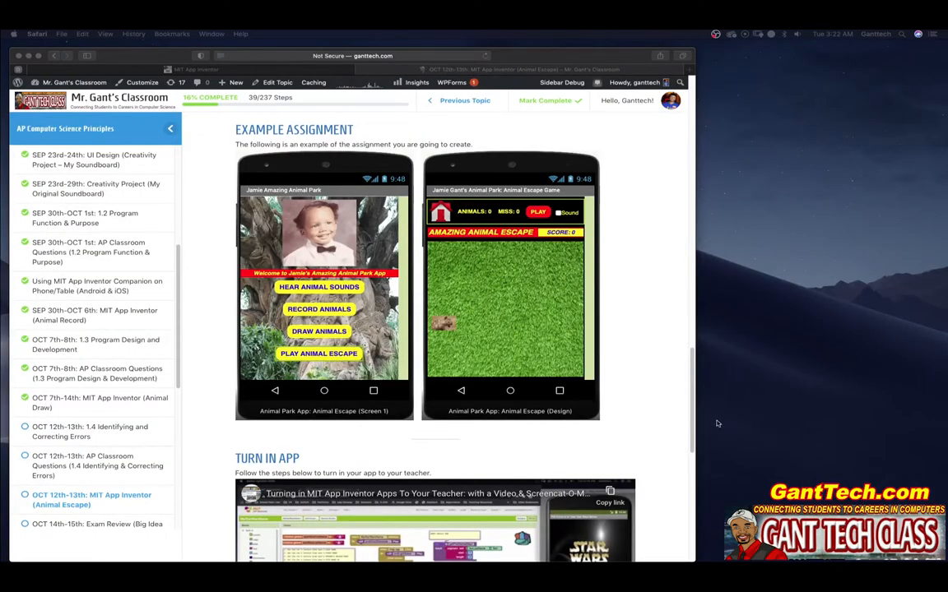
mouse_move(412, 415)
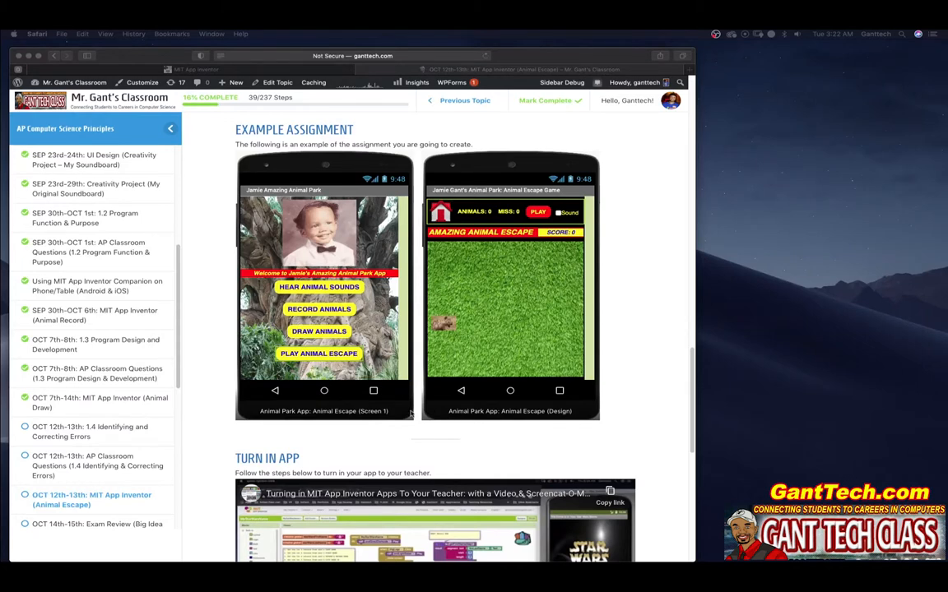
mouse_move(336, 395)
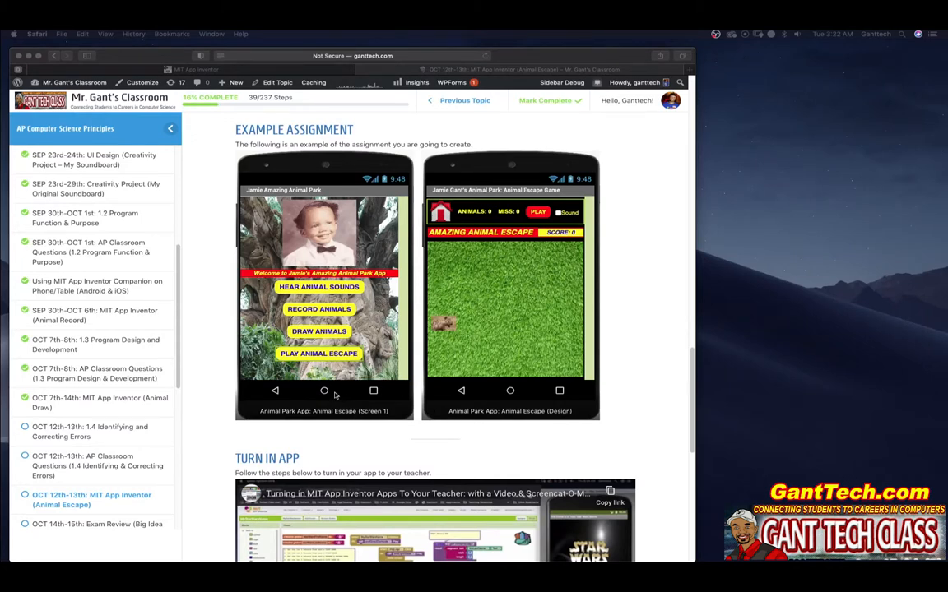
mouse_move(336, 385)
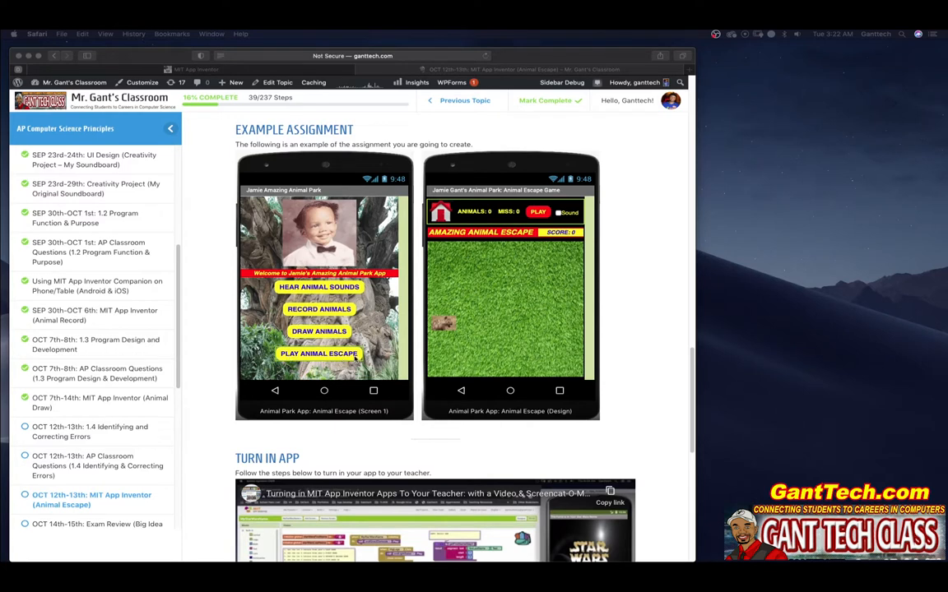
mouse_move(512, 250)
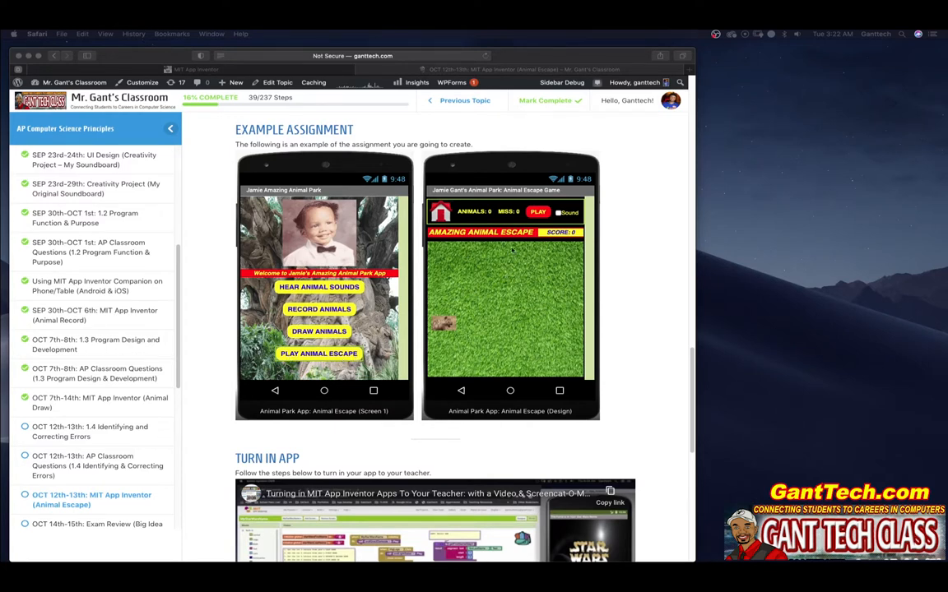
mouse_move(536, 301)
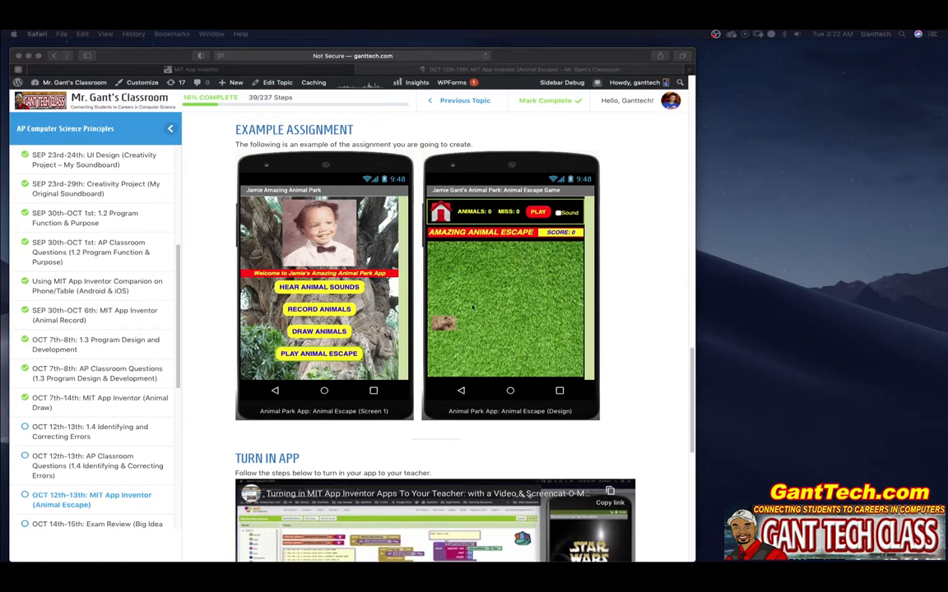
mouse_move(523, 308)
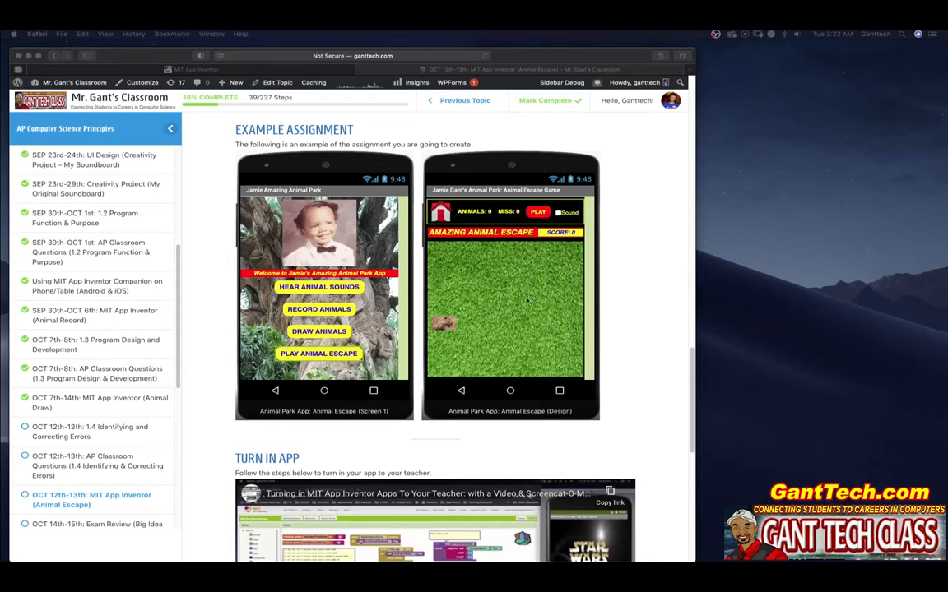
mouse_move(523, 232)
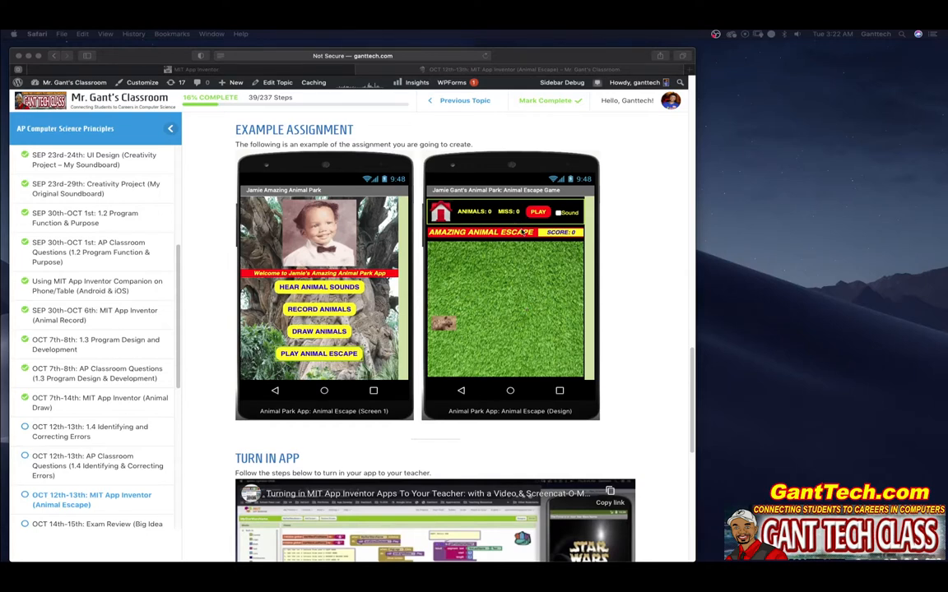
Add a btnAnimalEscape.Click handler in Screen1's blocks workspace.
left_click(196, 69)
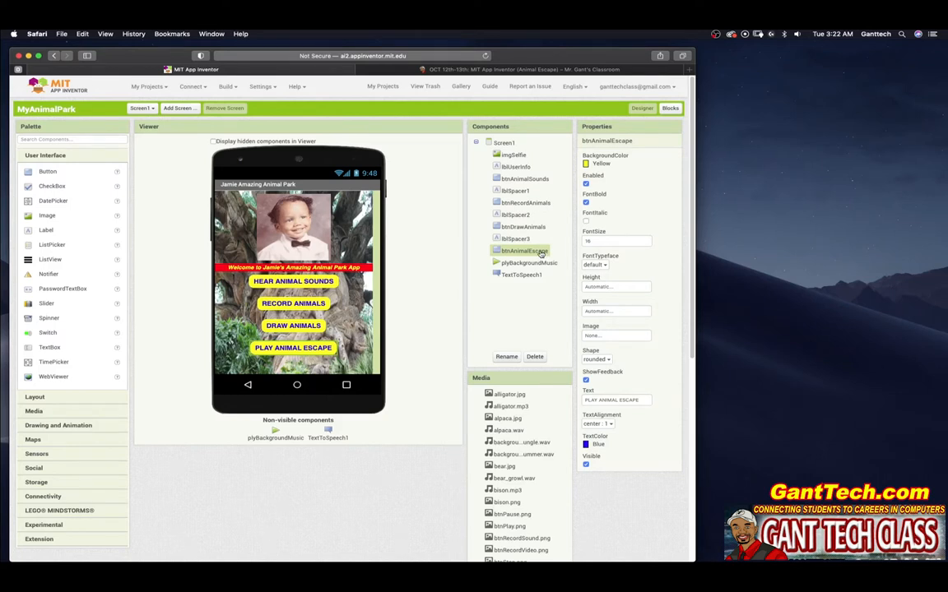
mouse_move(539, 253)
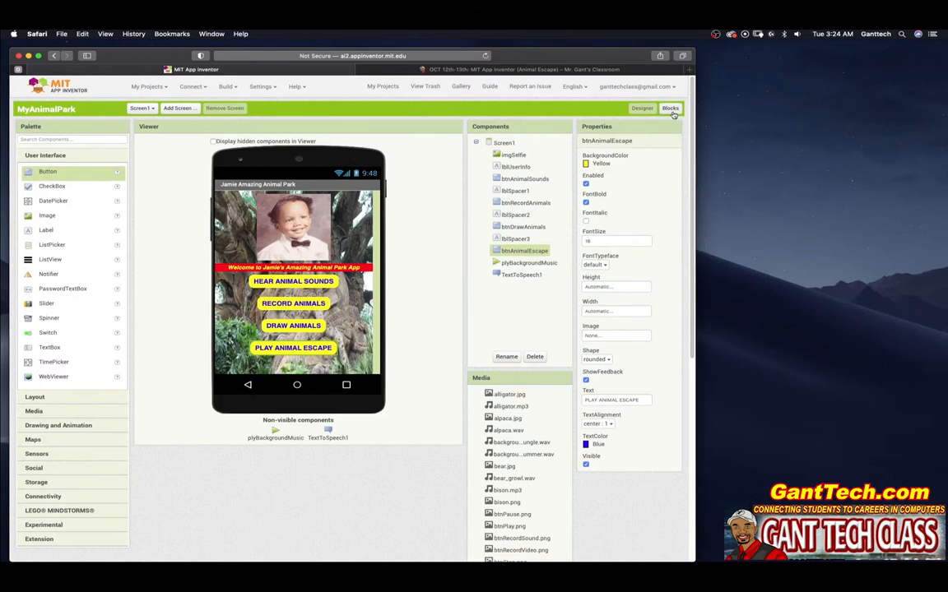
left_click(670, 109)
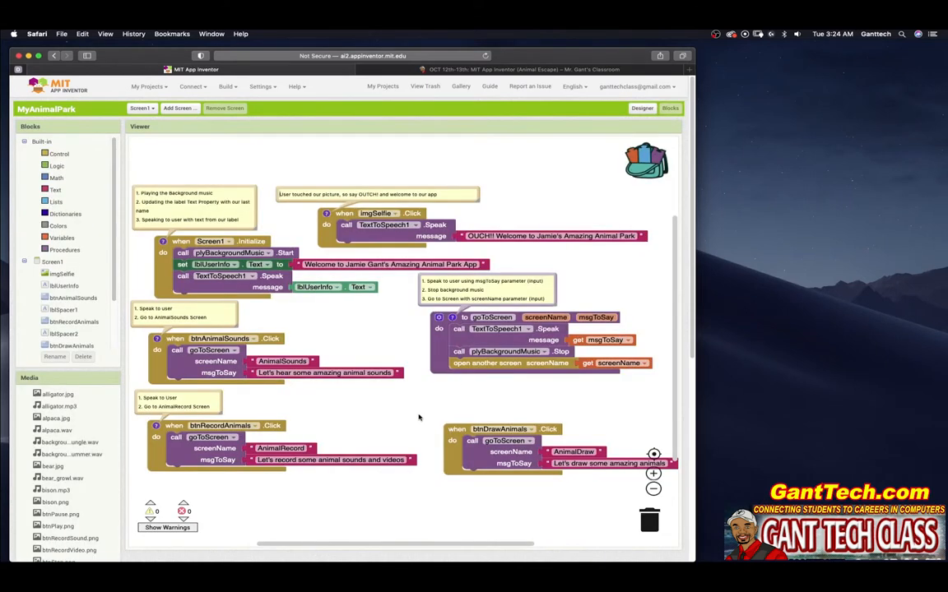
scroll("up", 3)
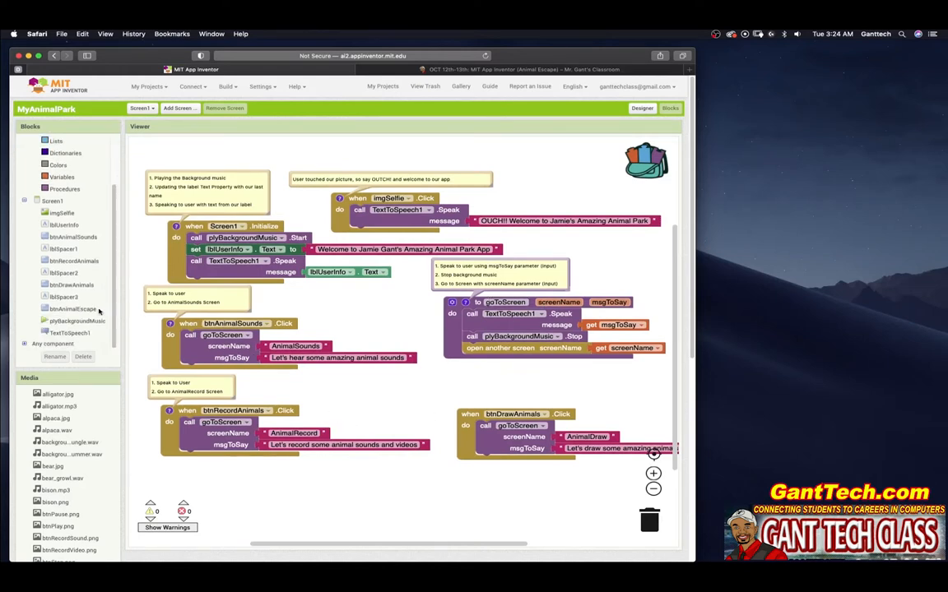
left_click(73, 309)
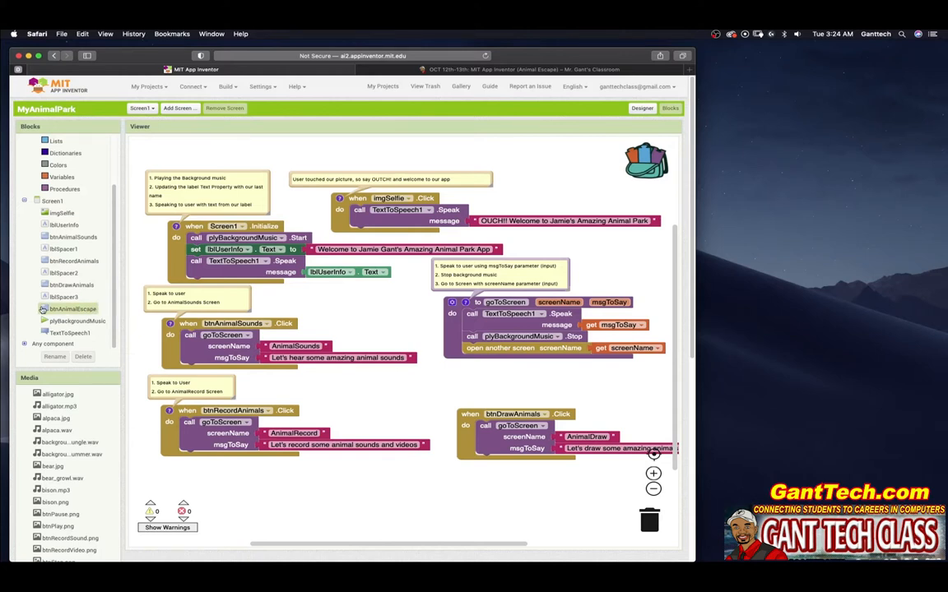
left_click(73, 310)
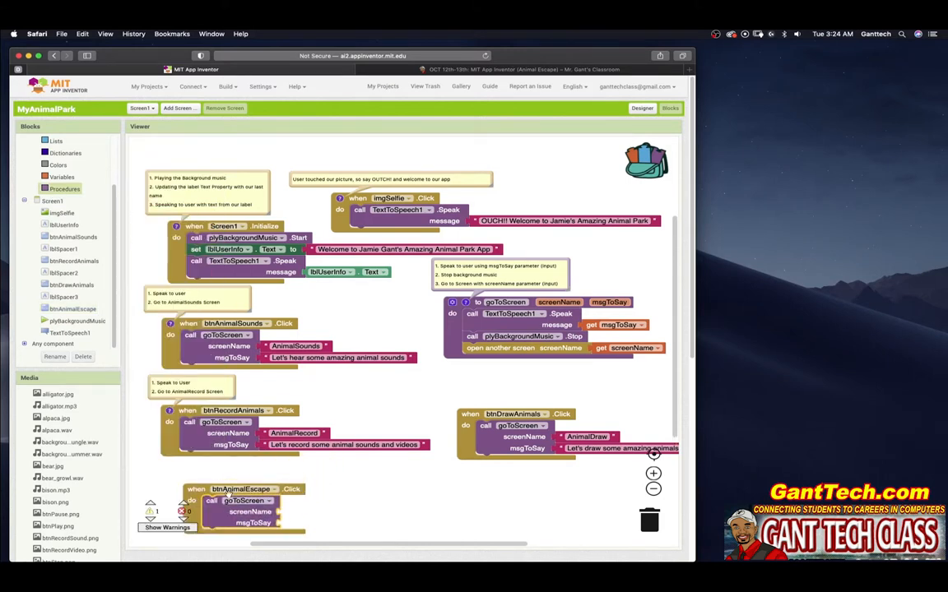
Call goToScreen from the handler with "AnimalEscape" and the spoken message text blocks.
left_click(43, 141)
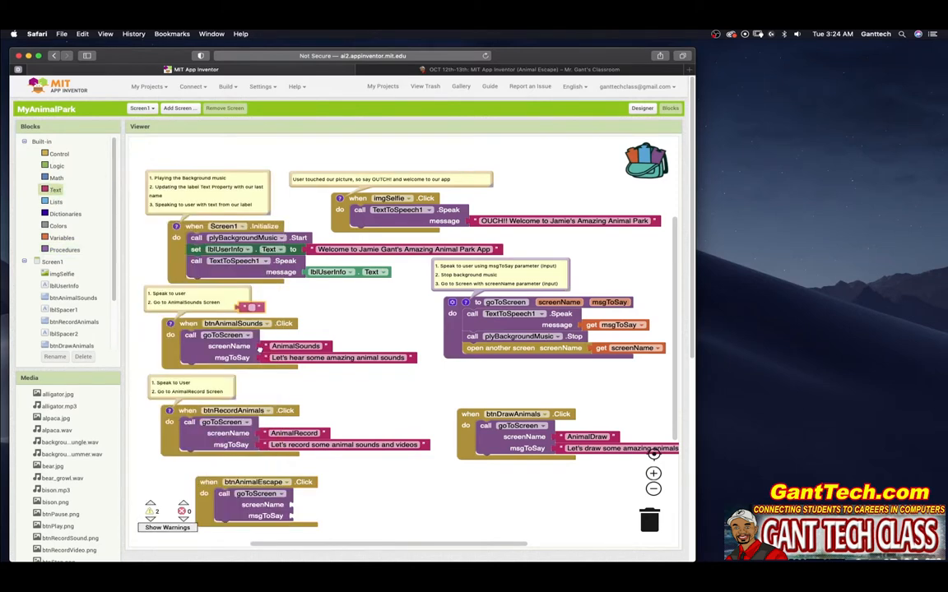
left_click(56, 191)
type("Let's play animal escape and catch some animals")
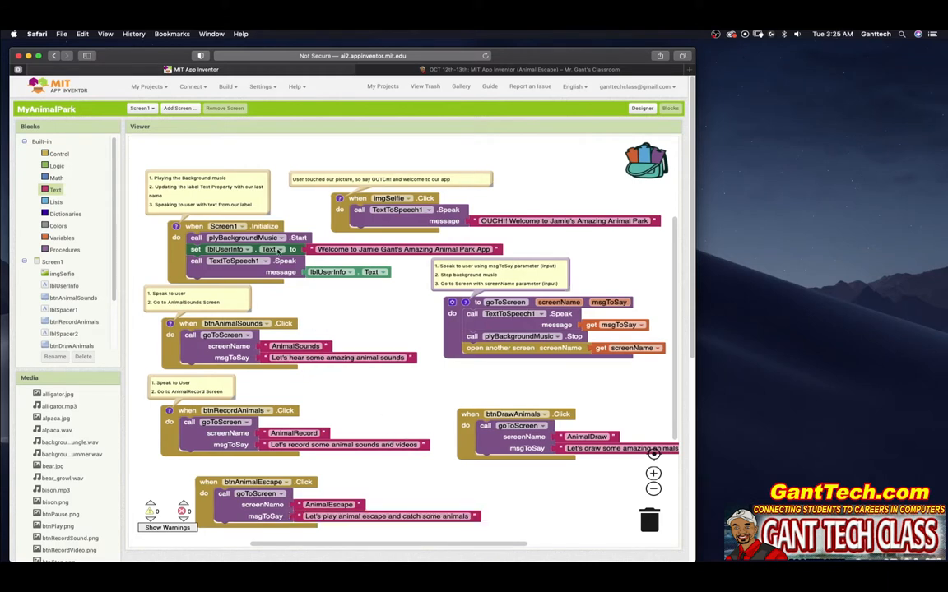
Connect the emulator and load the Animal Park home screen in it.
left_click(192, 85)
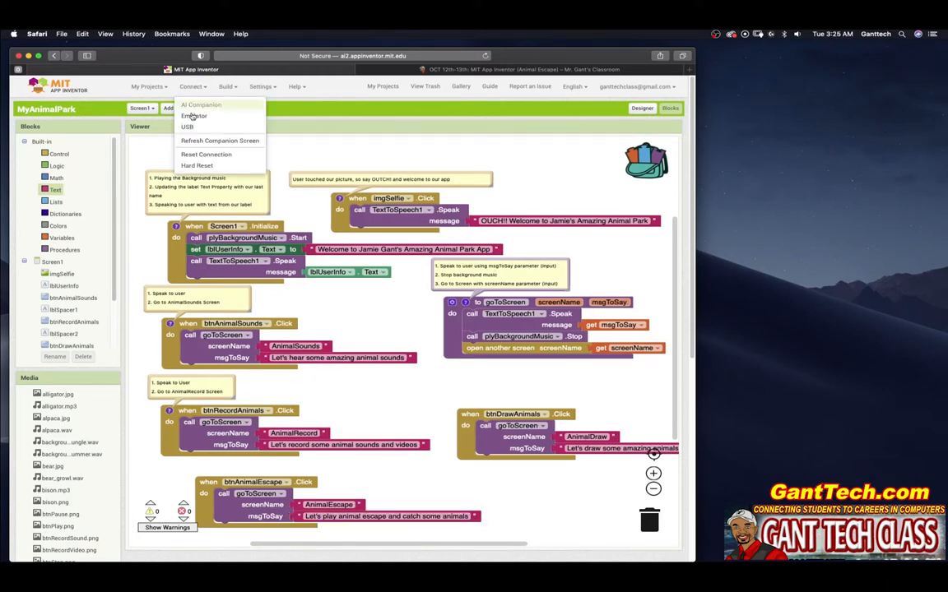
left_click(195, 115)
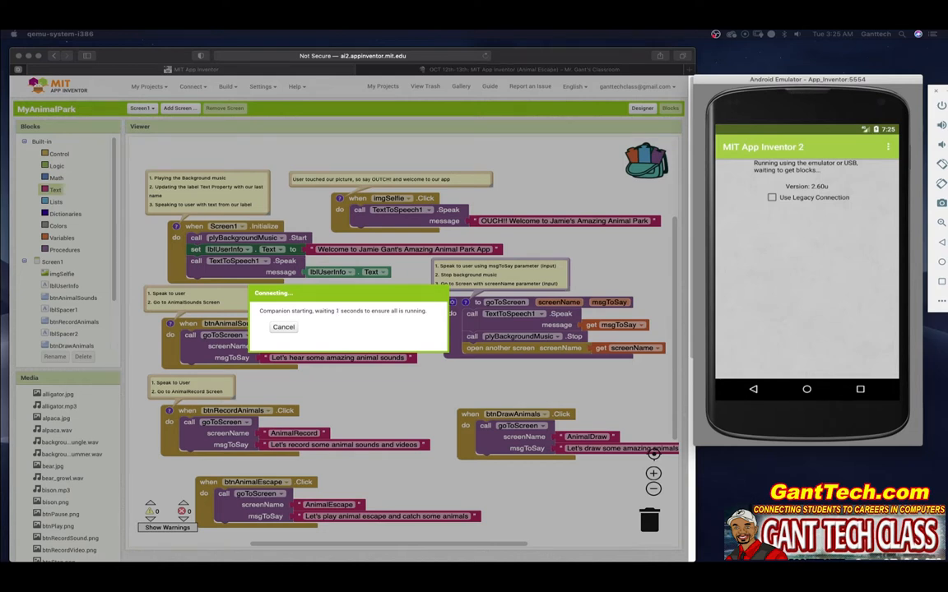
left_click(283, 325)
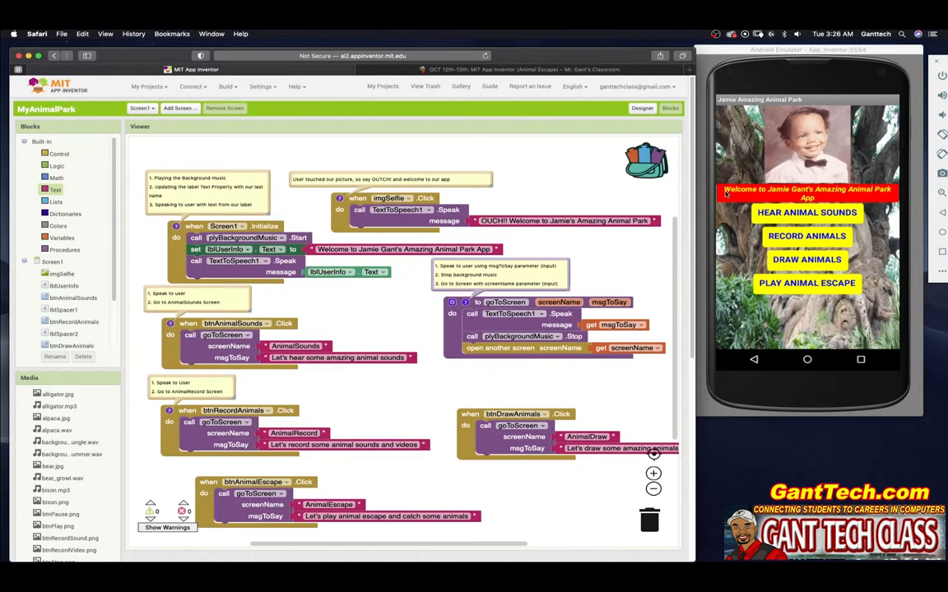
mouse_move(634, 411)
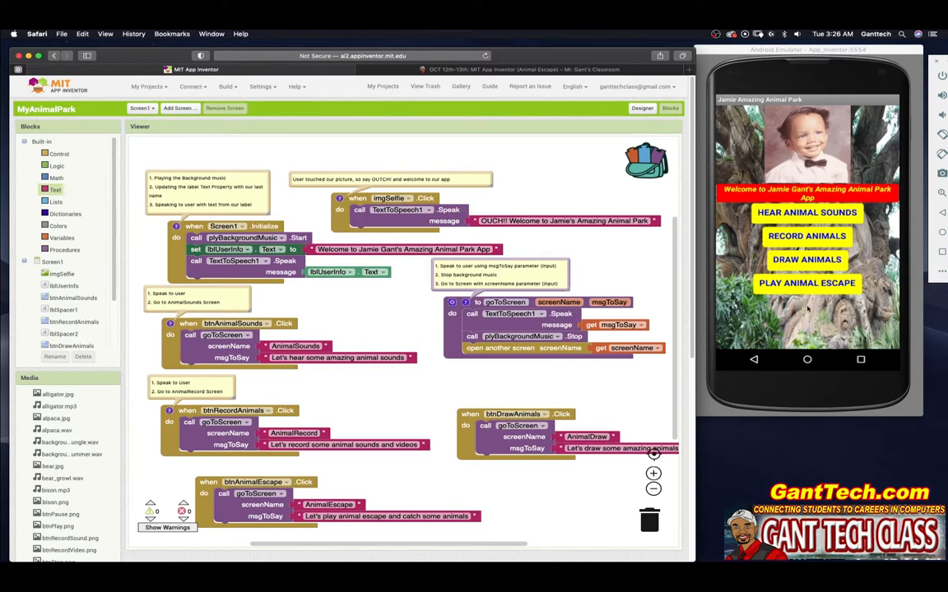
left_click(806, 283)
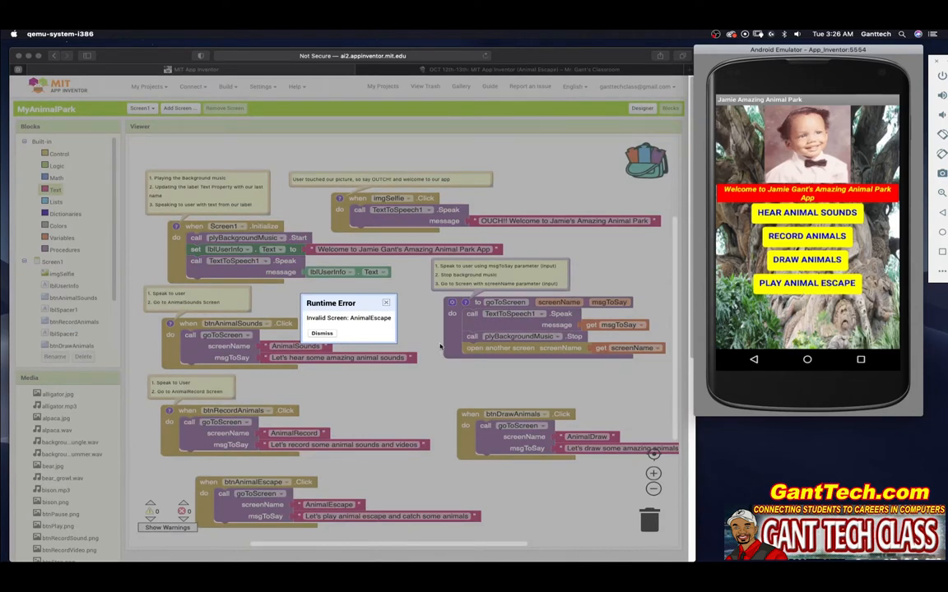
mouse_move(469, 520)
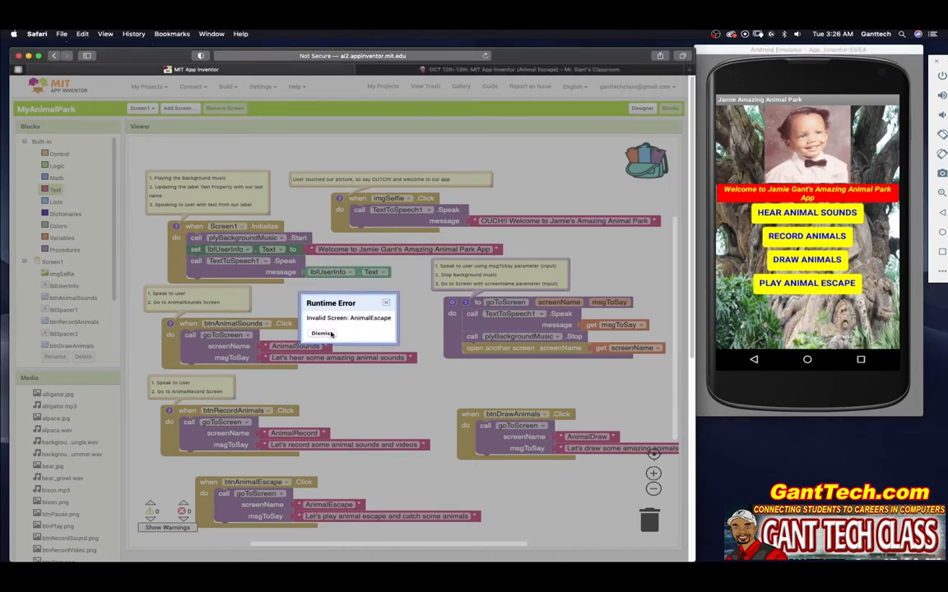
left_click(321, 332)
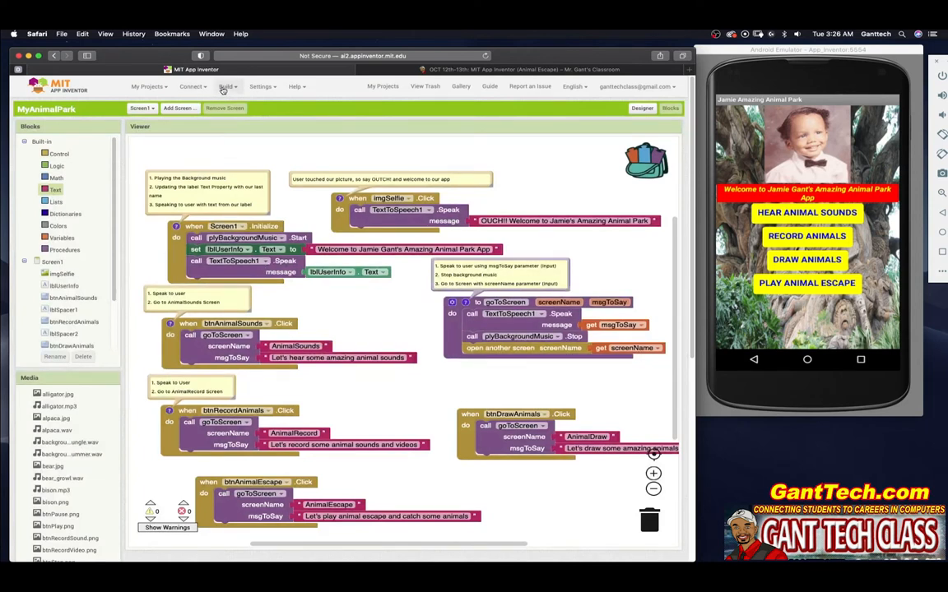
Create a new screen named AnimalEscape via Add Screen.
left_click(177, 109)
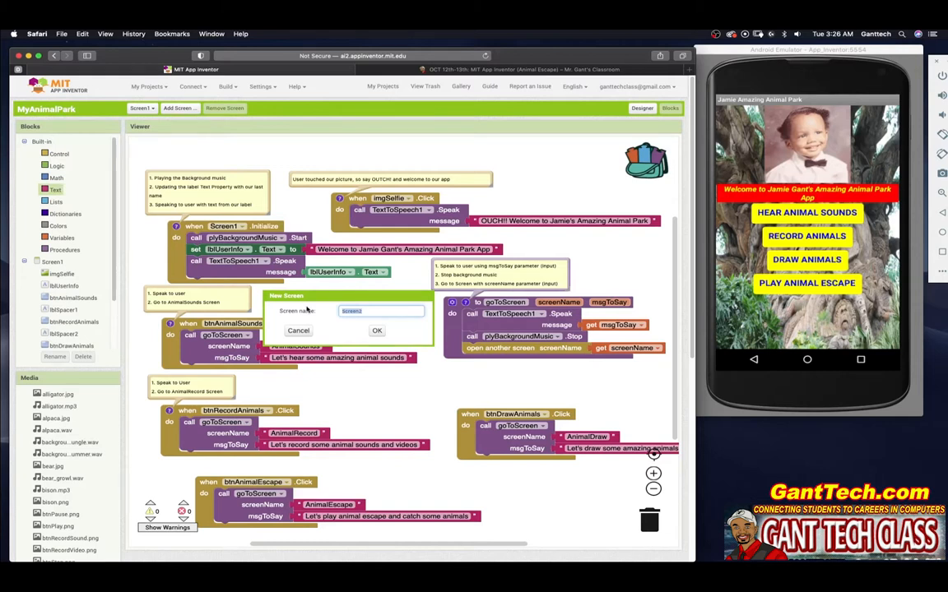
type("Animalescape")
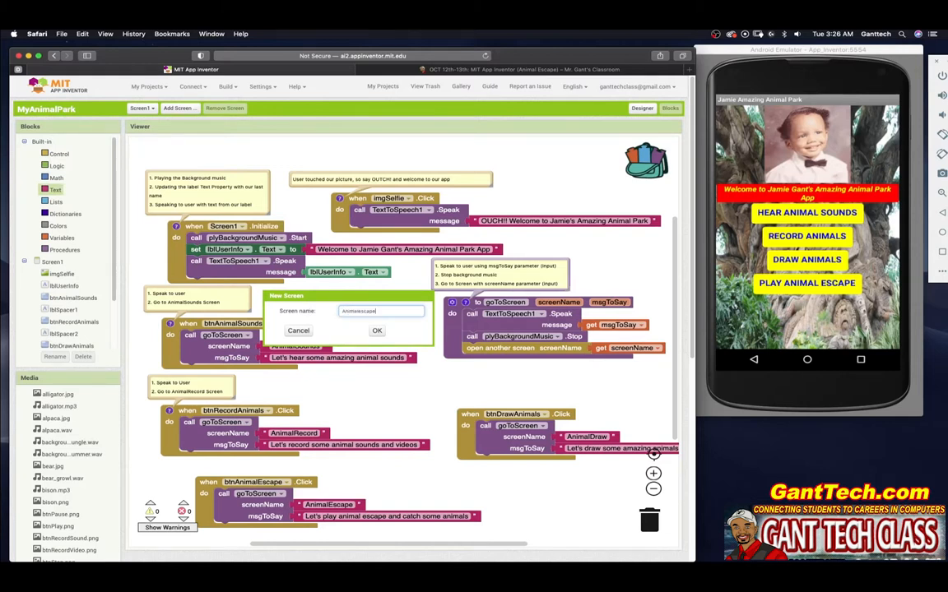
mouse_move(357, 428)
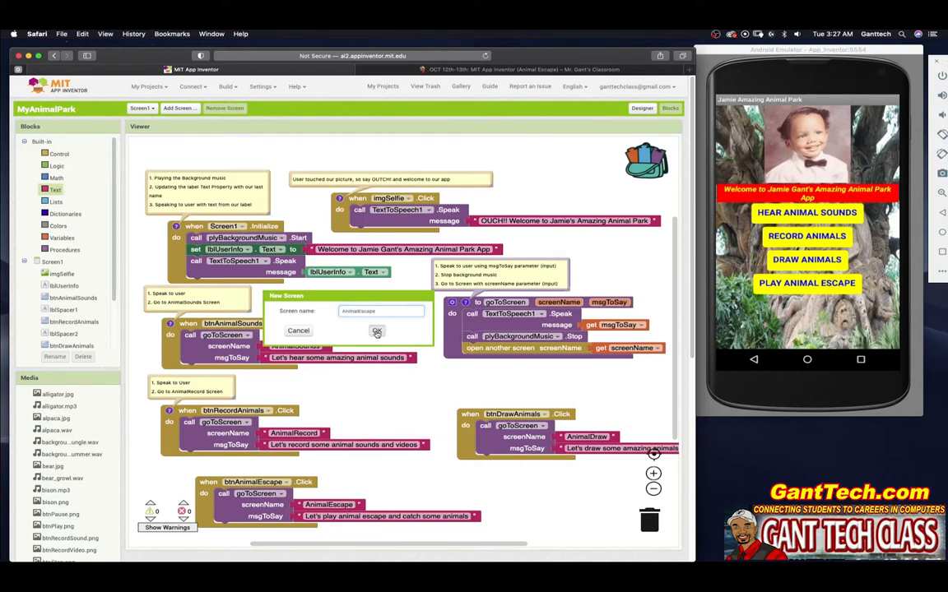
left_click(377, 331)
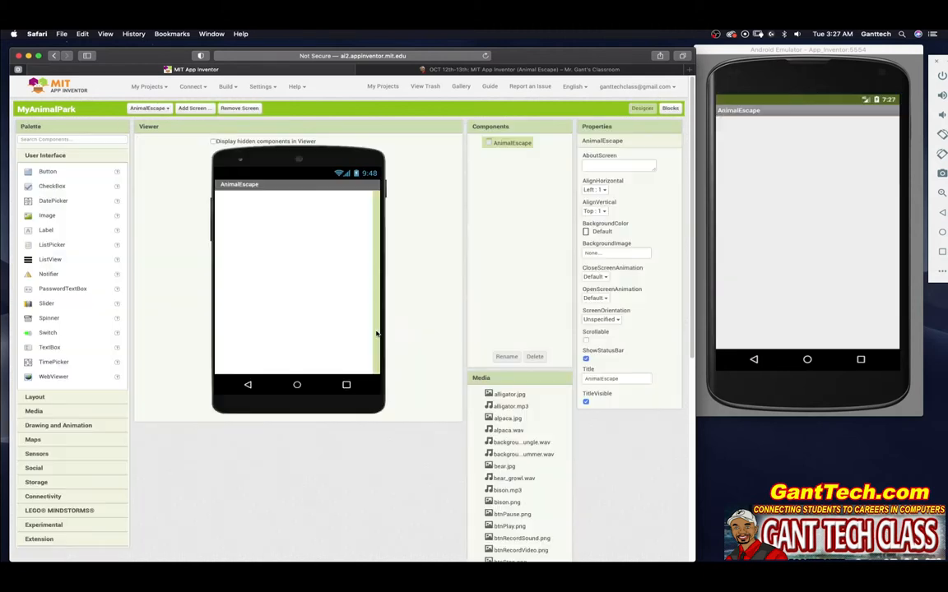
mouse_move(406, 414)
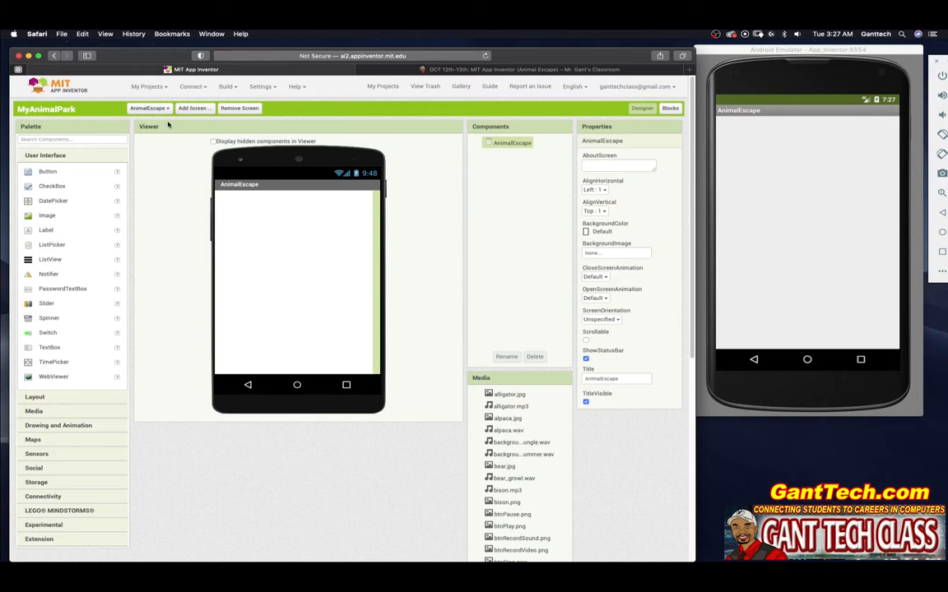
left_click(148, 109)
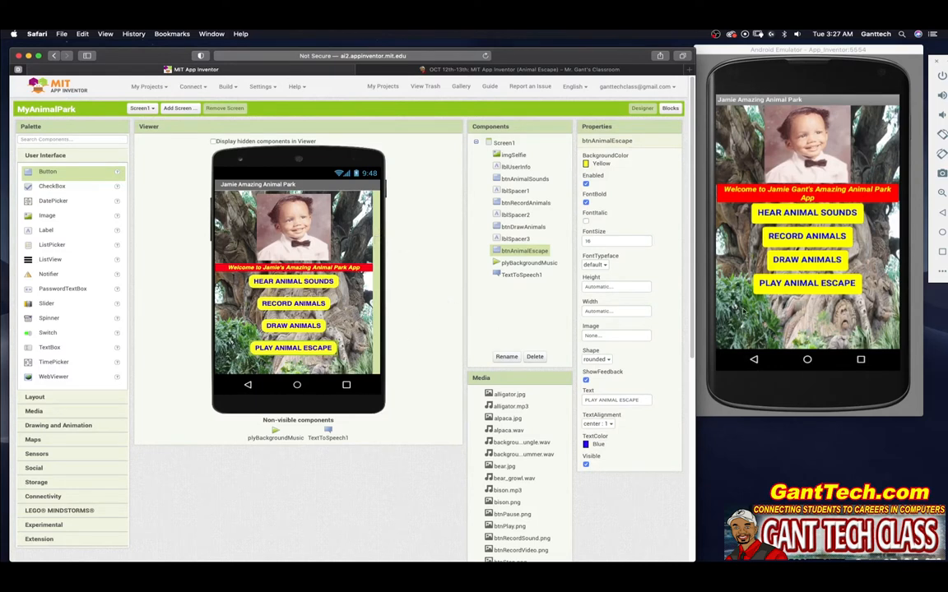
left_click(669, 108)
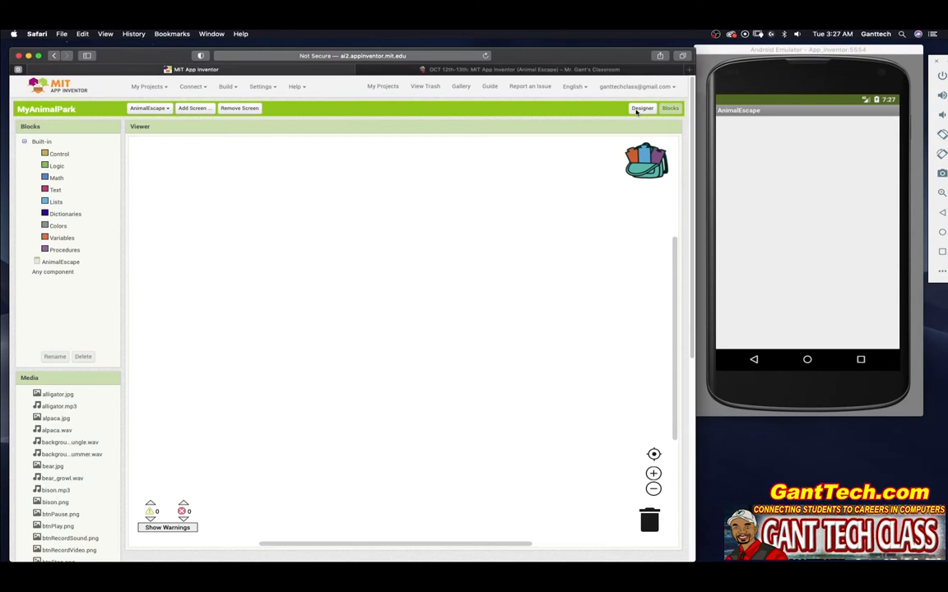
left_click(641, 109)
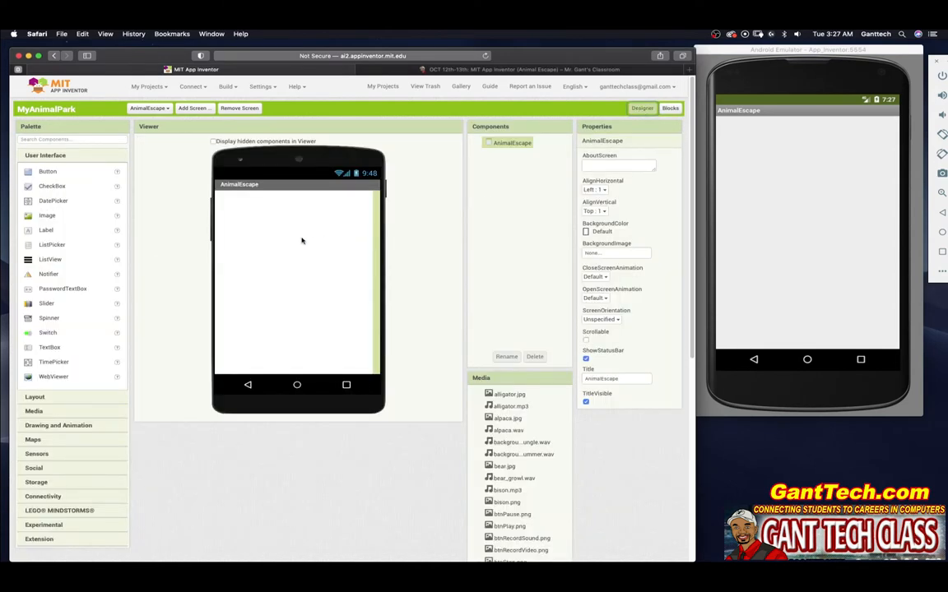
mouse_move(540, 320)
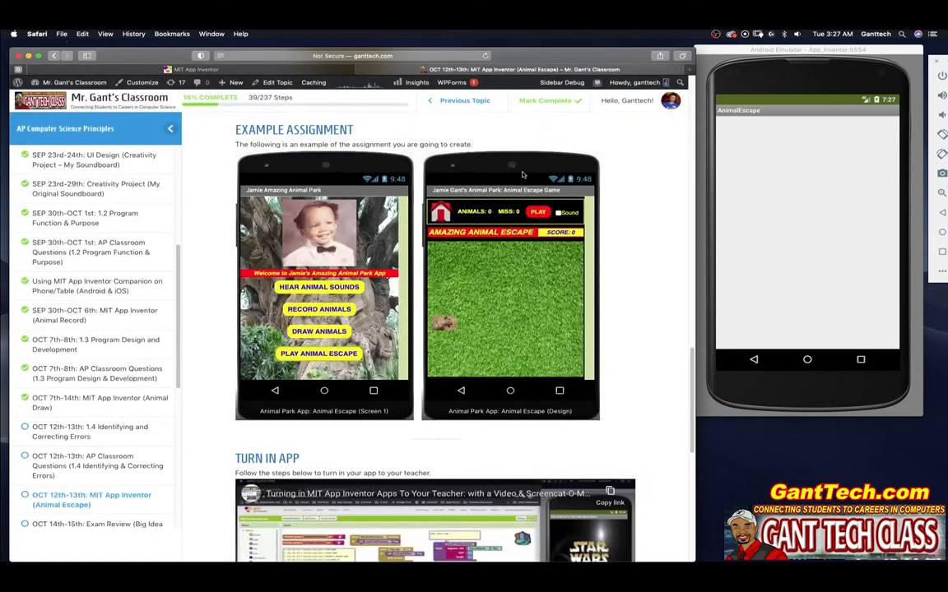
mouse_move(501, 299)
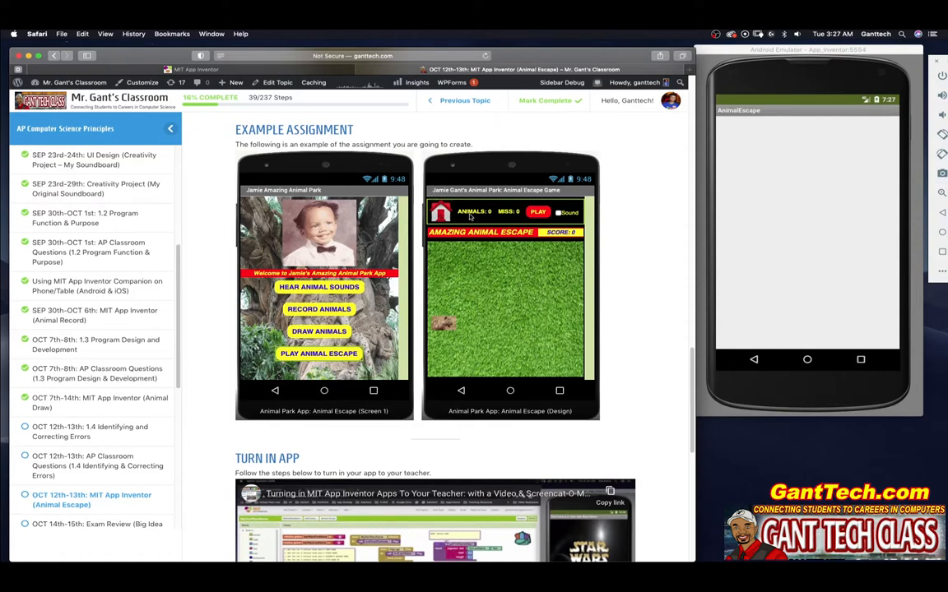
mouse_move(528, 218)
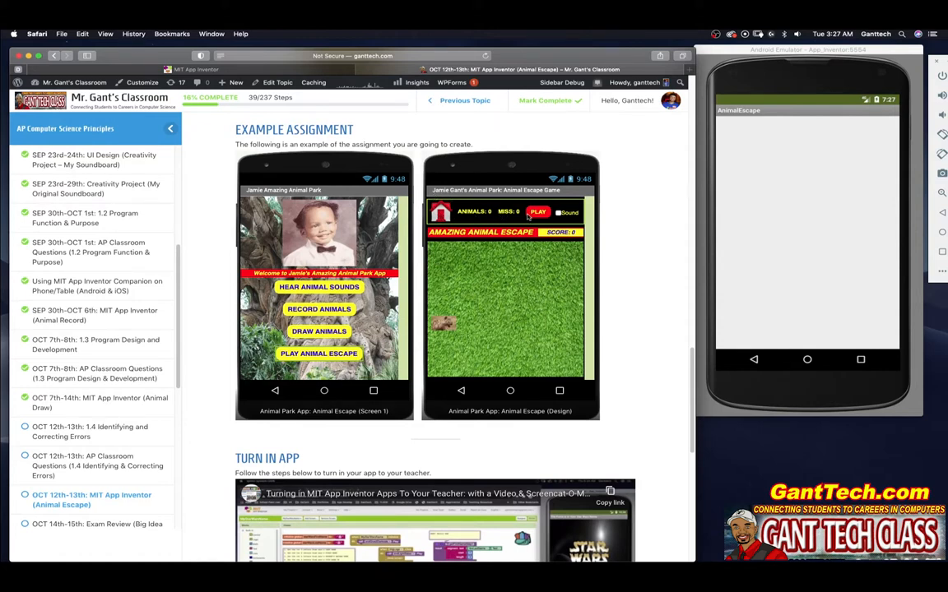
mouse_move(655, 293)
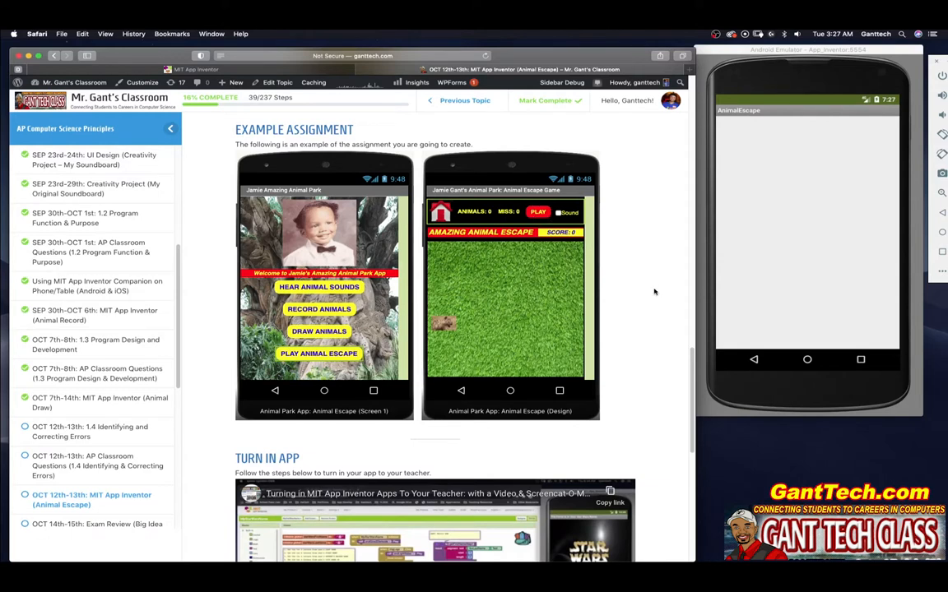
mouse_move(574, 221)
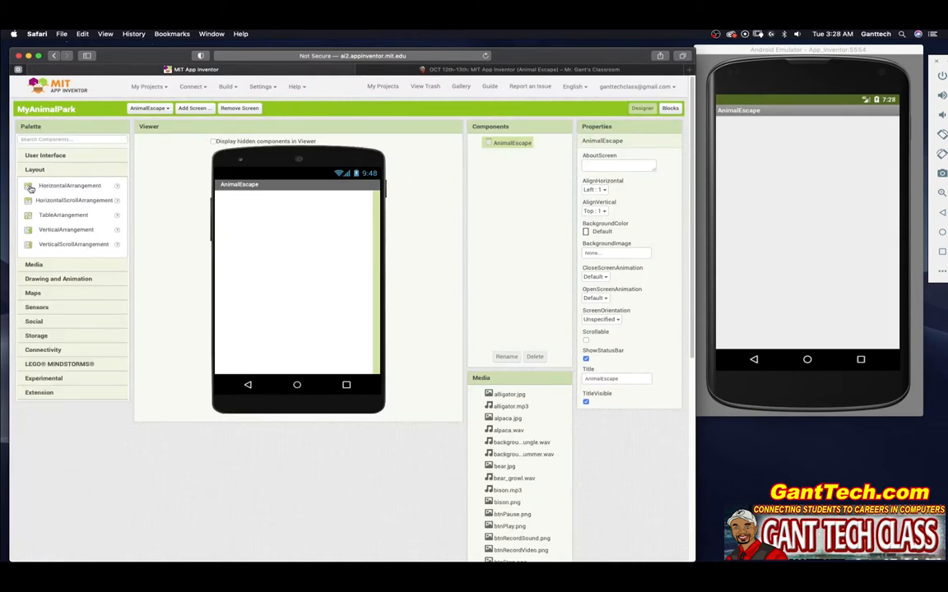
Place a HorizontalArrangement on AnimalEscape with Width set to Fill parent.
left_click_drag(69, 184, 240, 216)
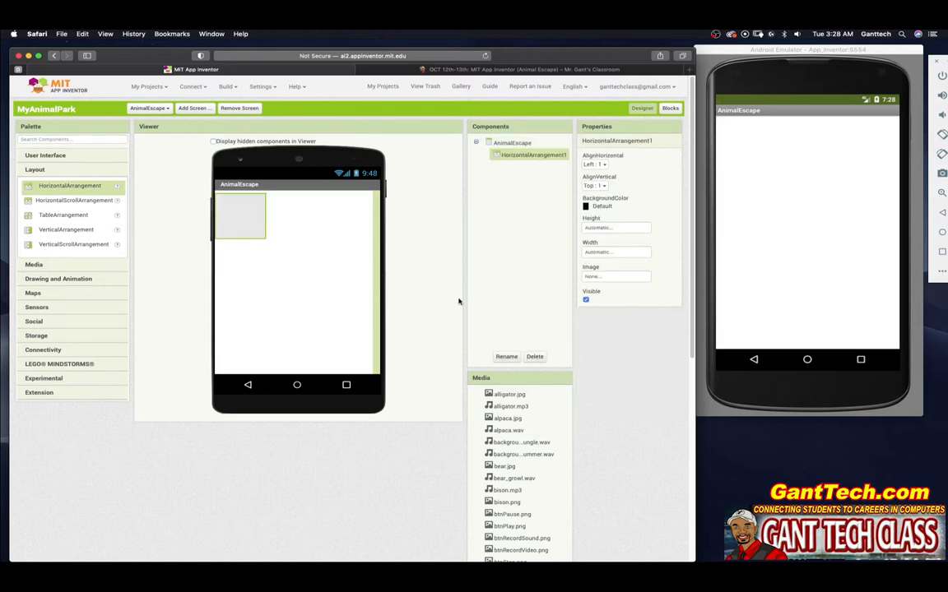
mouse_move(533, 189)
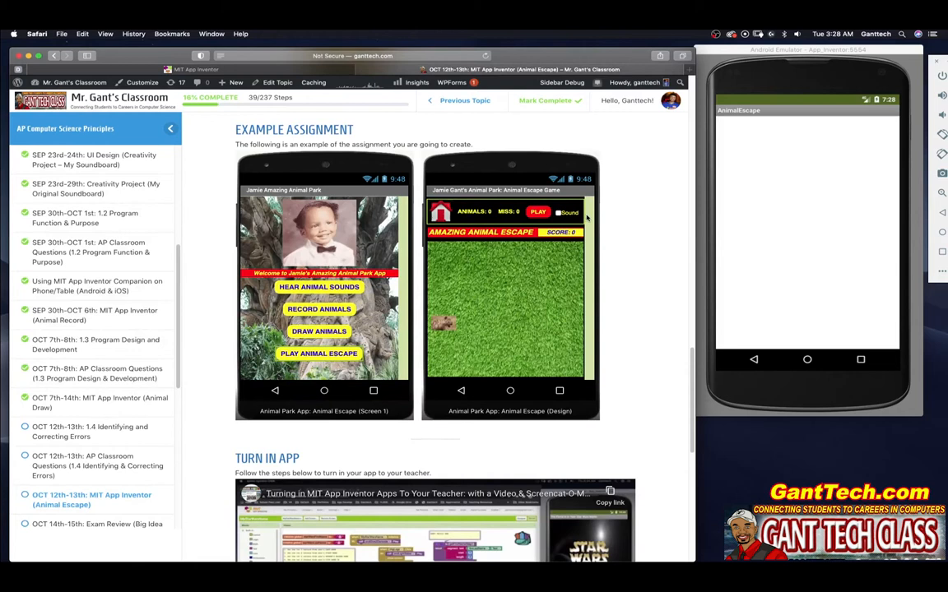
left_click(196, 69)
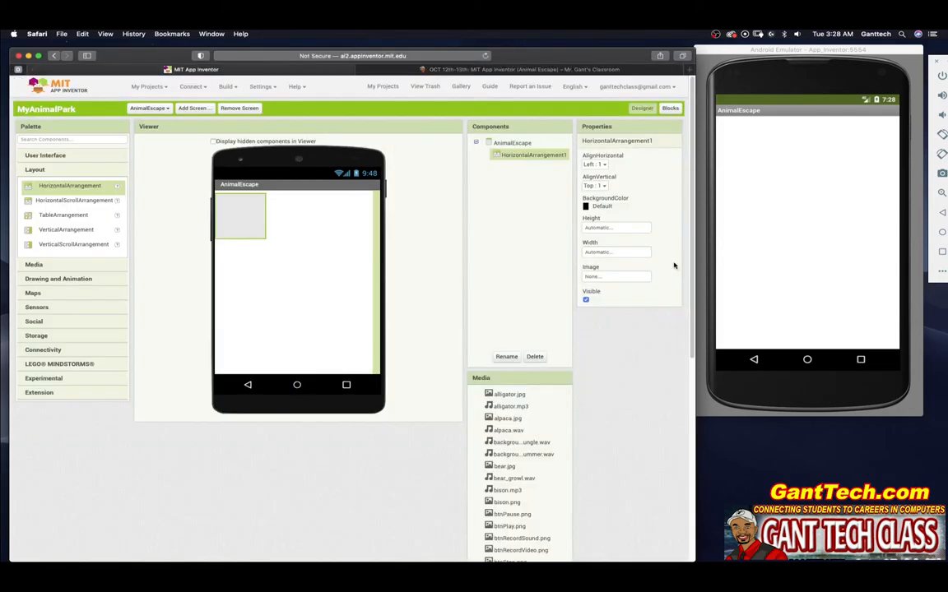
left_click(615, 251)
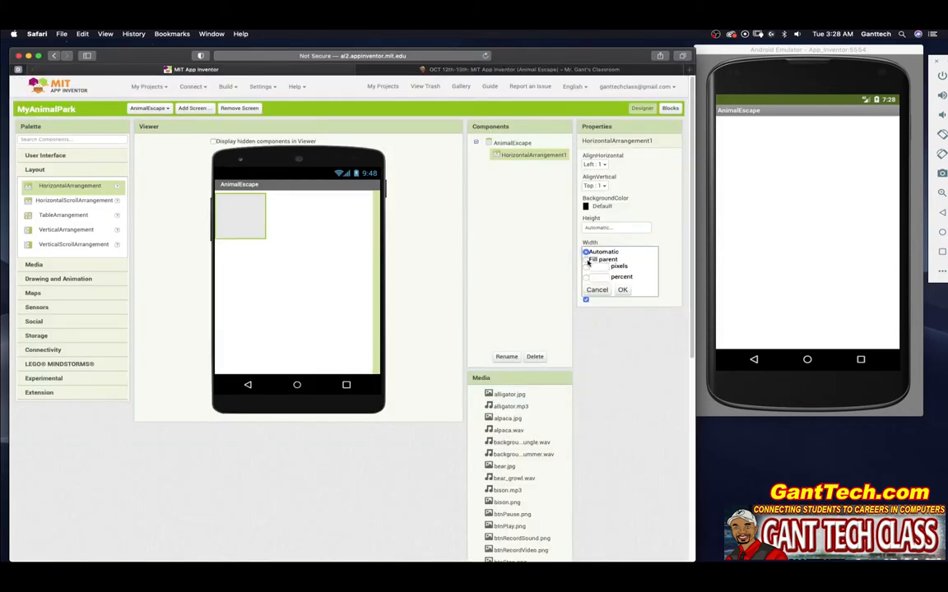
left_click(622, 290)
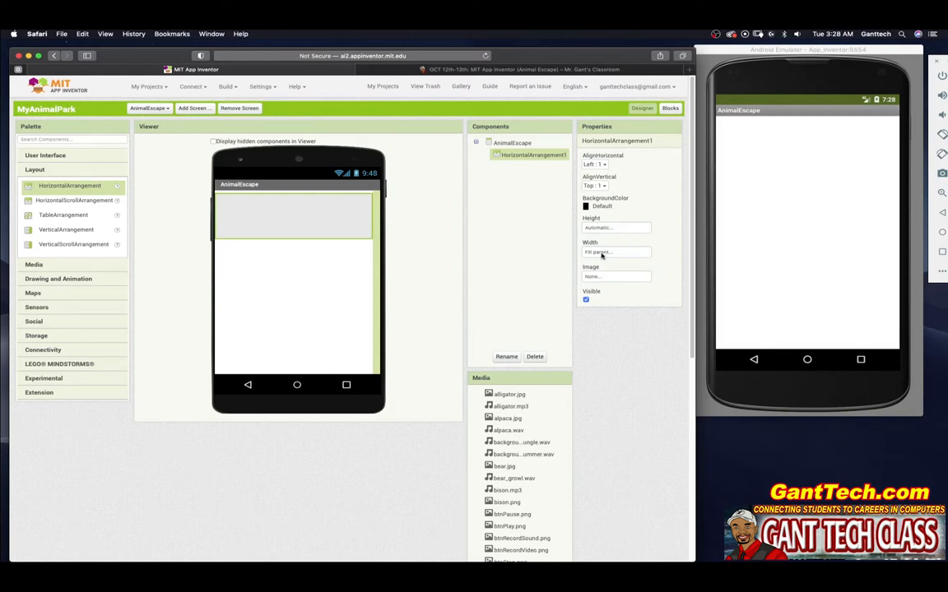
Give the arrangement a fixed pixel Height, checking the example screens for reference.
left_click(616, 227)
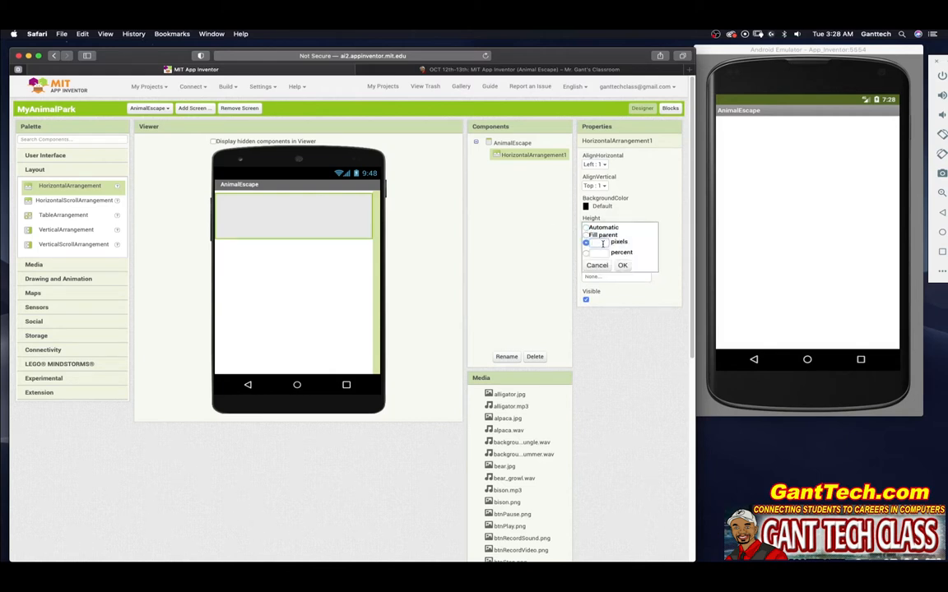
left_click(622, 264)
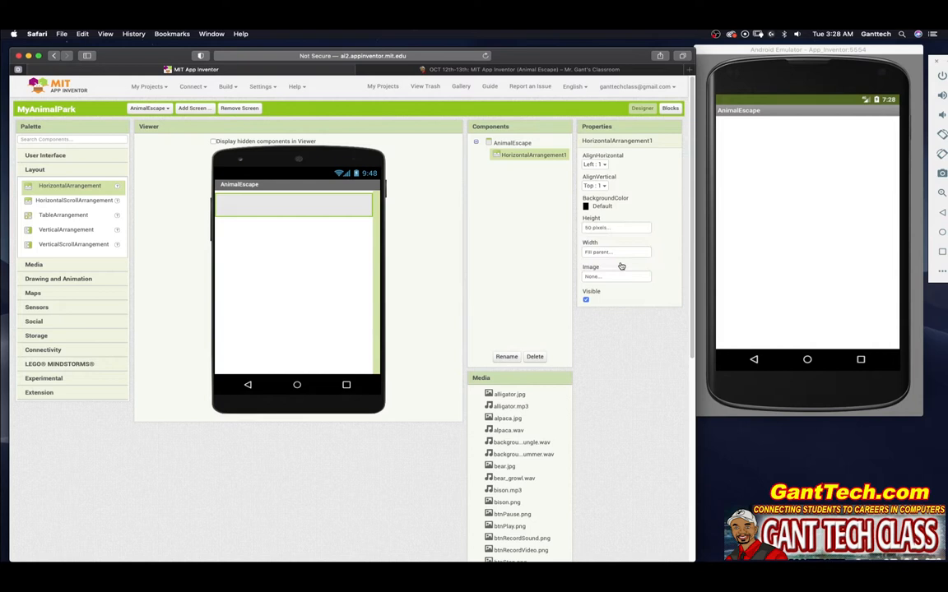
left_click(615, 205)
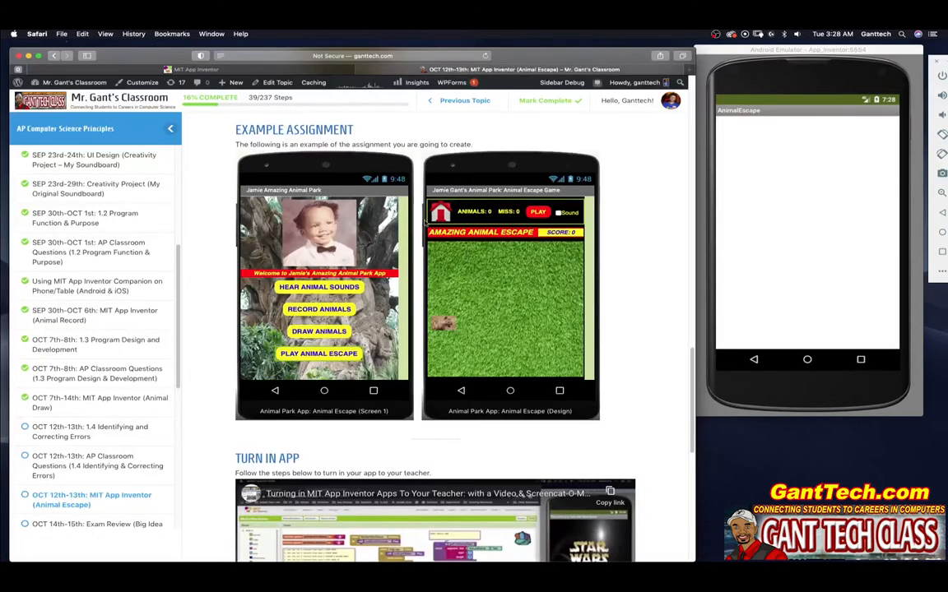
left_click(196, 69)
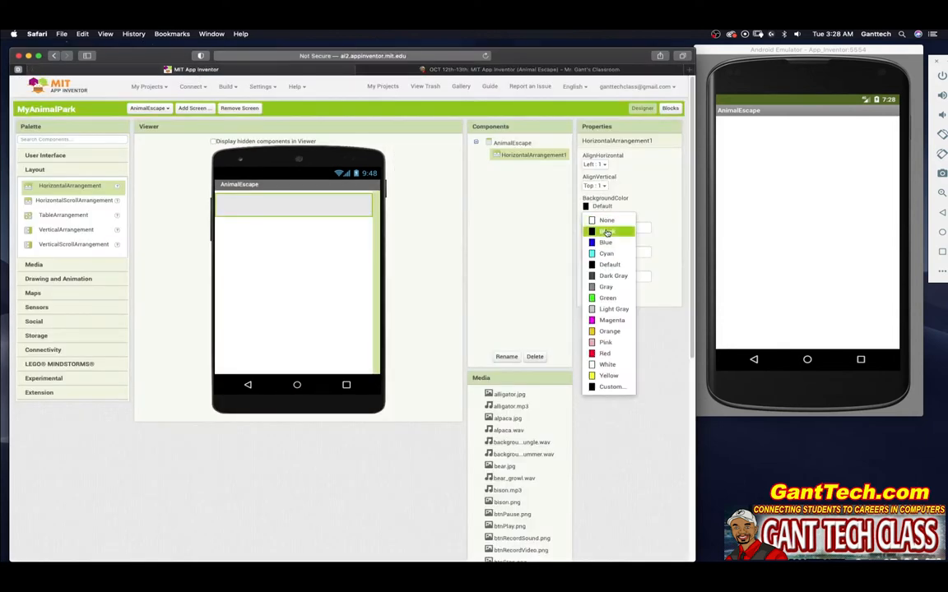
Set HorizontalArrangement1's BackgroundColor to Black, then select the screen itself.
left_click(605, 231)
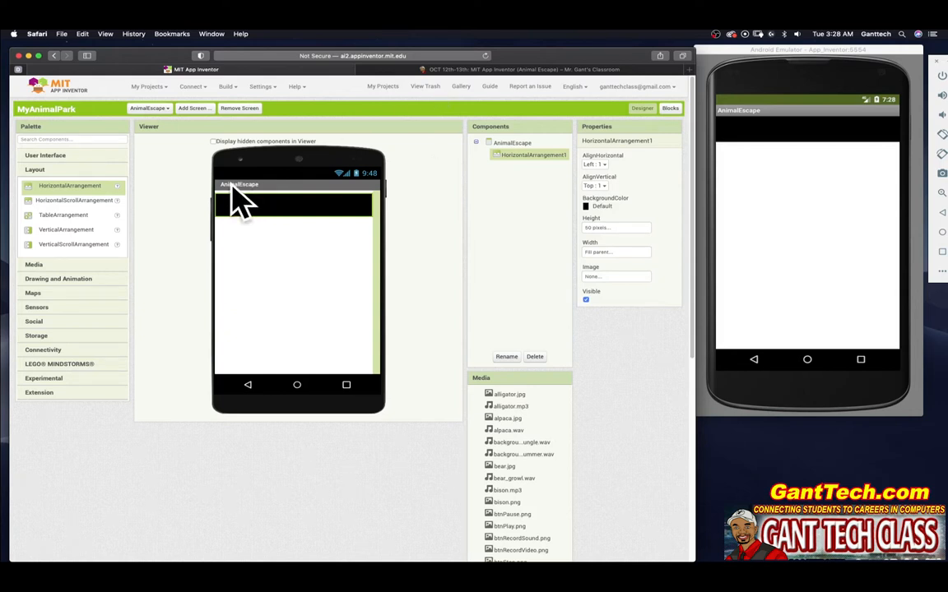
left_click(512, 142)
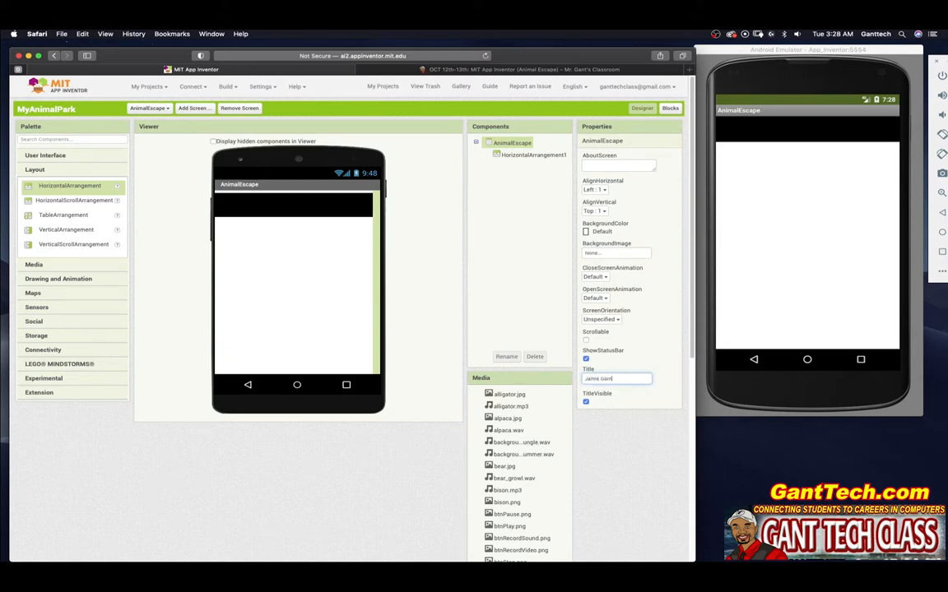
type("s")
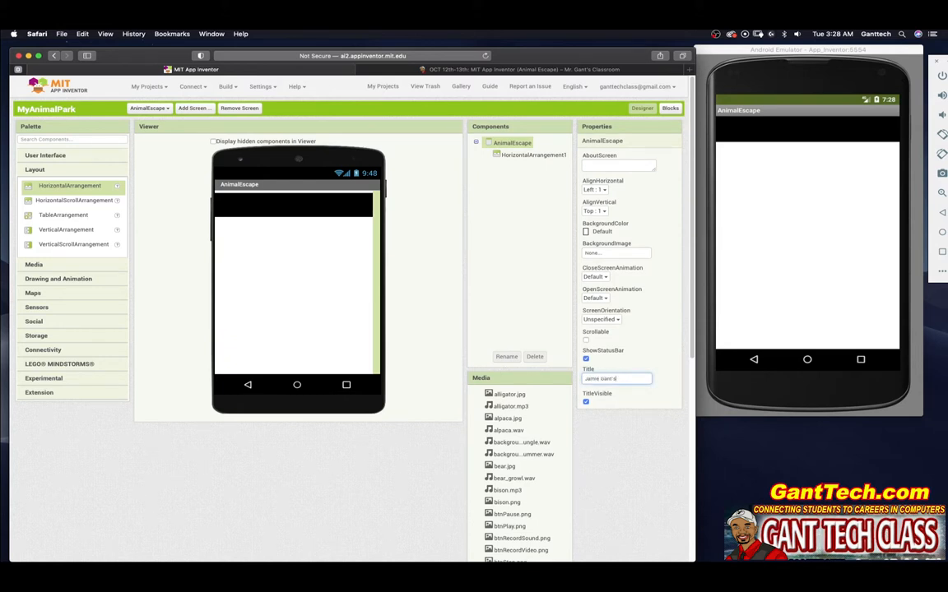
type("Gant's Animal Park: Animal Escape")
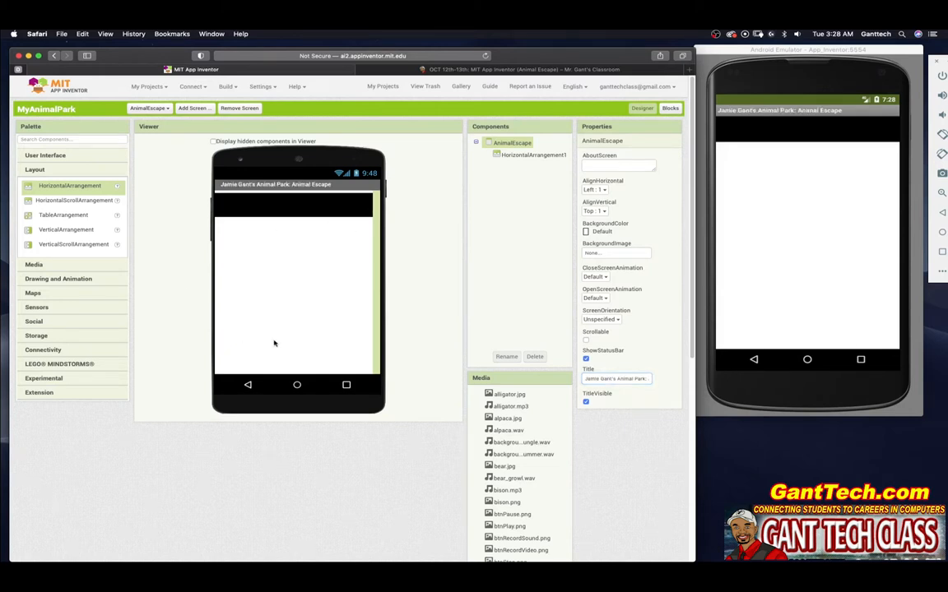
mouse_move(435, 96)
type("im")
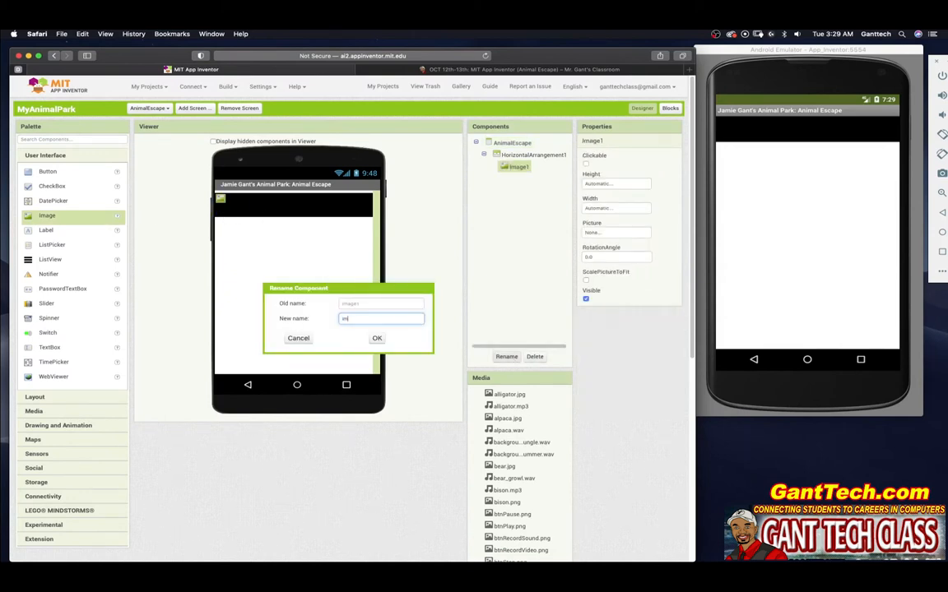
Name the image imgHome with Fill-parent height, a fixed pixel width, and a home picture.
left_click(377, 338)
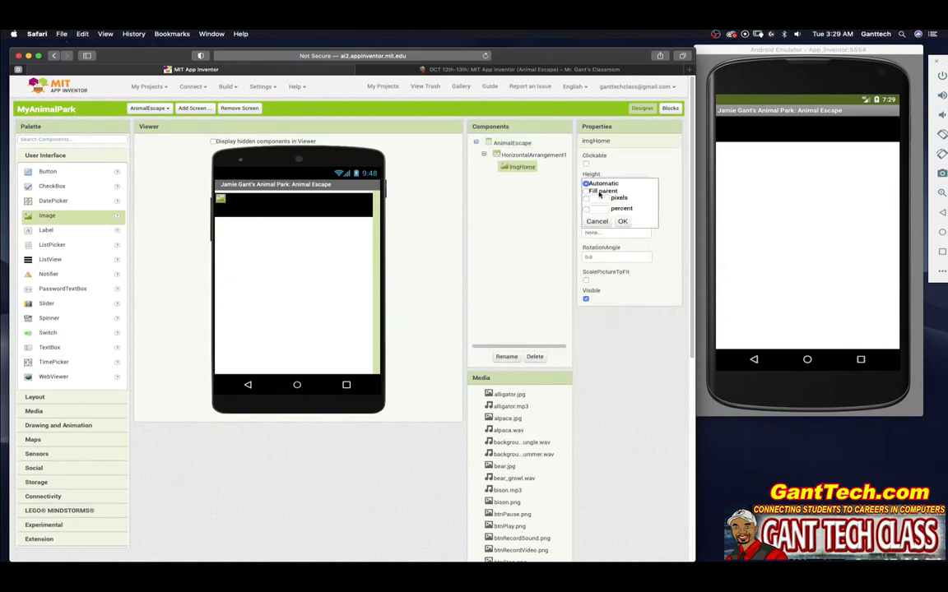
left_click(622, 220)
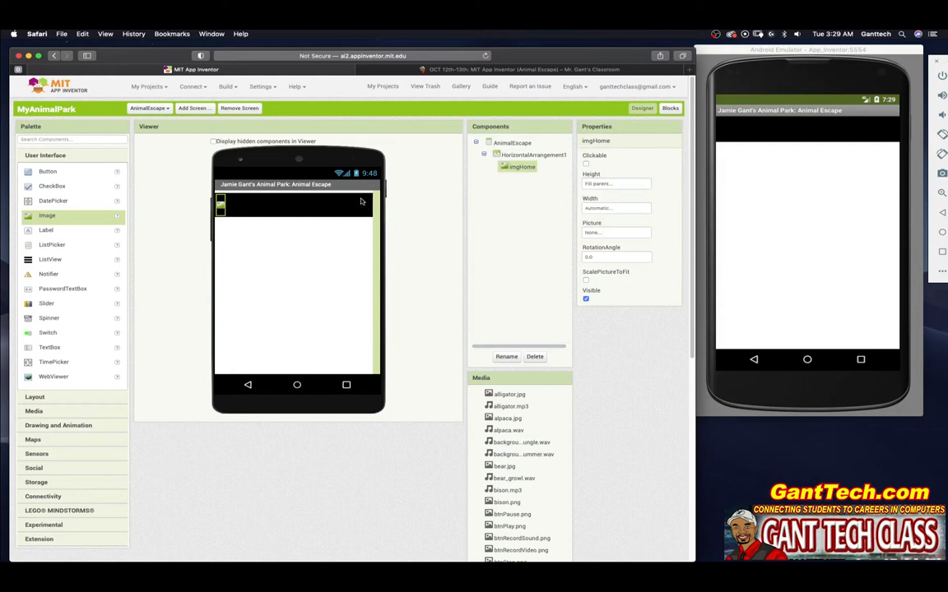
left_click(616, 207)
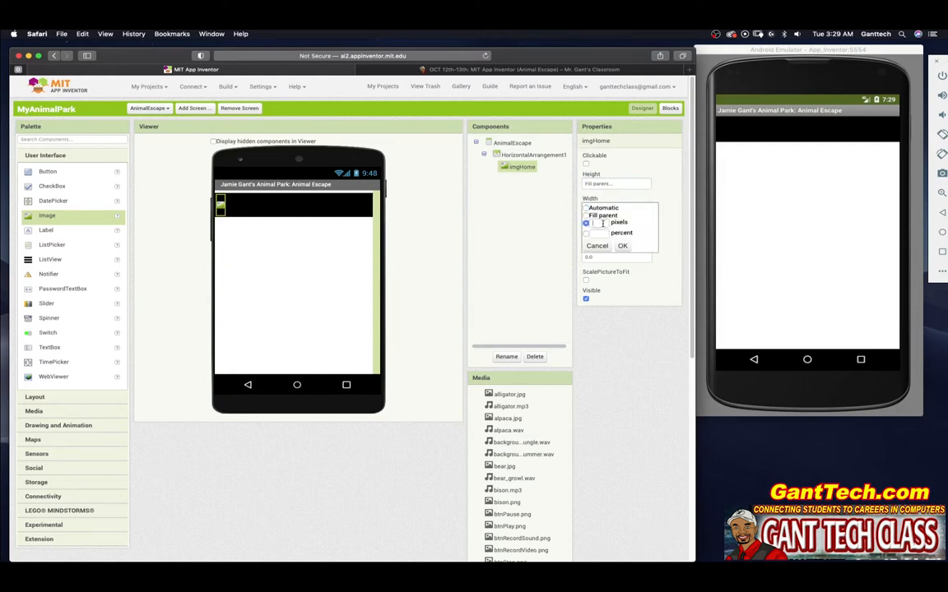
left_click(621, 245)
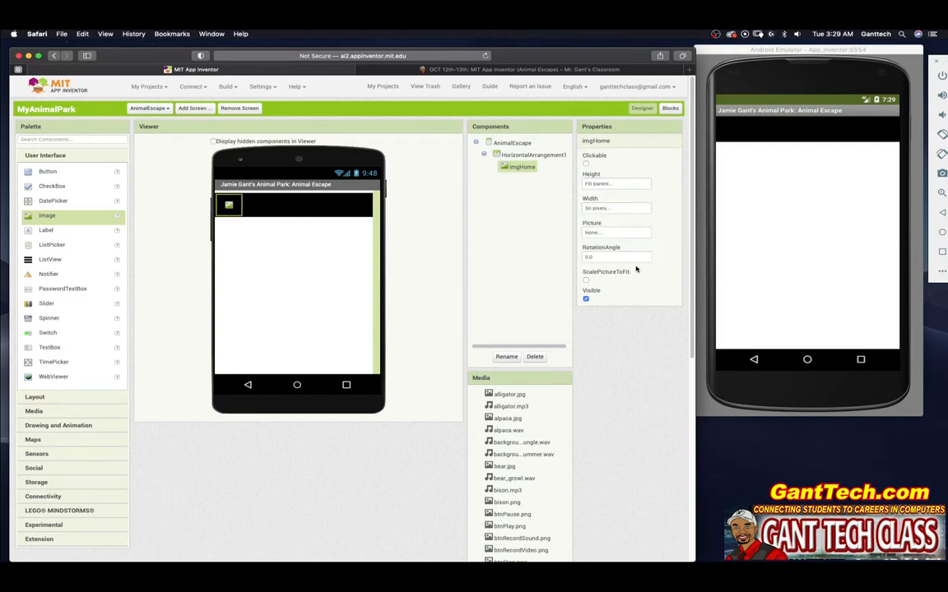
left_click(615, 232)
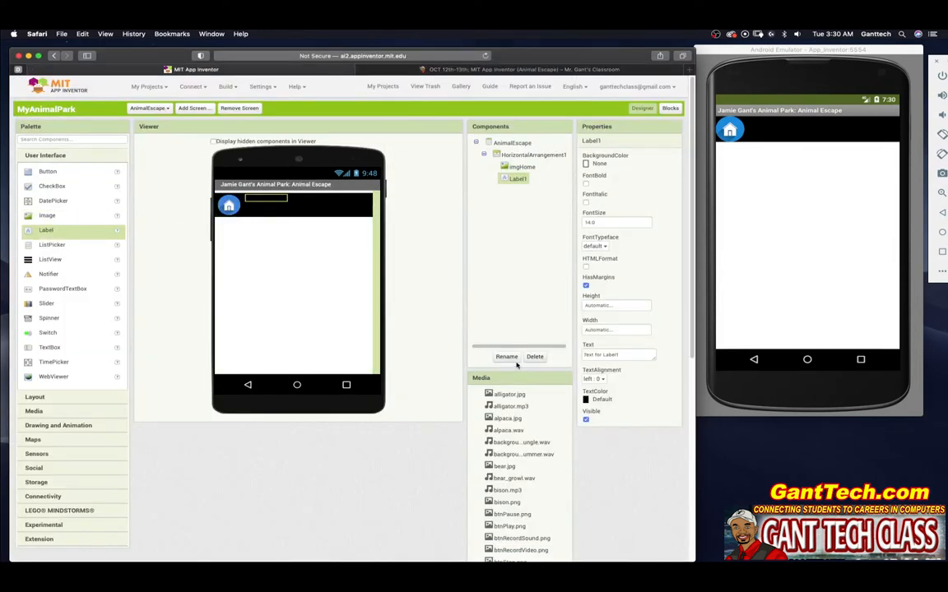
Rename the new label and set its Text to ANIMALS: 0.
left_click(507, 356)
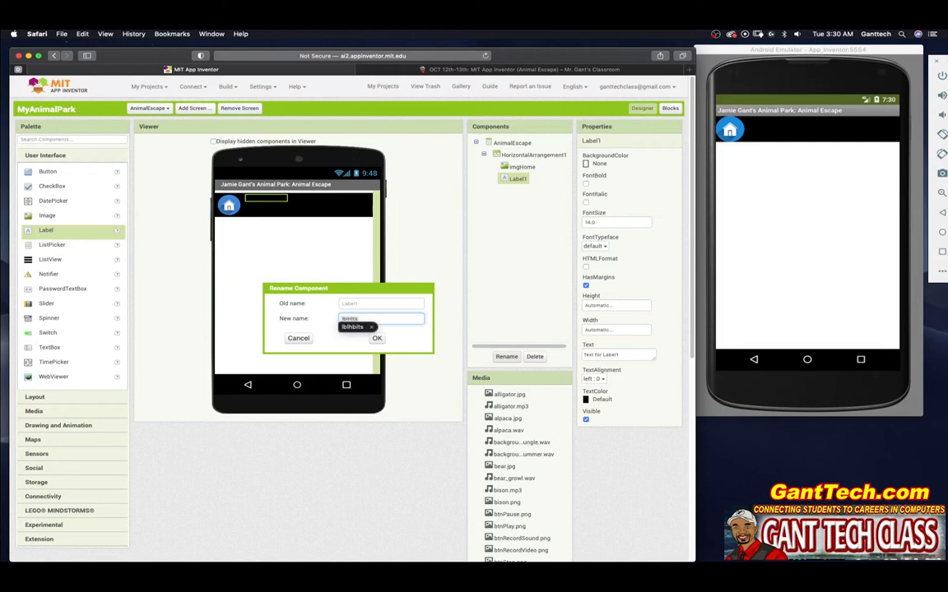
left_click(375, 339)
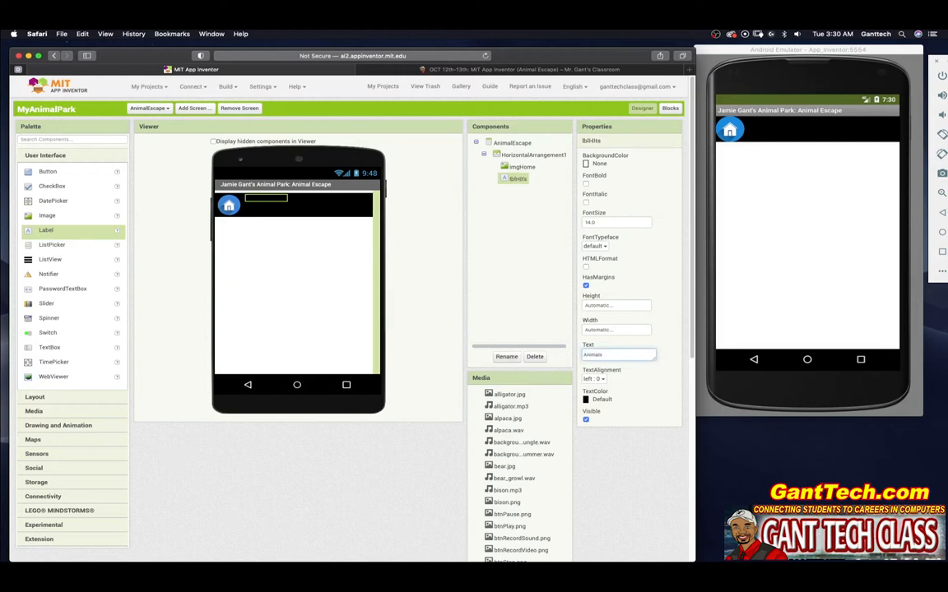
left_click(526, 69)
type("ANIMA")
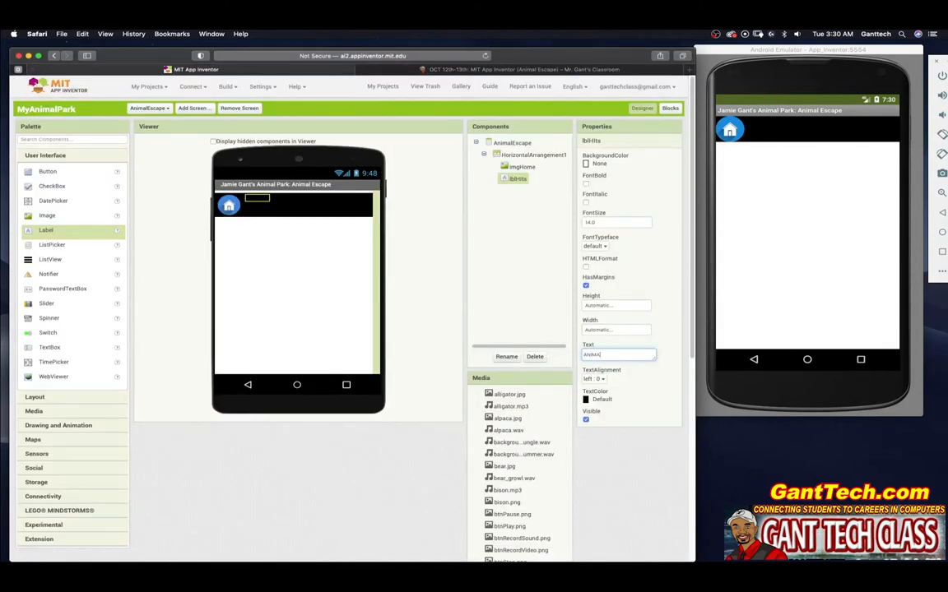
type("S:")
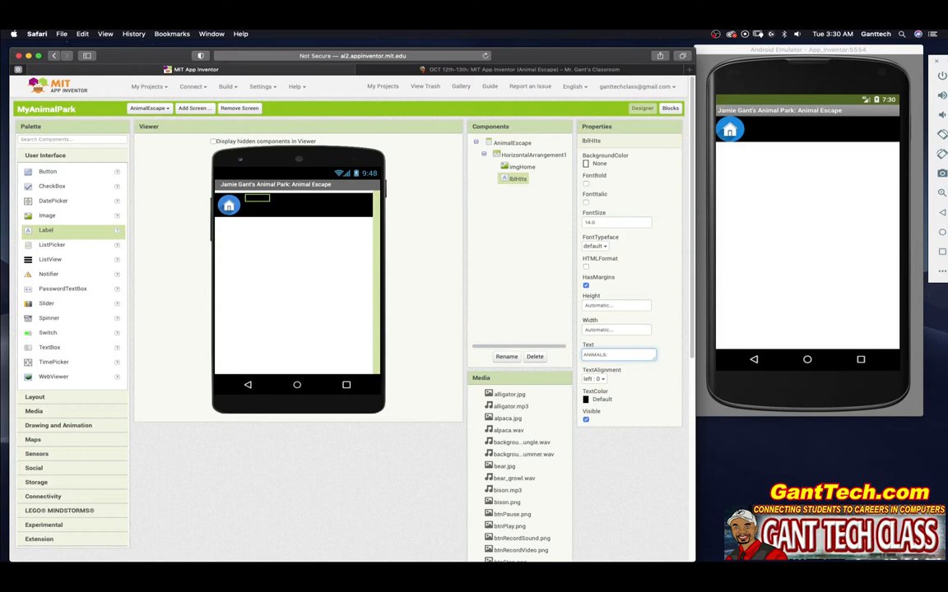
Make the ANIMALS: 0 label yellow and bold within the top row.
left_click(617, 221)
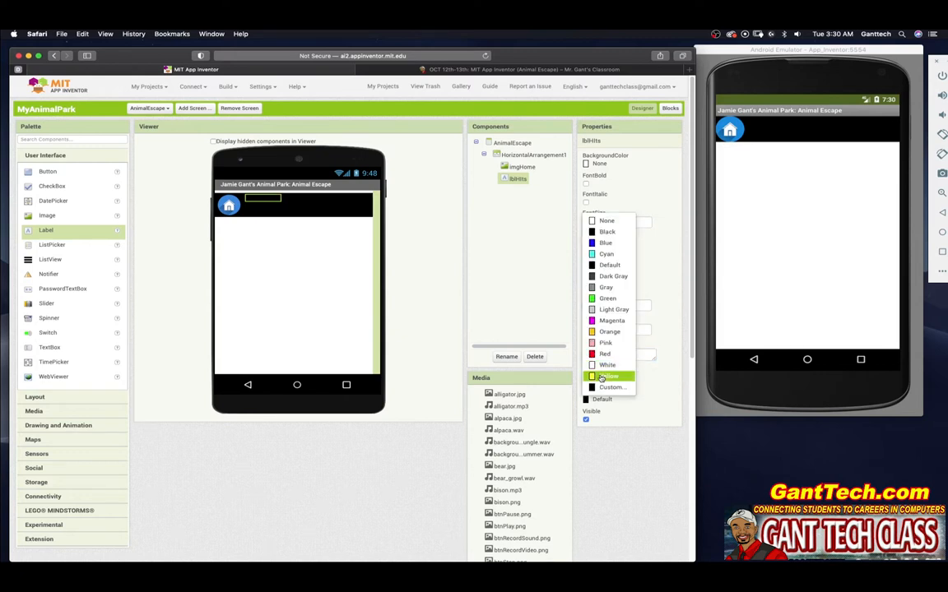
left_click(607, 375)
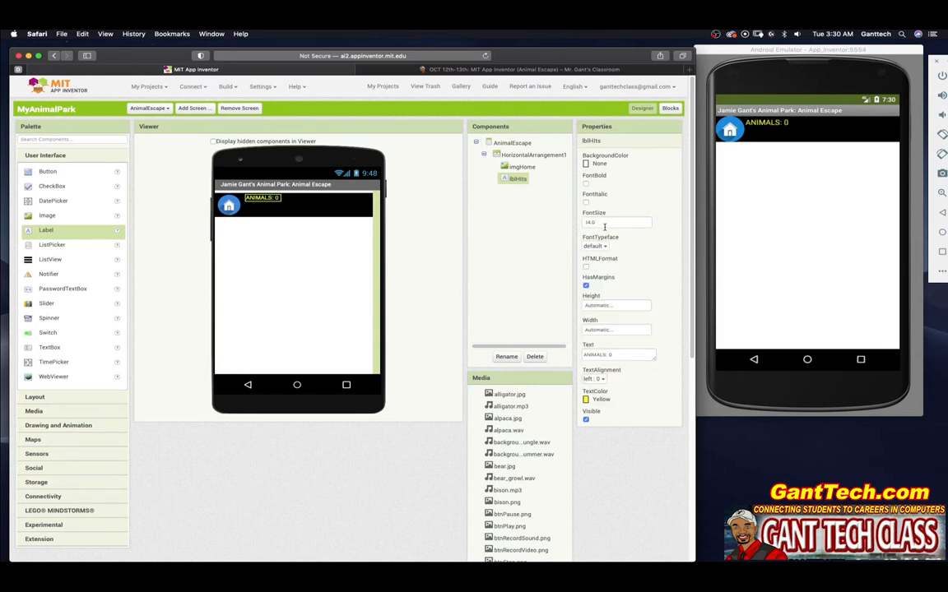
left_click(585, 185)
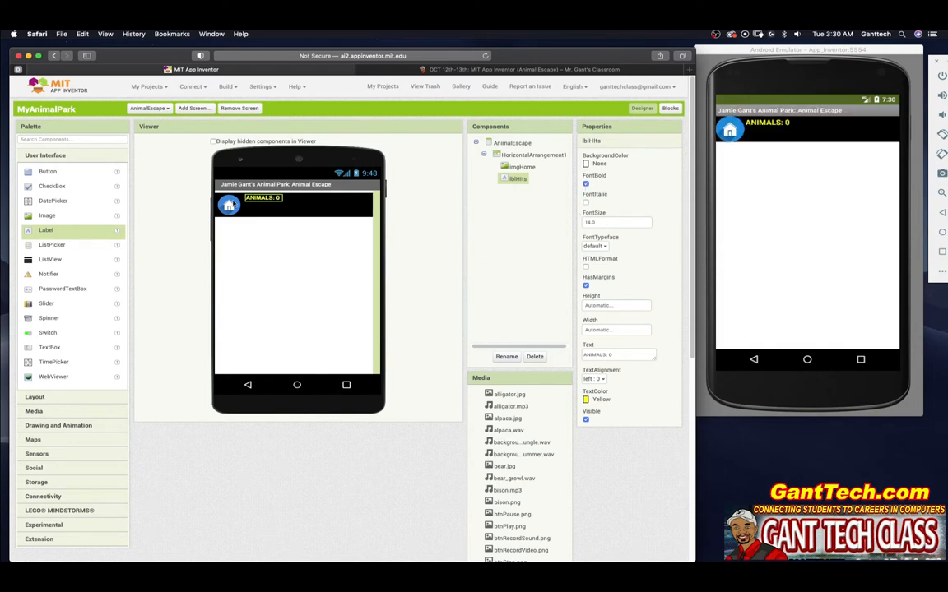
left_click(533, 154)
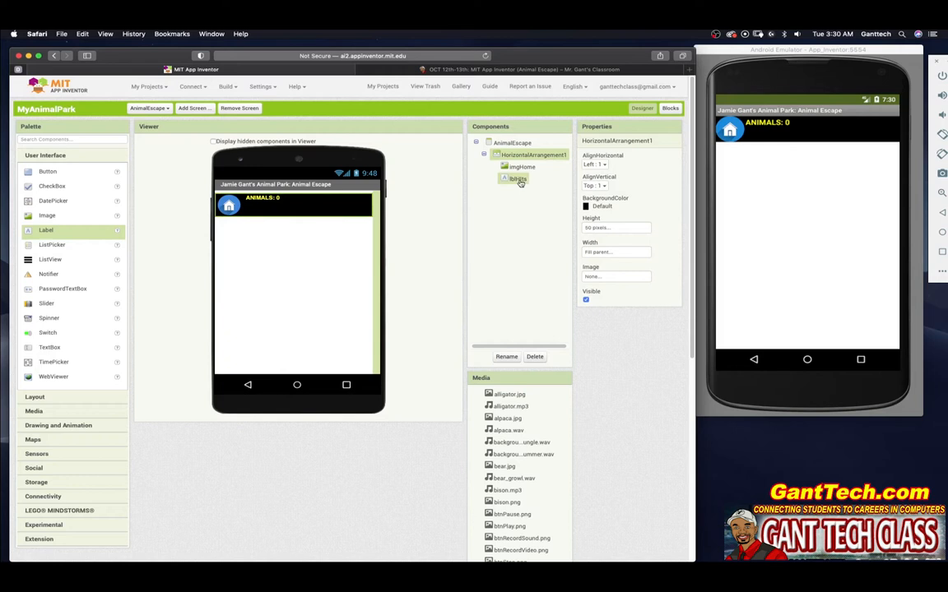
left_click(533, 155)
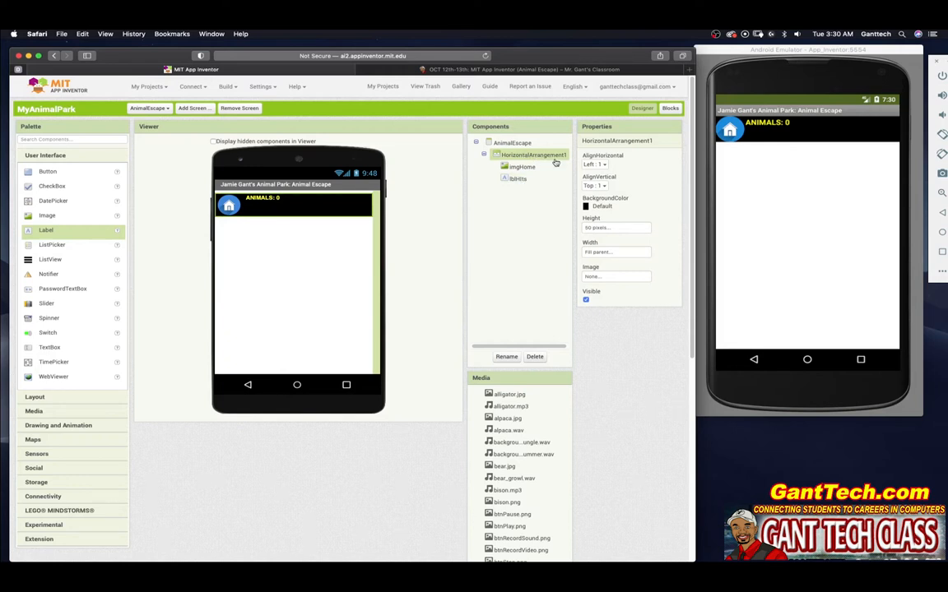
left_click(597, 184)
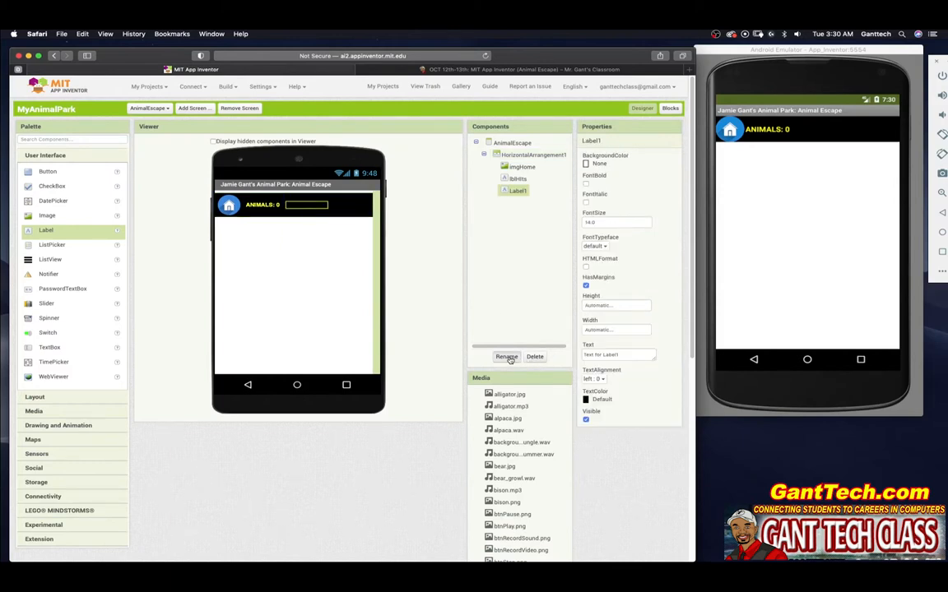
Name the second label lblMisses reading MISS: 0 in yellow.
left_click(507, 355)
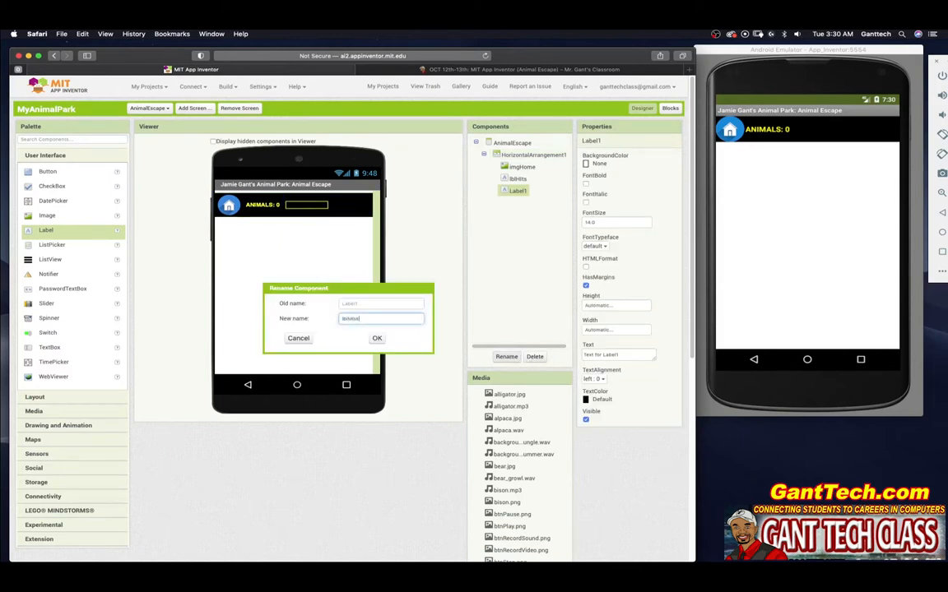
left_click(376, 339)
type("Miss: 0")
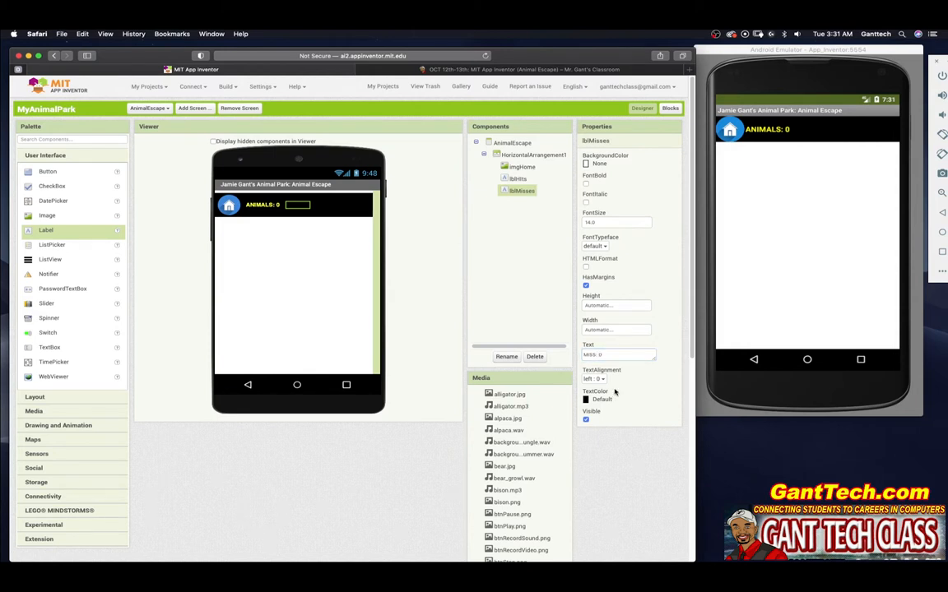
left_click(615, 399)
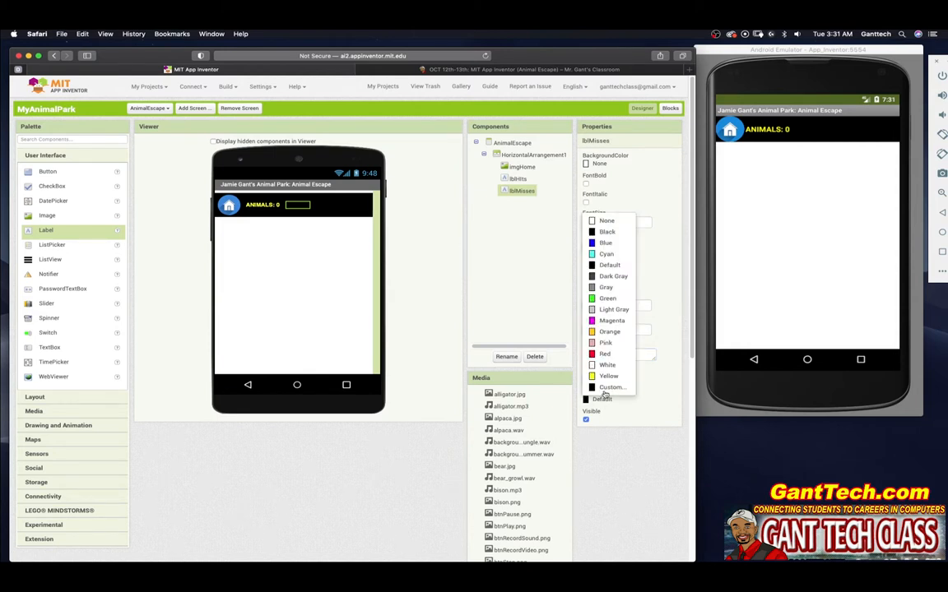
left_click(608, 375)
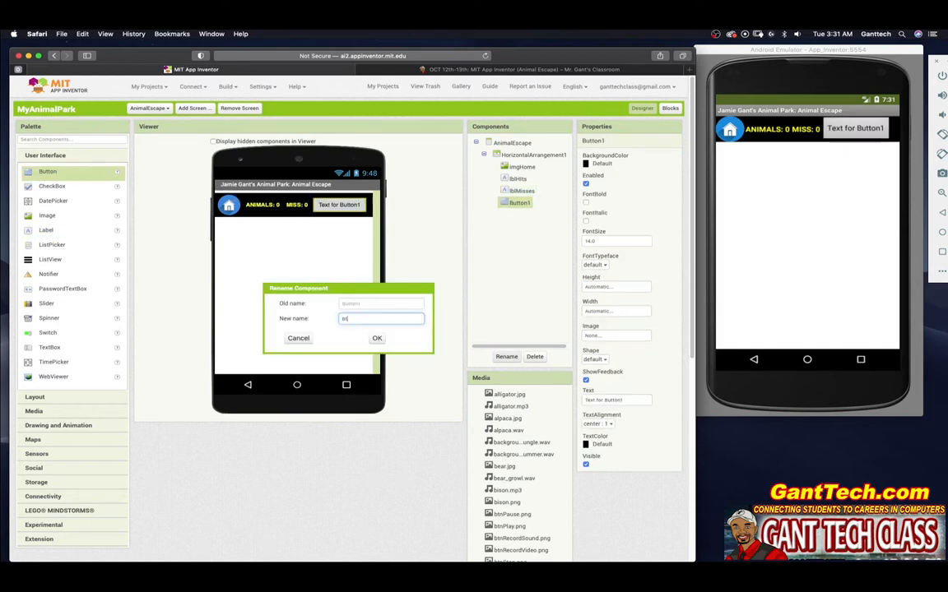
Name the button btnPlay with text PLAY, red background and rounded shape.
left_click(377, 339)
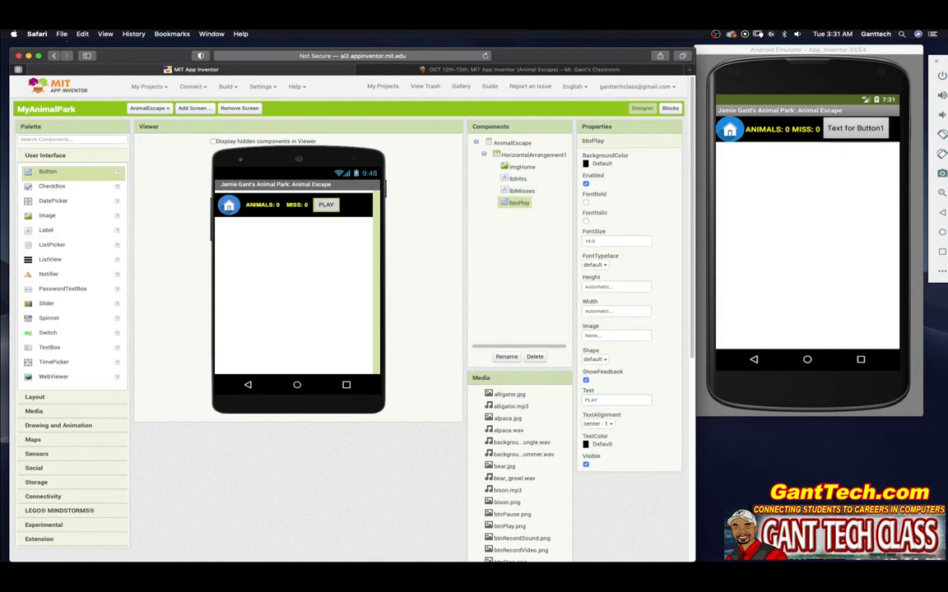
left_click(615, 163)
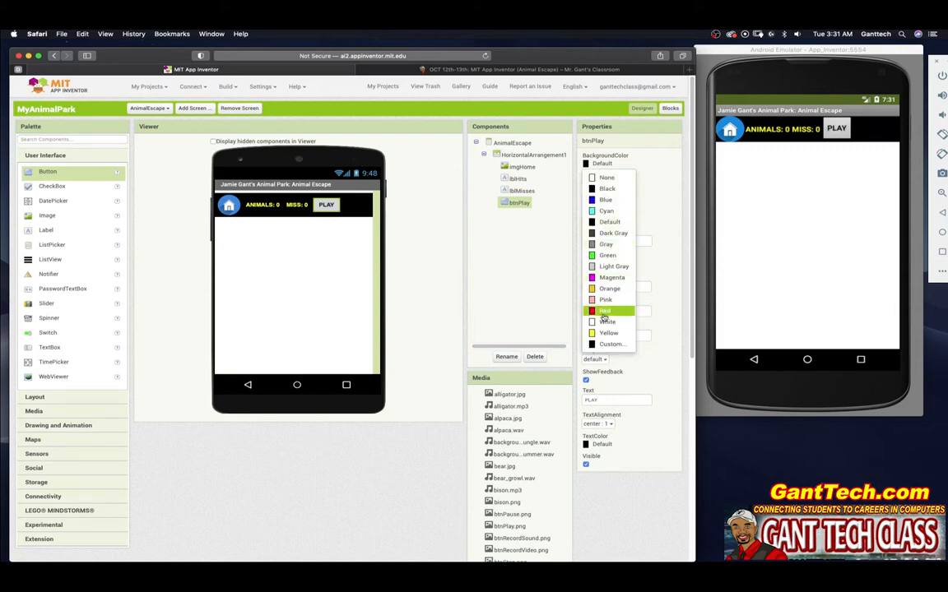
left_click(605, 309)
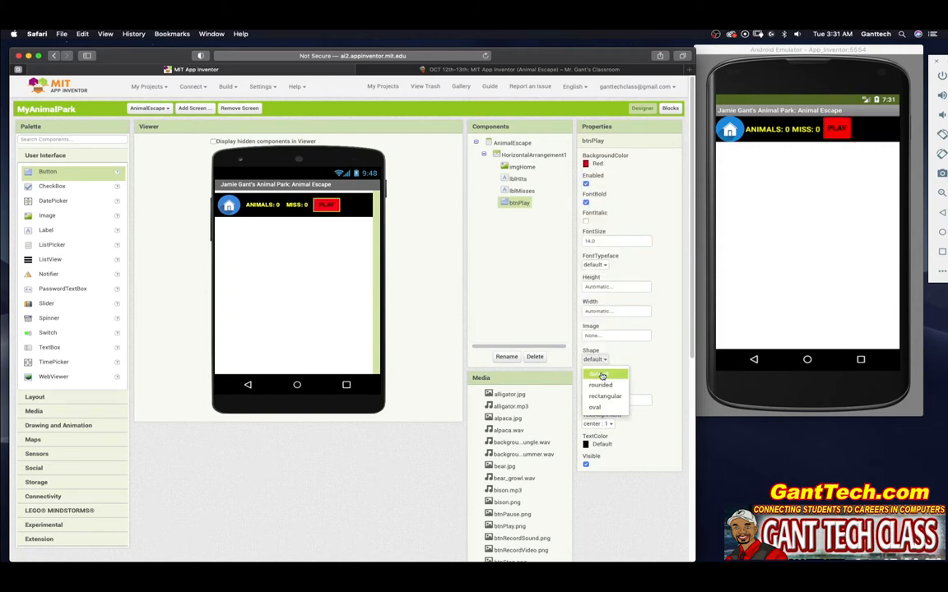
left_click(601, 385)
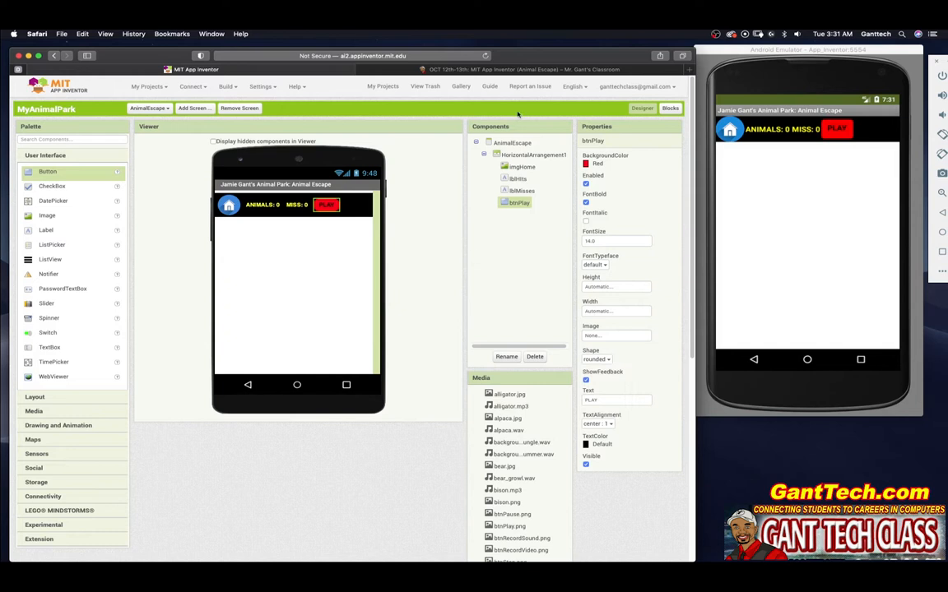
mouse_move(668, 434)
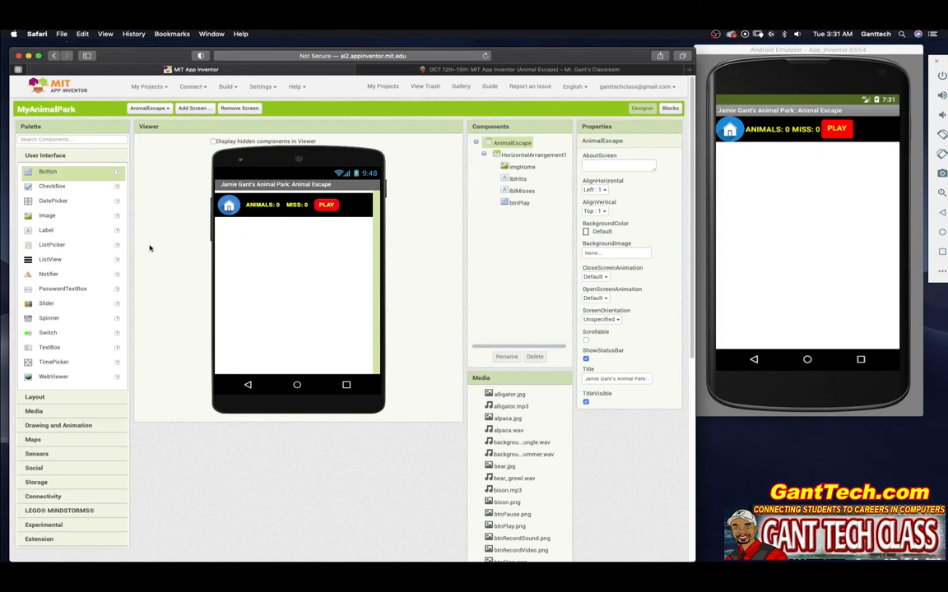
mouse_move(159, 375)
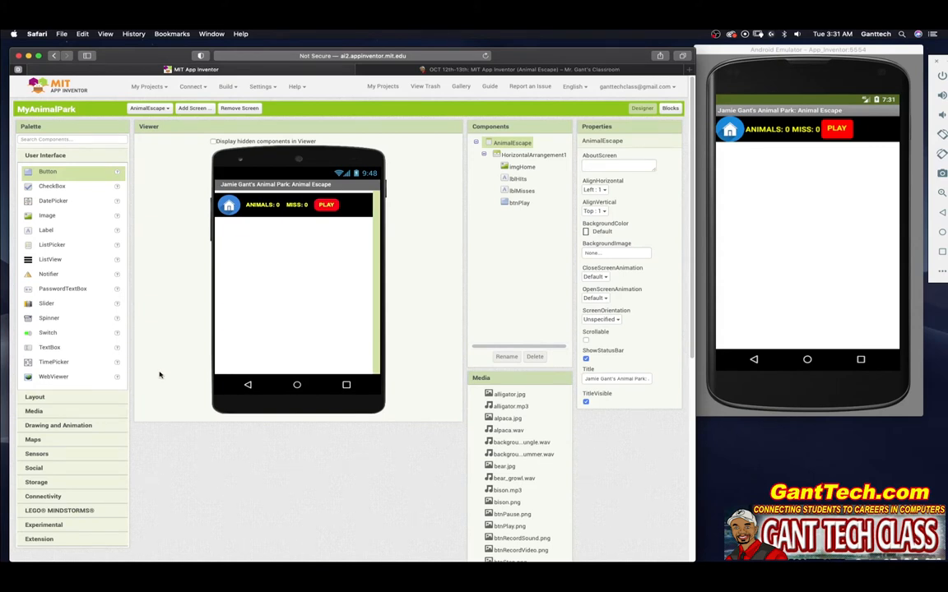
mouse_move(56, 288)
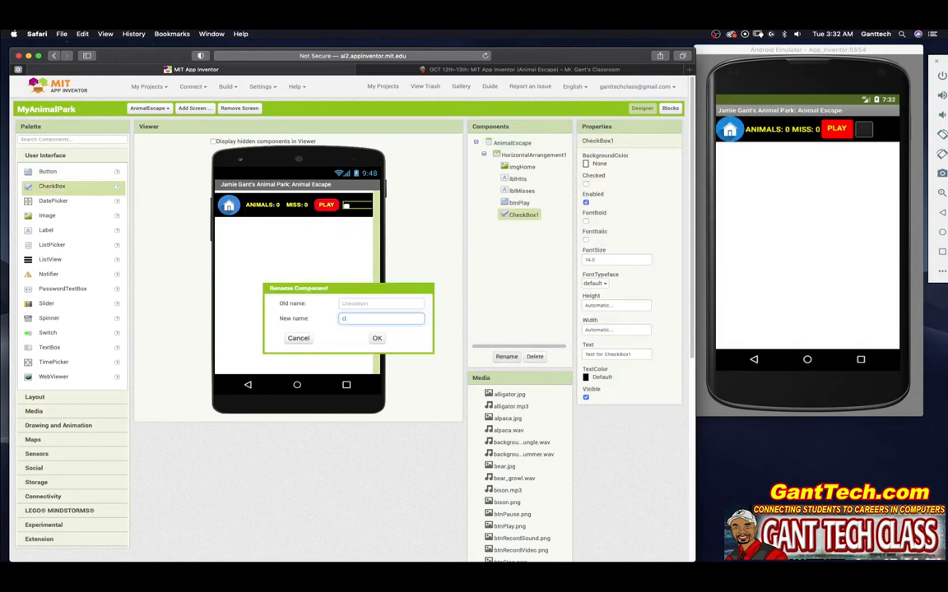
Name the top-row checkbox cbxSound with text Sound, then add a second row of two labels.
type("cbxsound")
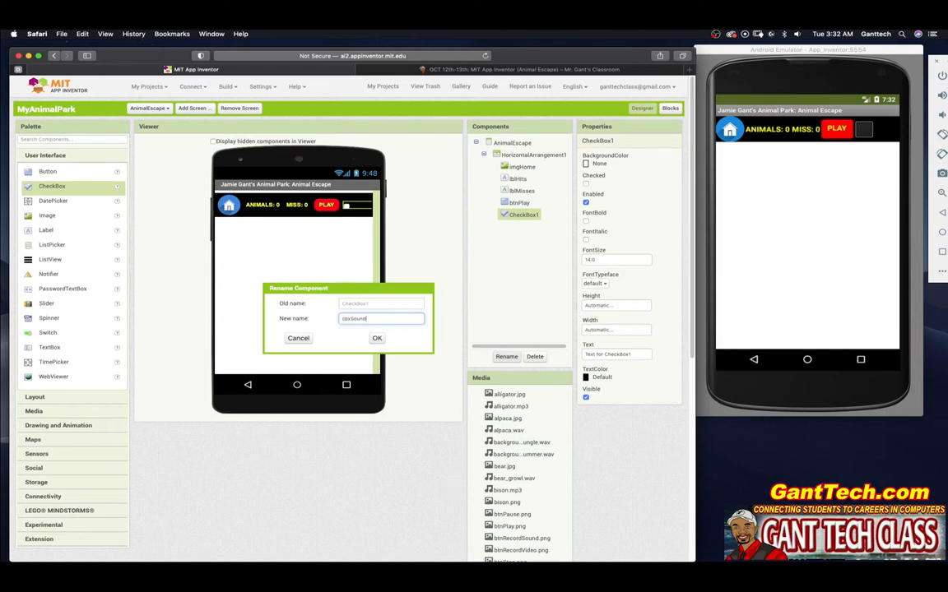
left_click(377, 339)
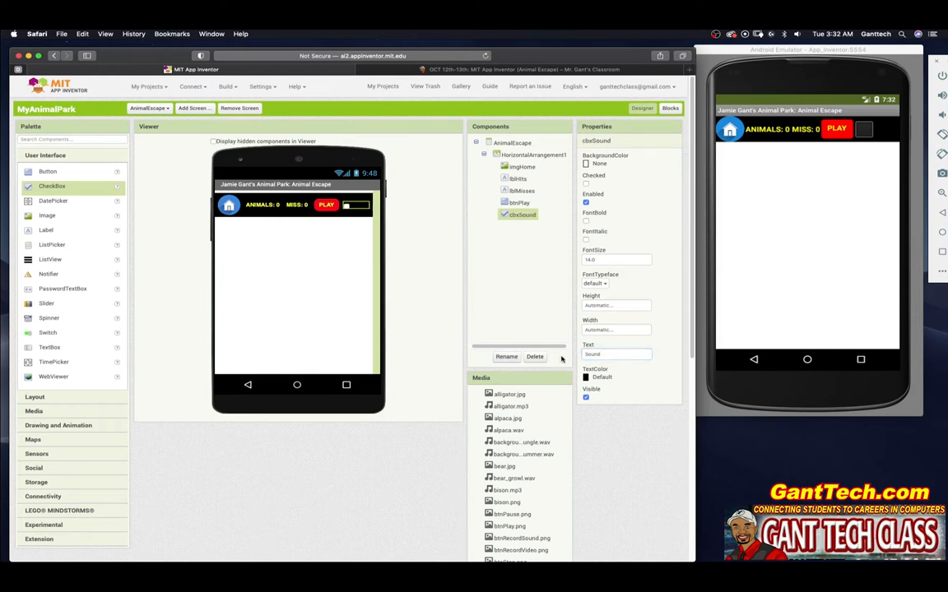
left_click(602, 376)
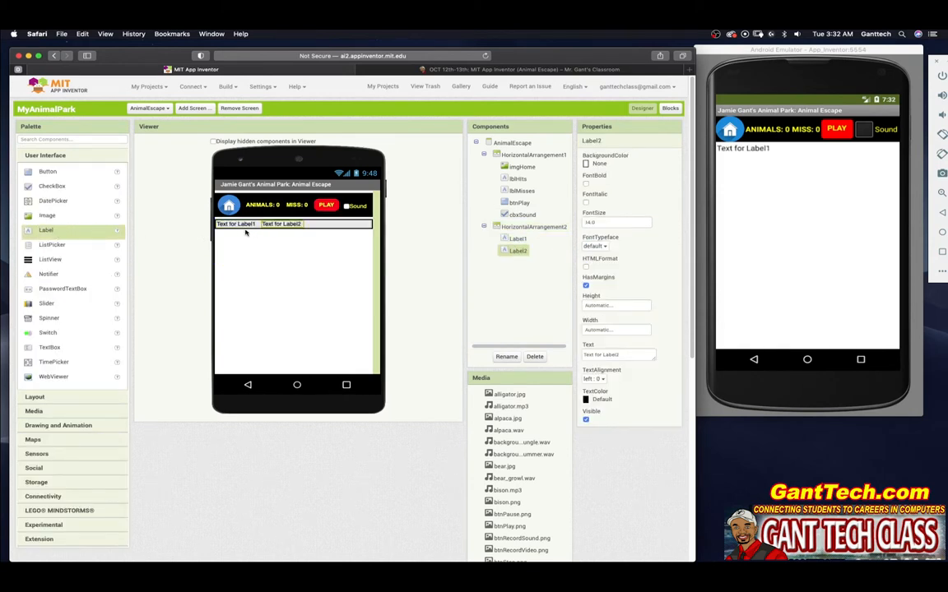
Rename the second row's first label lblGameTitle reading AMAZING ANIMAL ESCAPE.
left_click(516, 250)
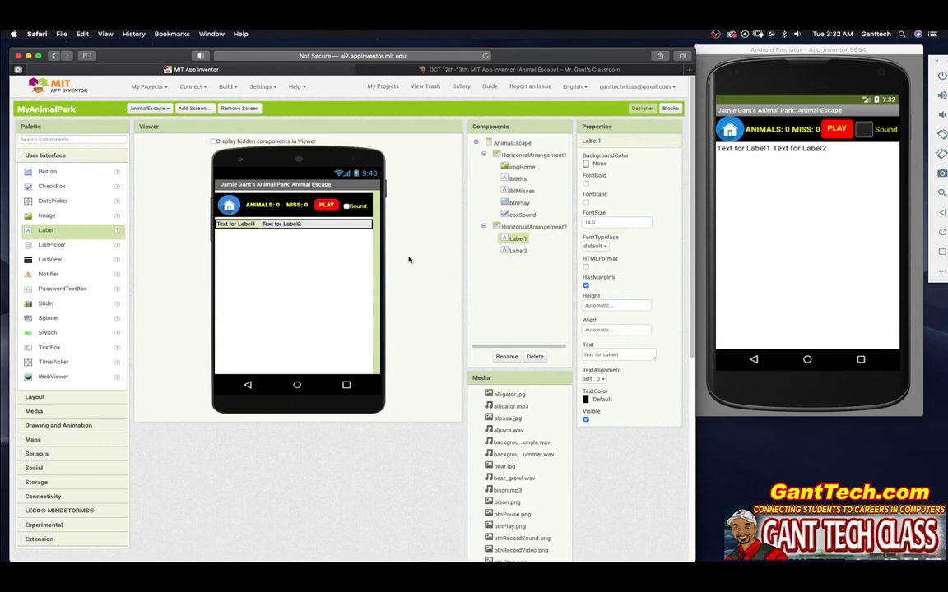
left_click(506, 355)
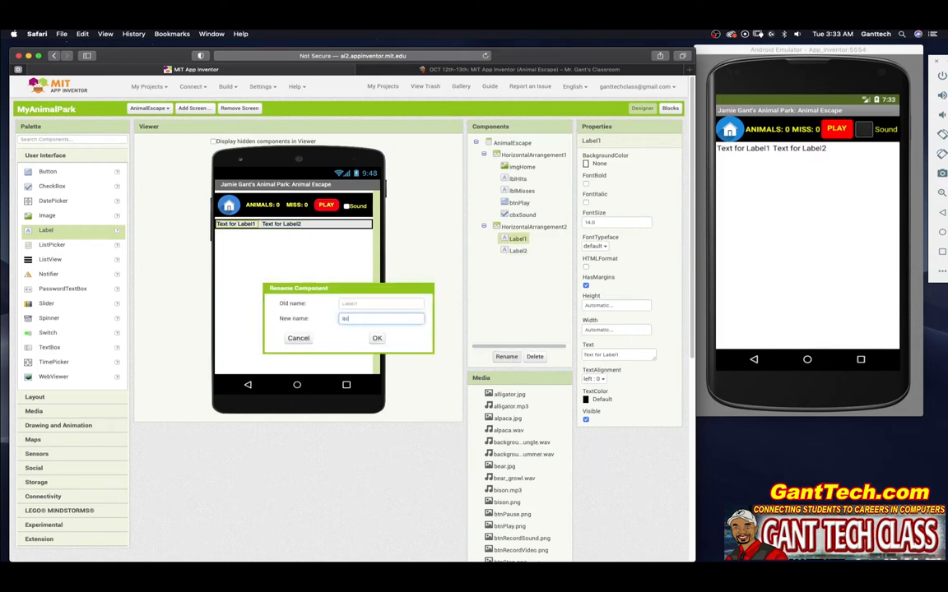
left_click(377, 339)
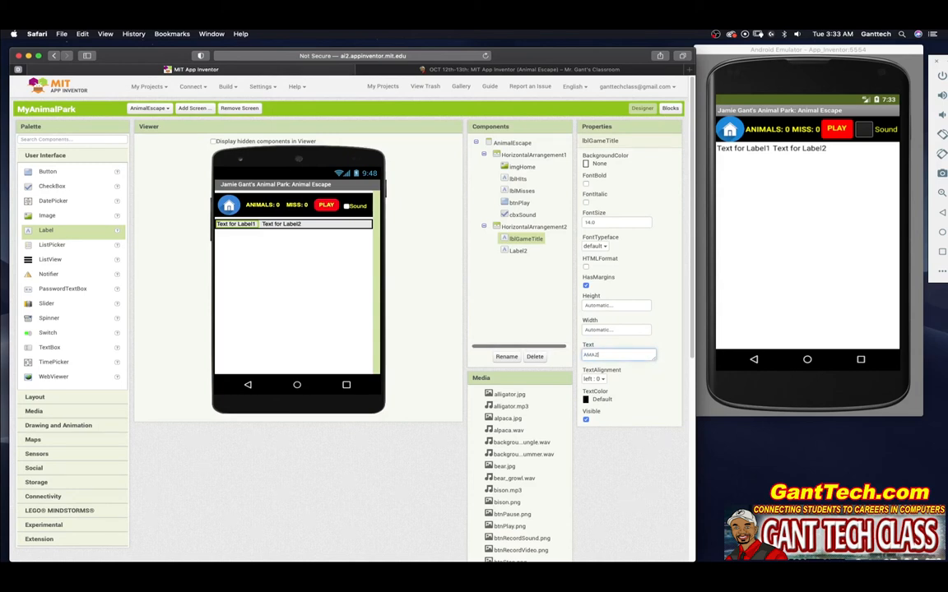
type("AMAZING ANIMAL")
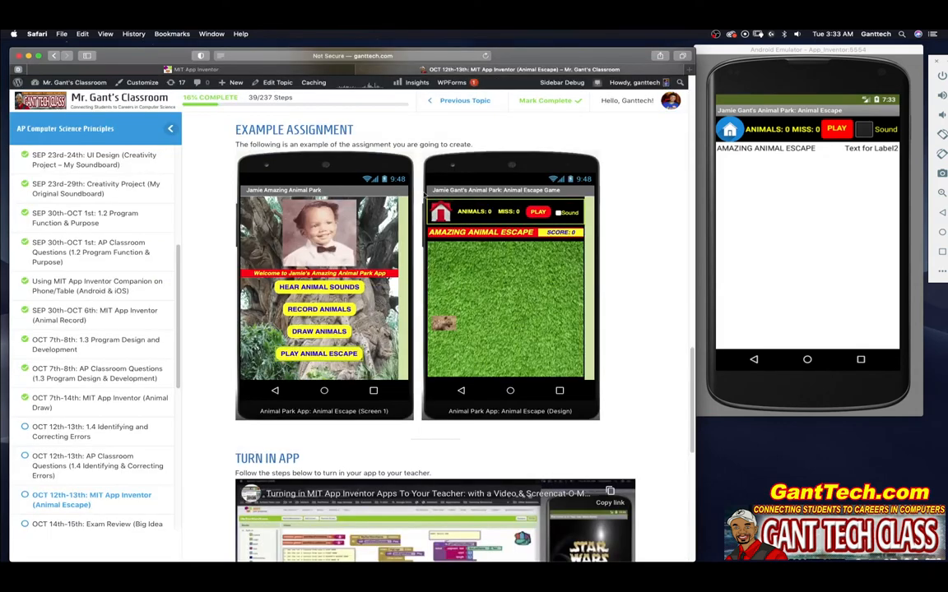
Make lblGameTitle's background red, then move on to the second label.
left_click(195, 69)
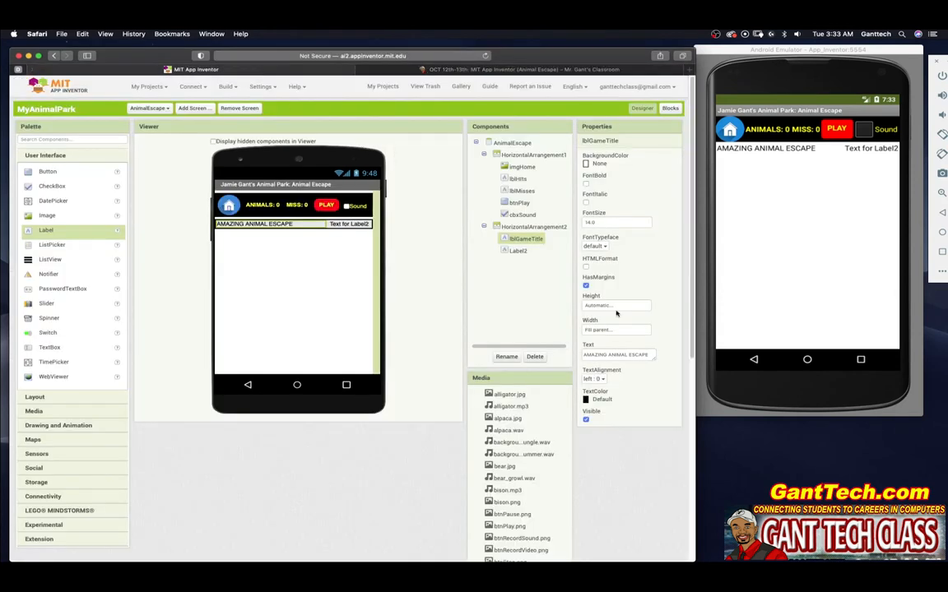
left_click(615, 165)
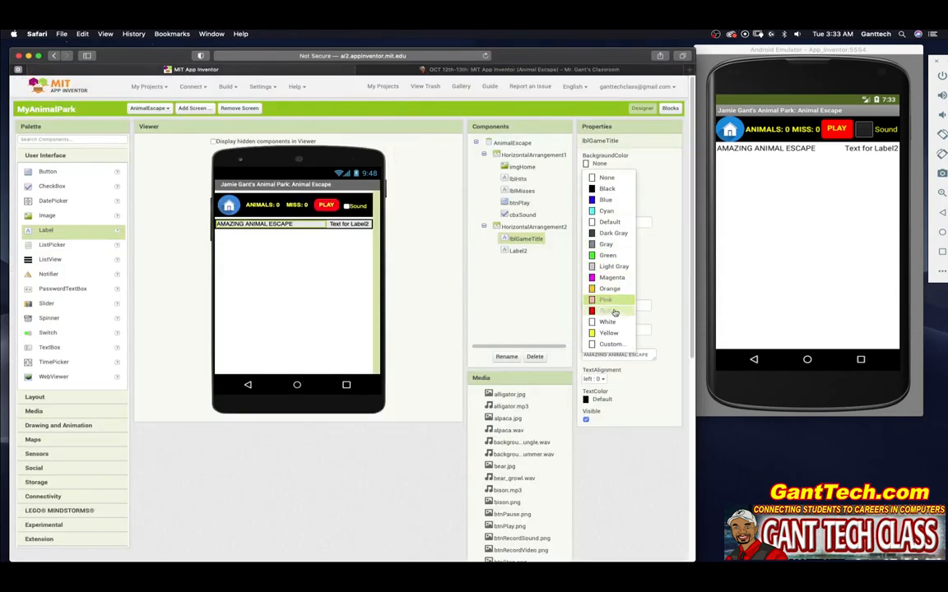
left_click(606, 309)
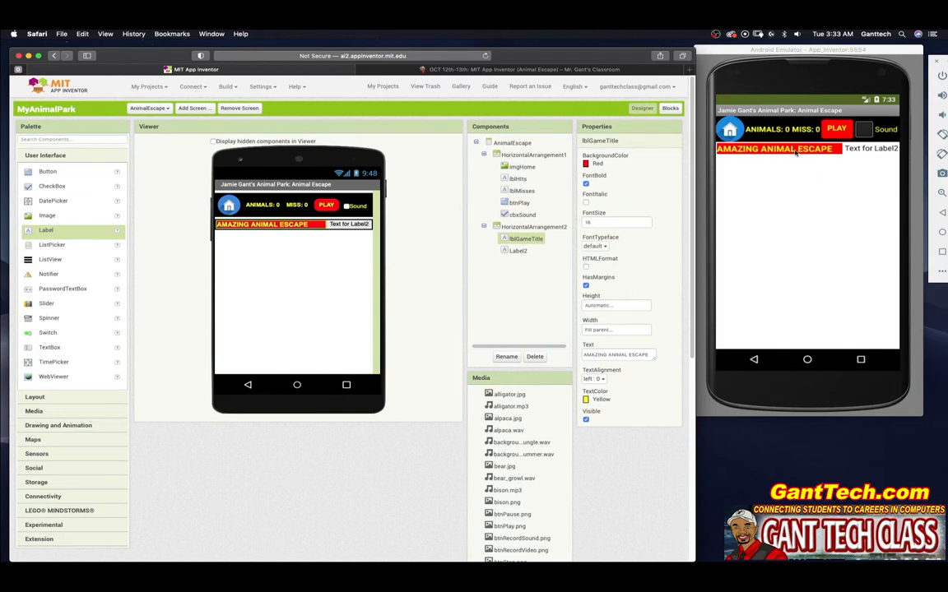
left_click(599, 378)
type("lblS")
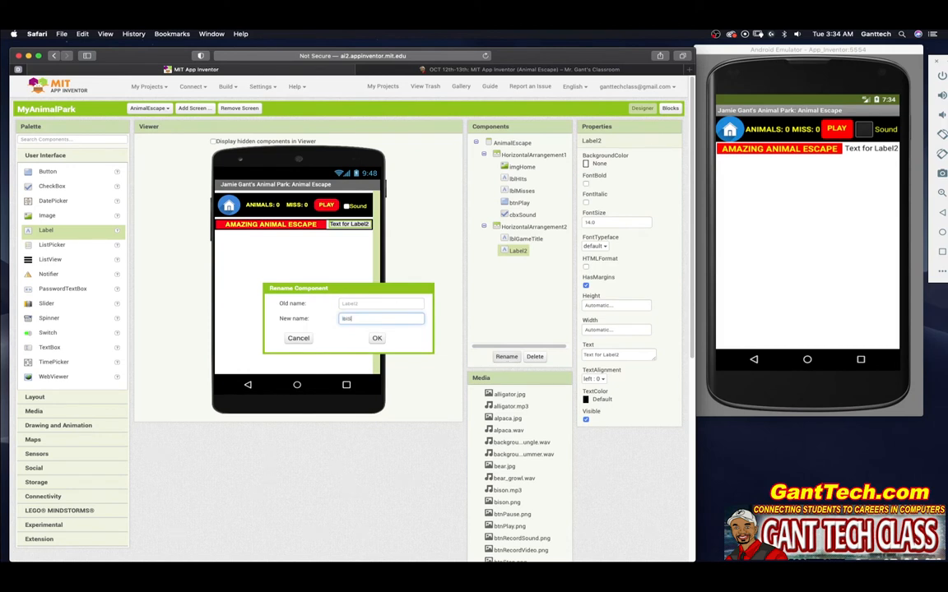
Rename the second label lblScore with a yellow background and compare against the example assignment.
left_click(377, 337)
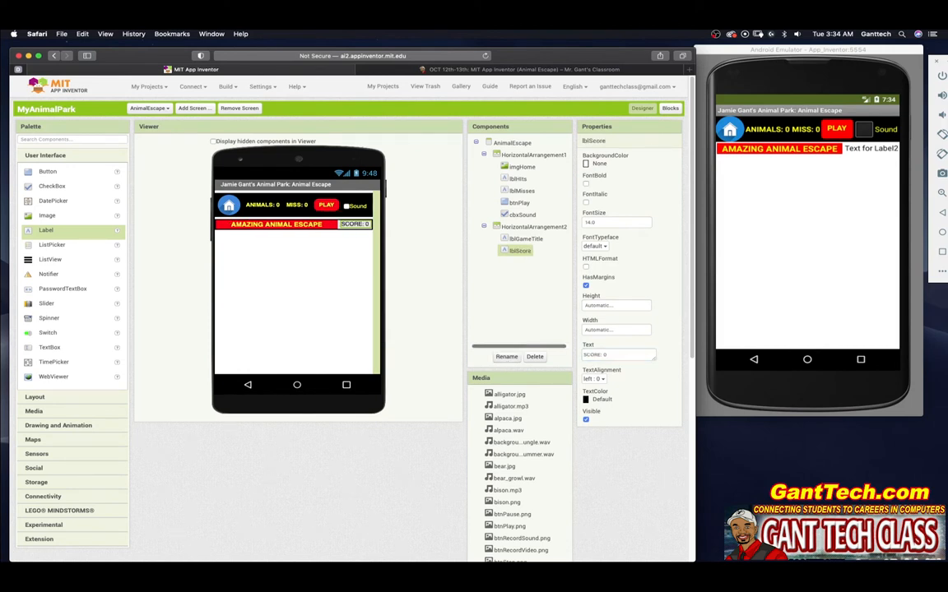
left_click(599, 163)
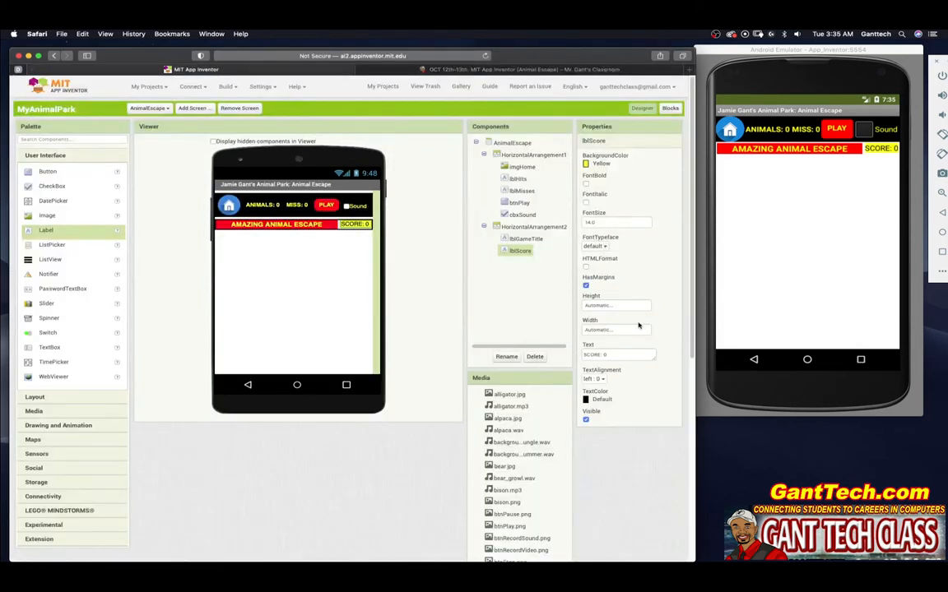
left_click(602, 399)
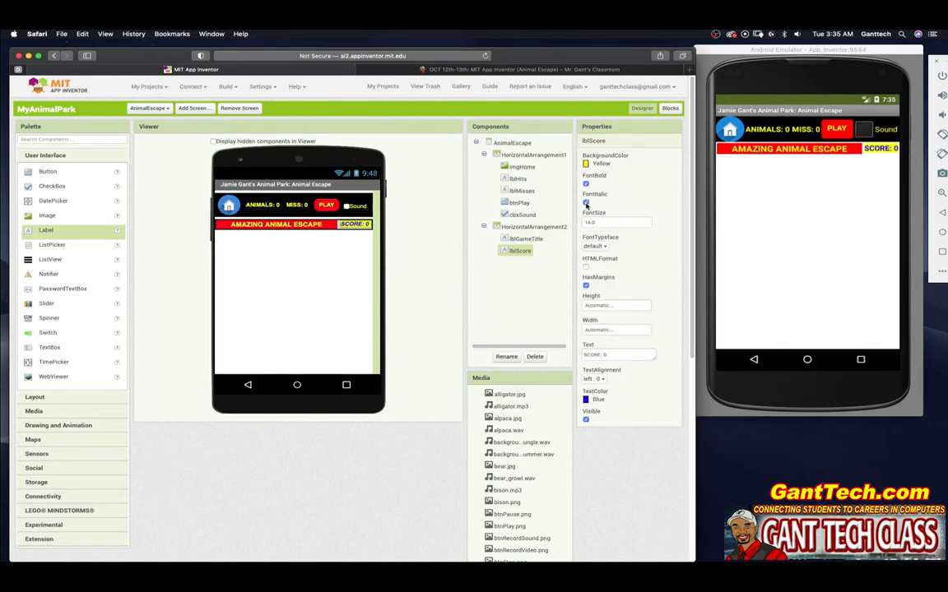
left_click(586, 184)
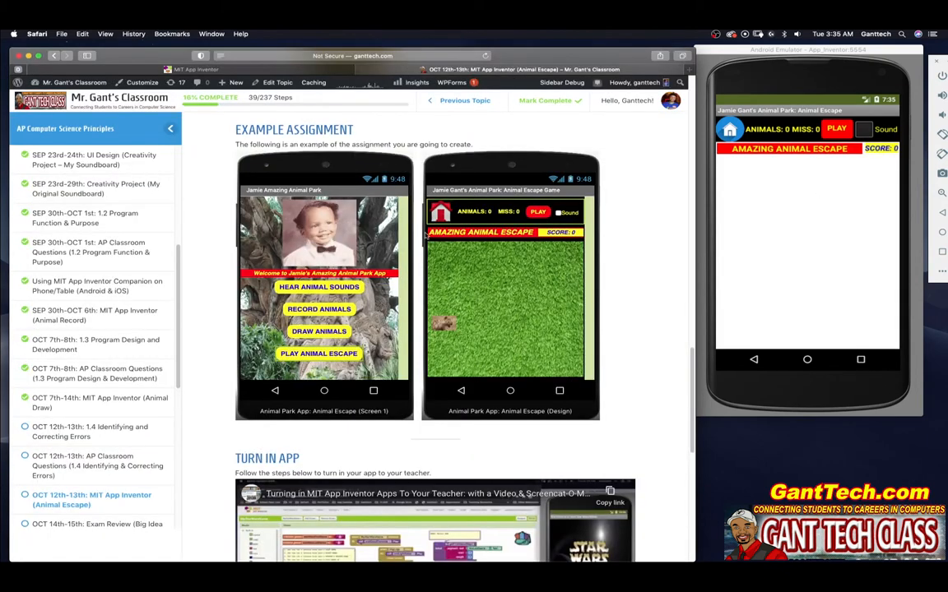
mouse_move(507, 255)
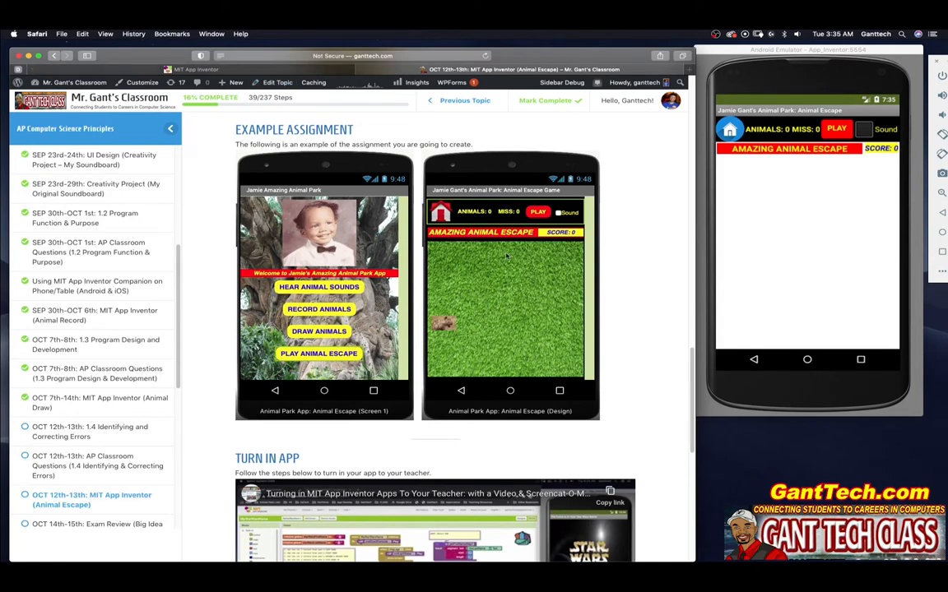
mouse_move(541, 240)
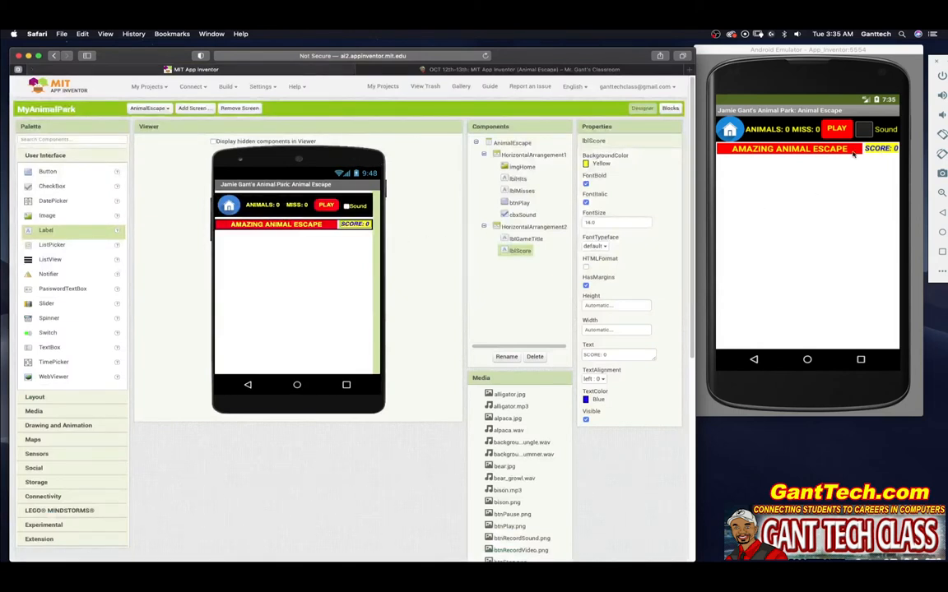
Give HorizontalArrangement2, the title row, a red background.
left_click(533, 227)
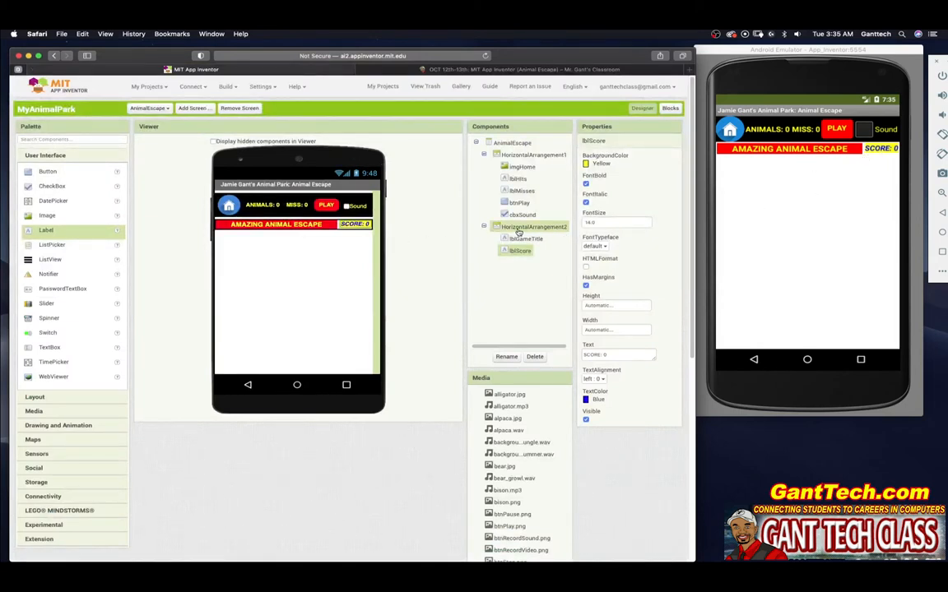
left_click(533, 227)
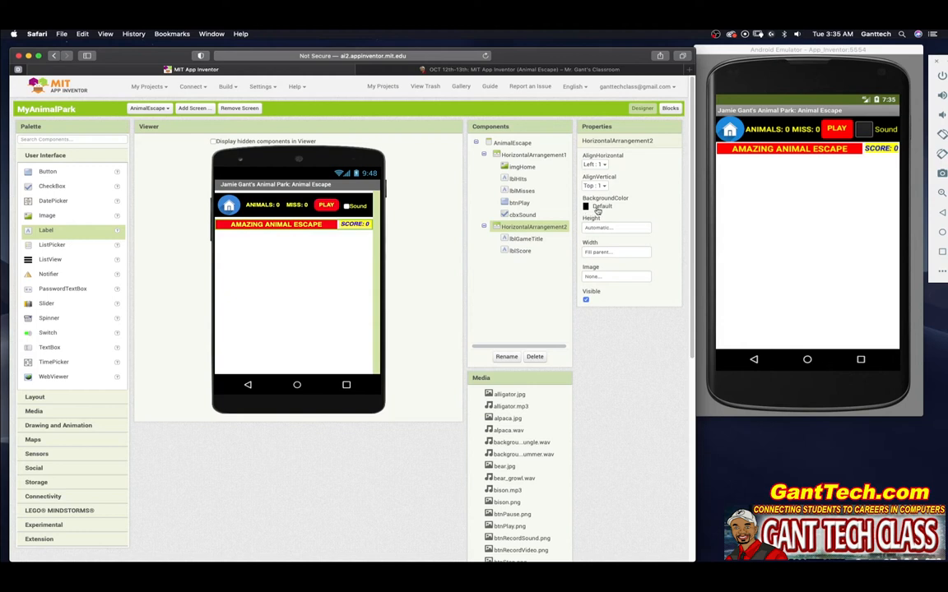
left_click(615, 205)
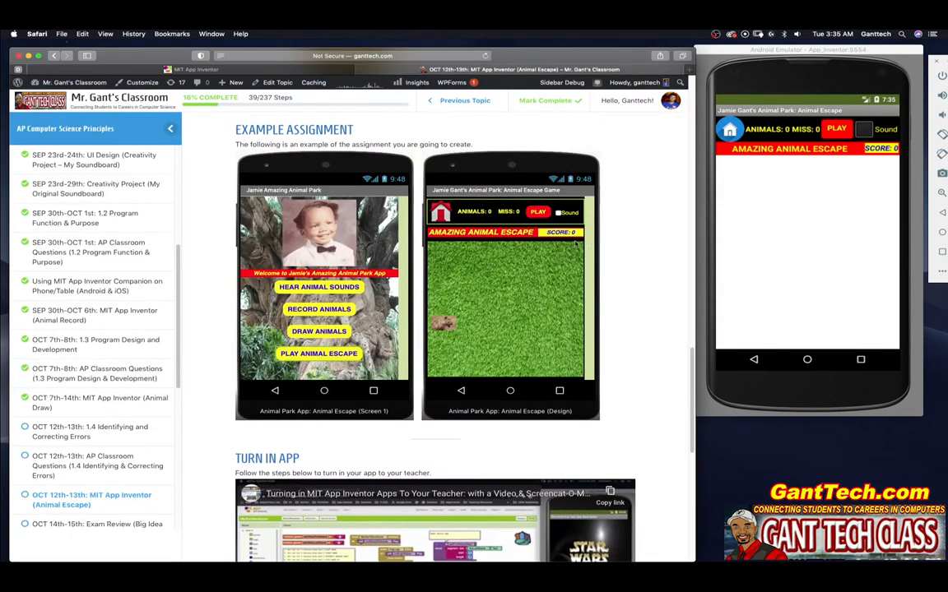
mouse_move(869, 151)
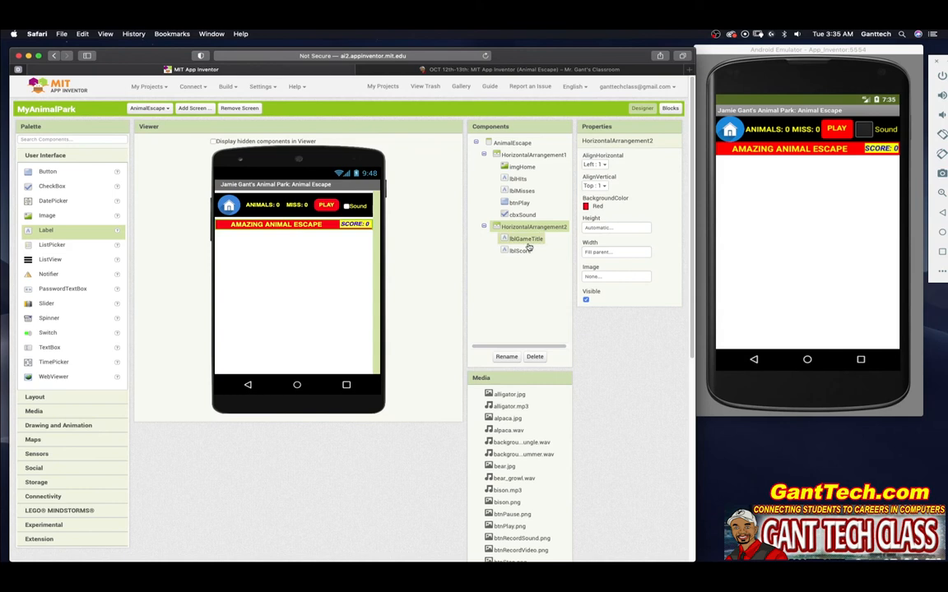
Set lblScore's width to Fill parent and check it against the example page.
left_click(520, 250)
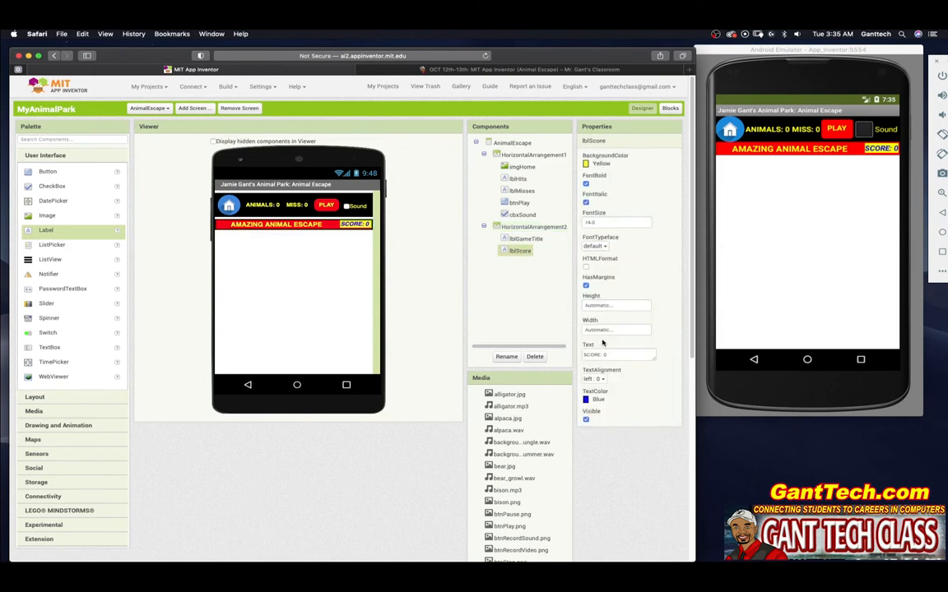
left_click(615, 329)
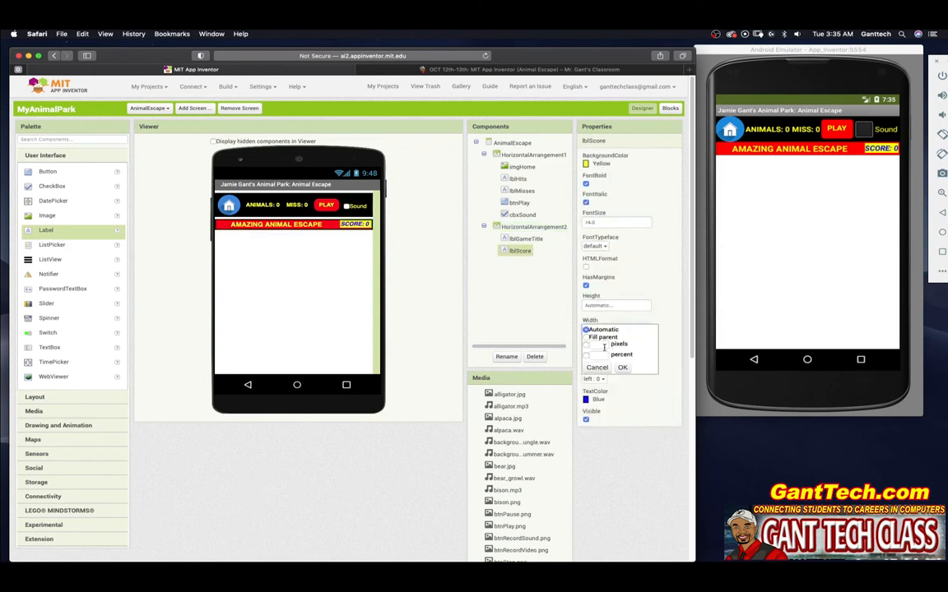
left_click(621, 367)
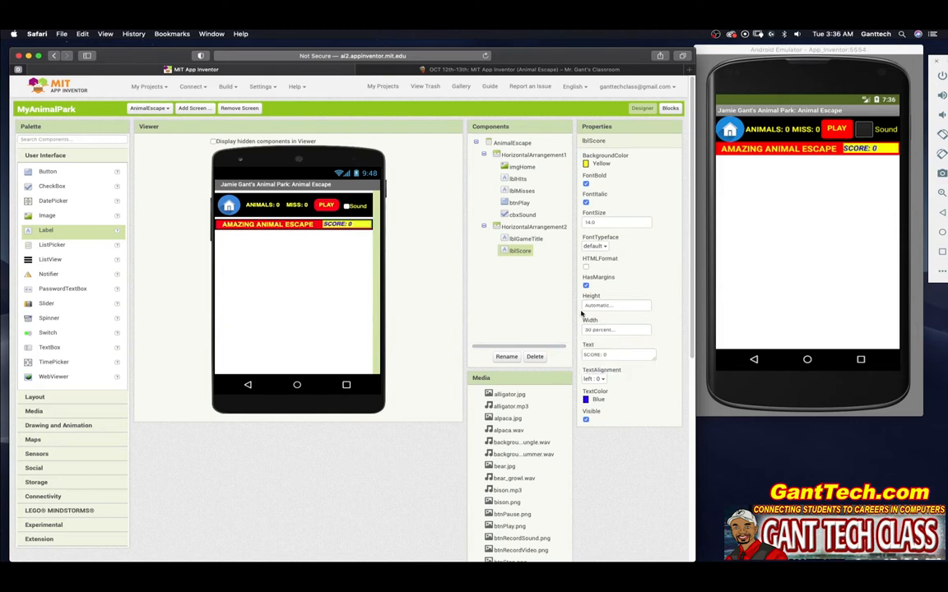
left_click(596, 378)
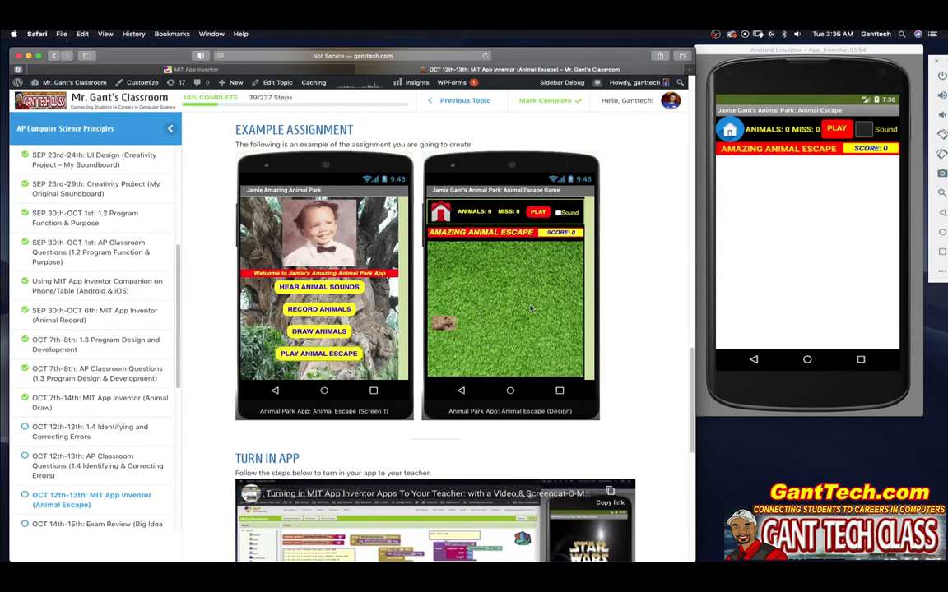
mouse_move(444, 321)
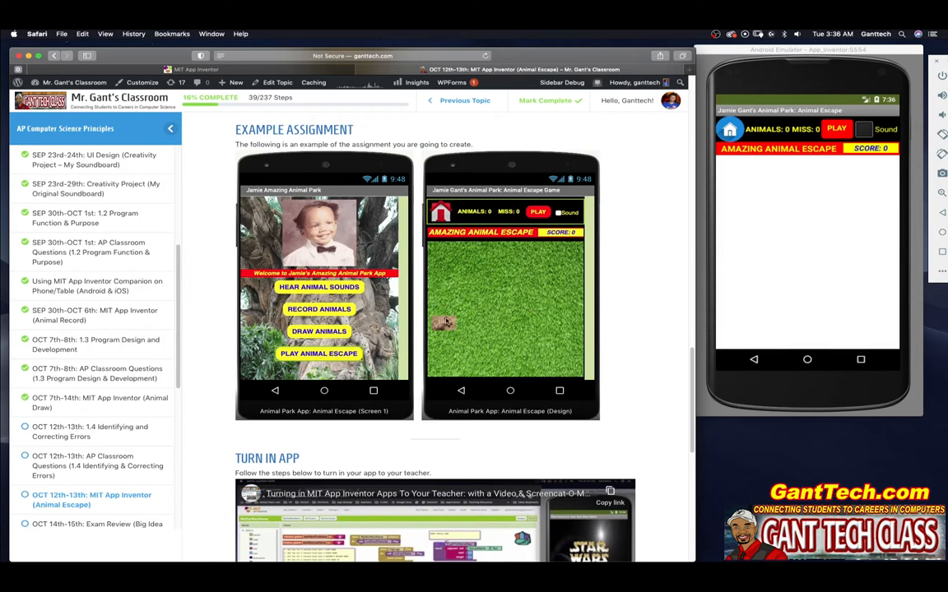
left_click(196, 69)
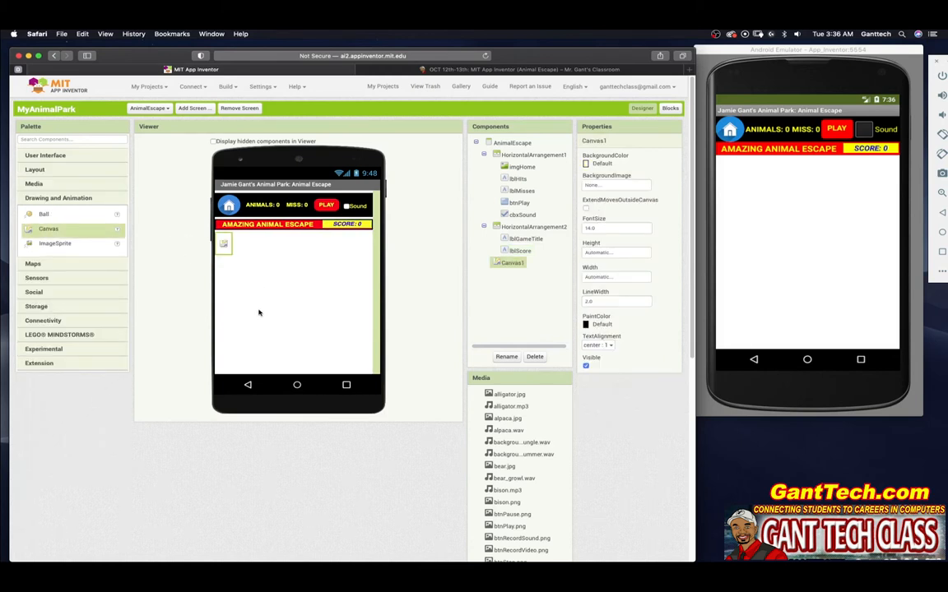
Add Canvas1 below the title row and head to Google Images in a new tab.
left_click(615, 276)
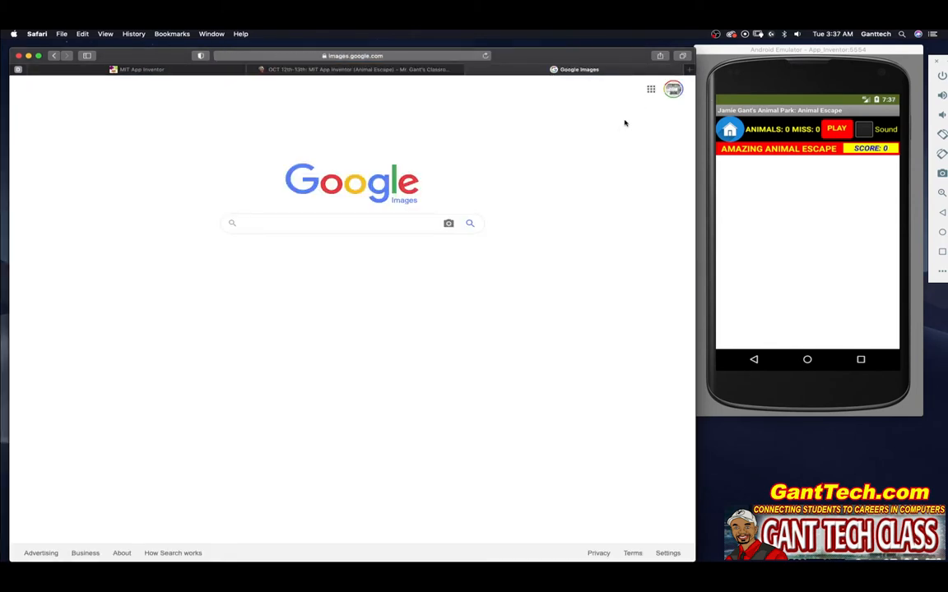
Search Google Images for 'grass background' and browse to the artificial green grass texture.
type("grass background")
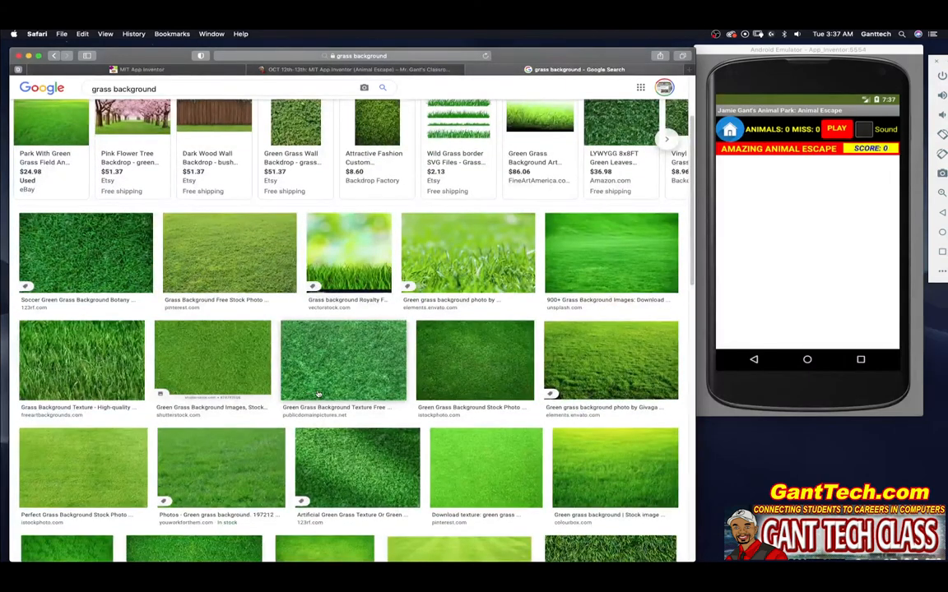
mouse_move(97, 253)
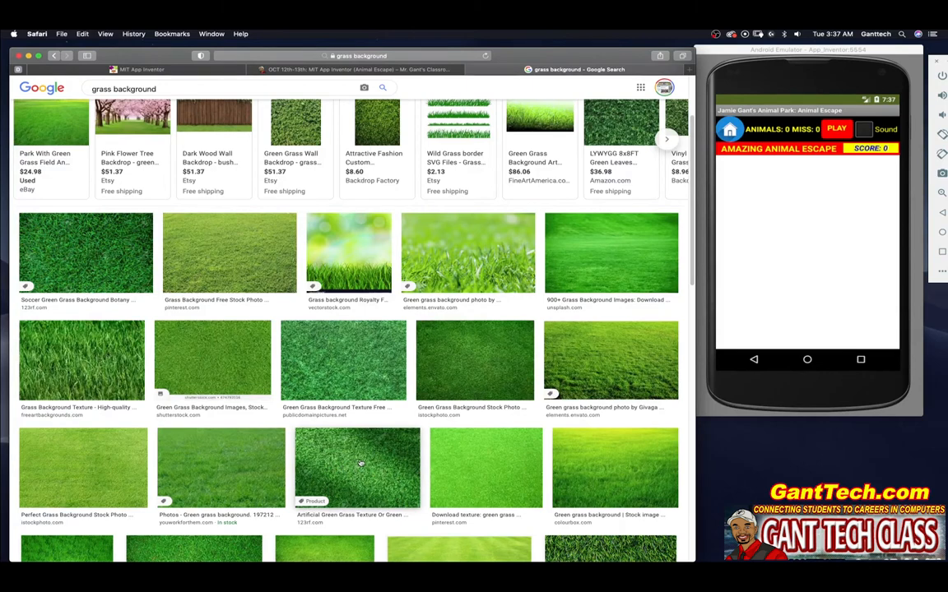
scroll("down", 3)
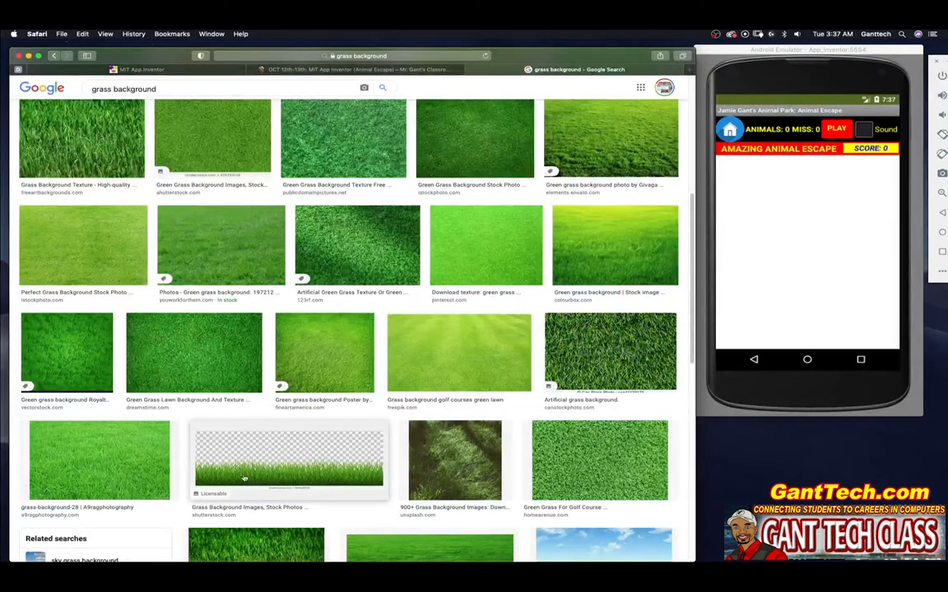
mouse_move(491, 467)
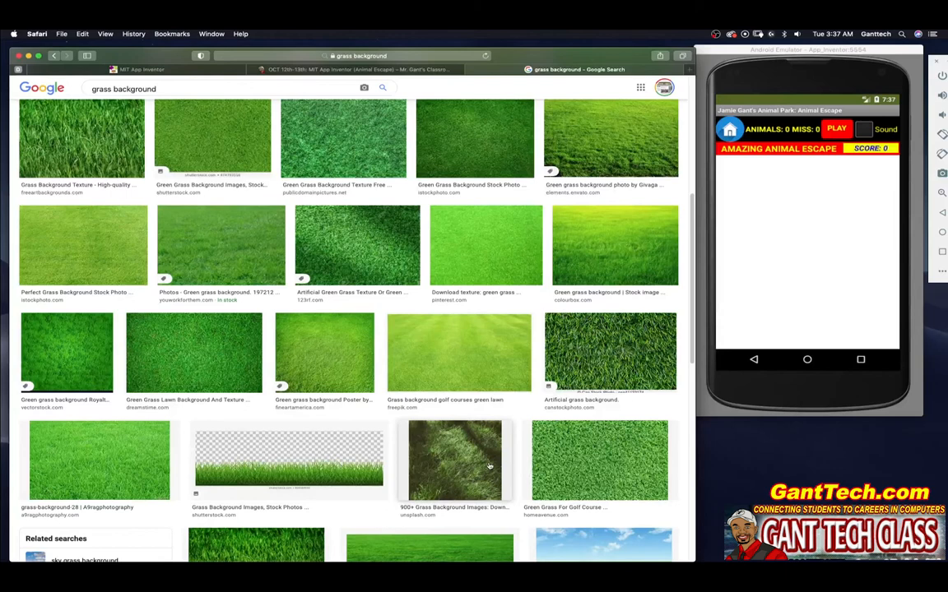
scroll("down", 3)
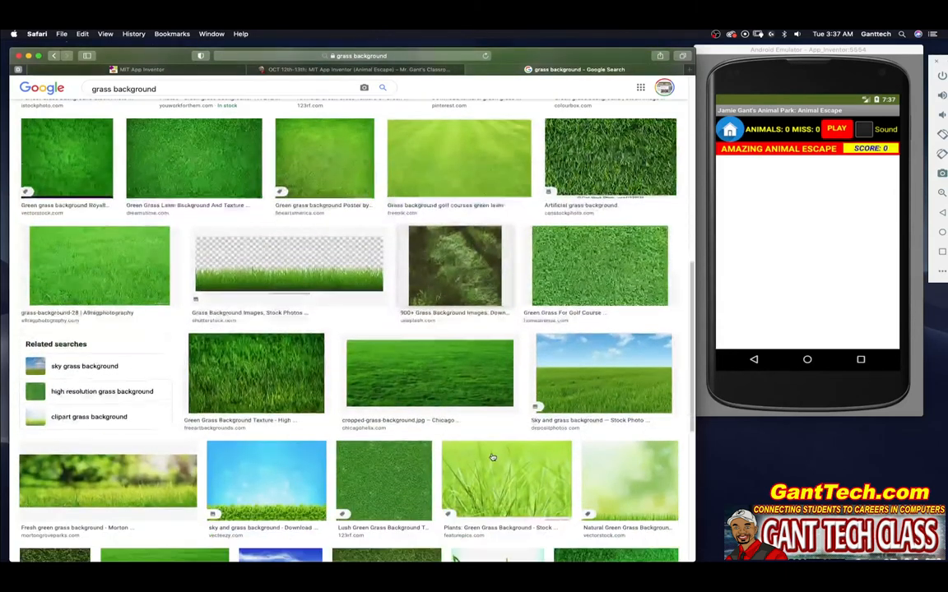
scroll("down", 3)
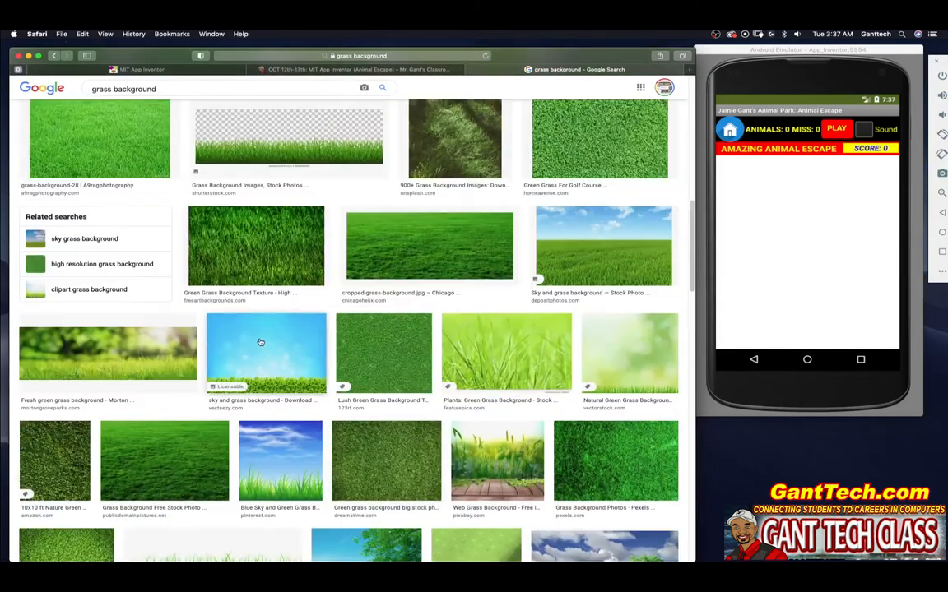
scroll("down", 3)
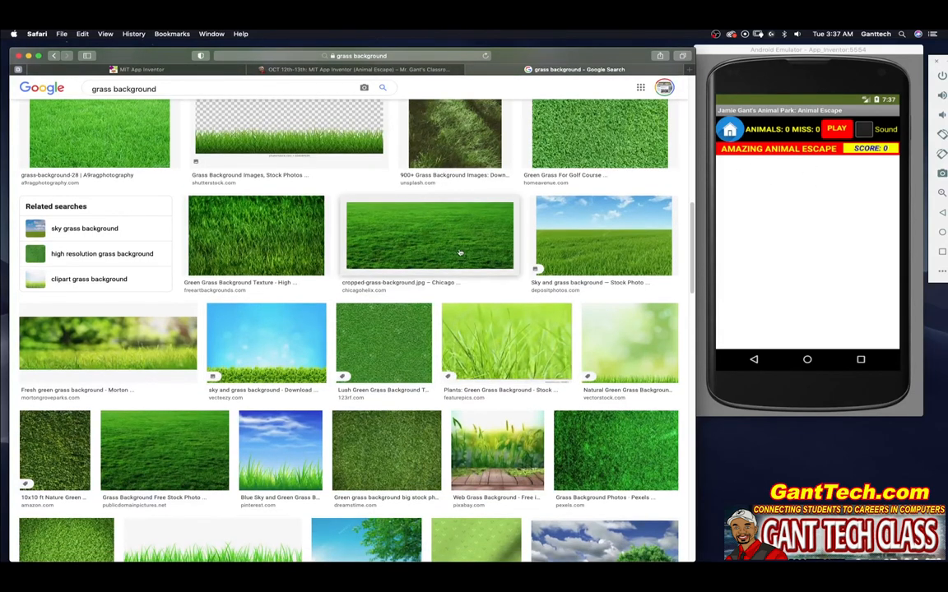
scroll("up", 3)
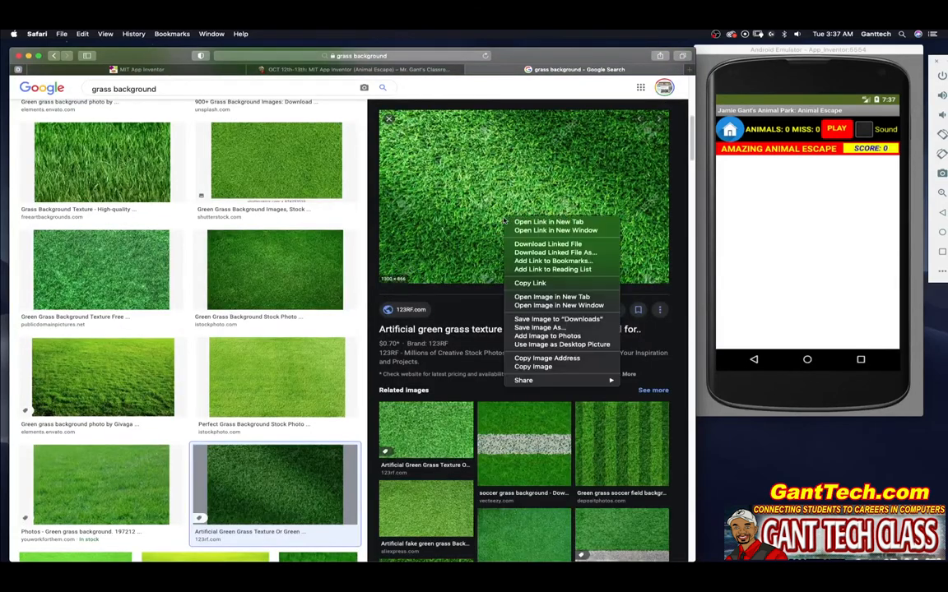
mouse_move(550, 222)
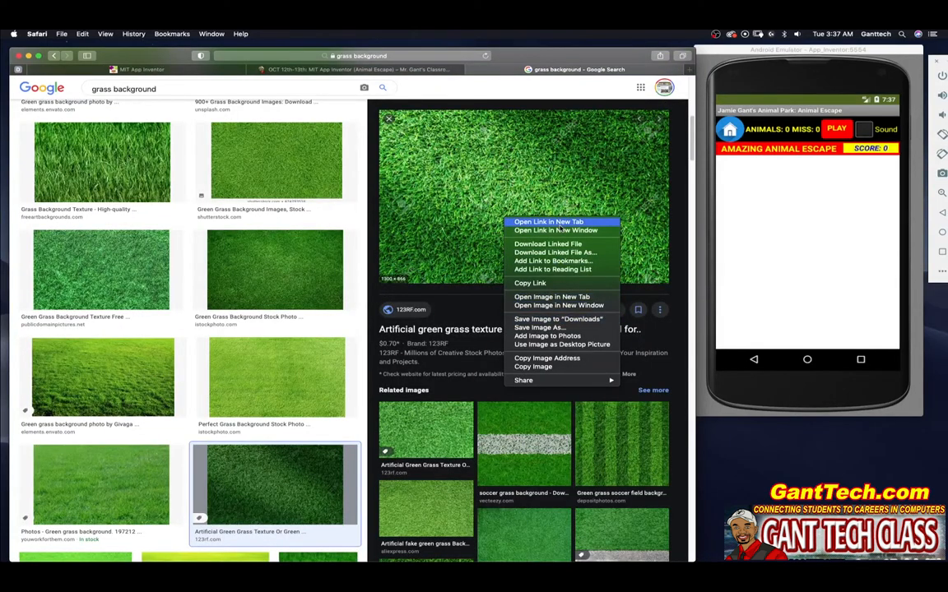
Open the grass texture full-size and save it into the escape project folder.
left_click(548, 221)
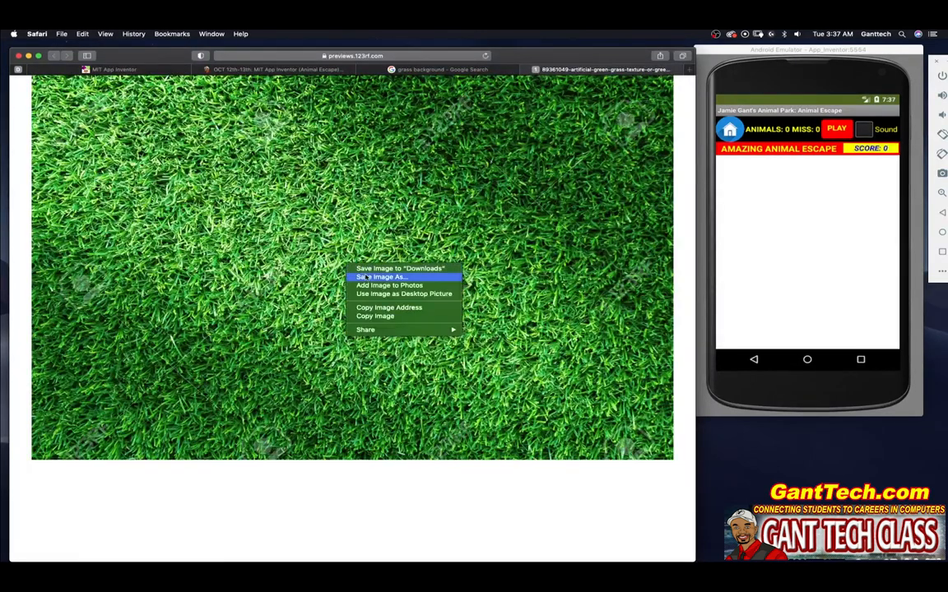
left_click(382, 277)
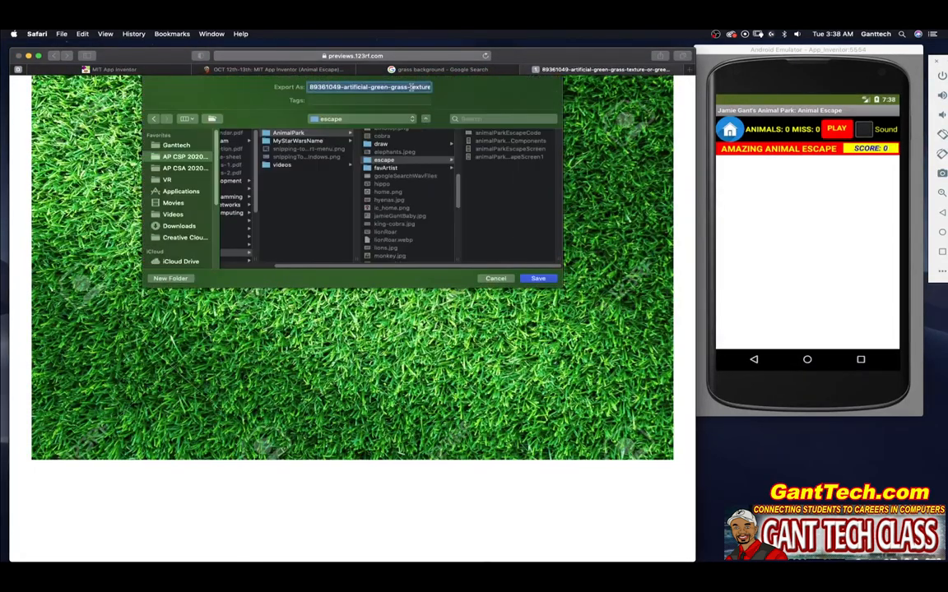
left_click(538, 278)
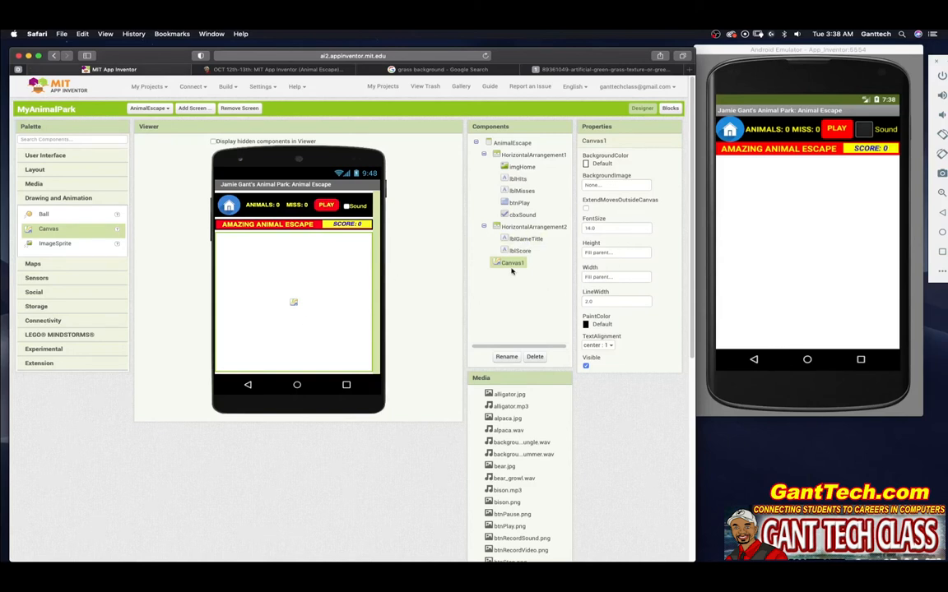
mouse_move(528, 294)
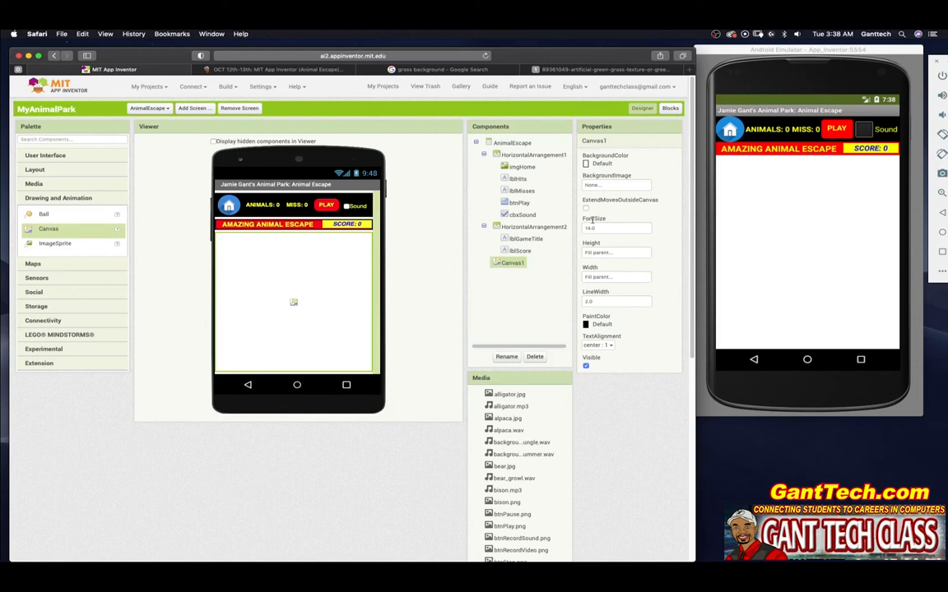
Upload the grass image as Canvas1's BackgroundImage and refresh the companion screen.
left_click(615, 184)
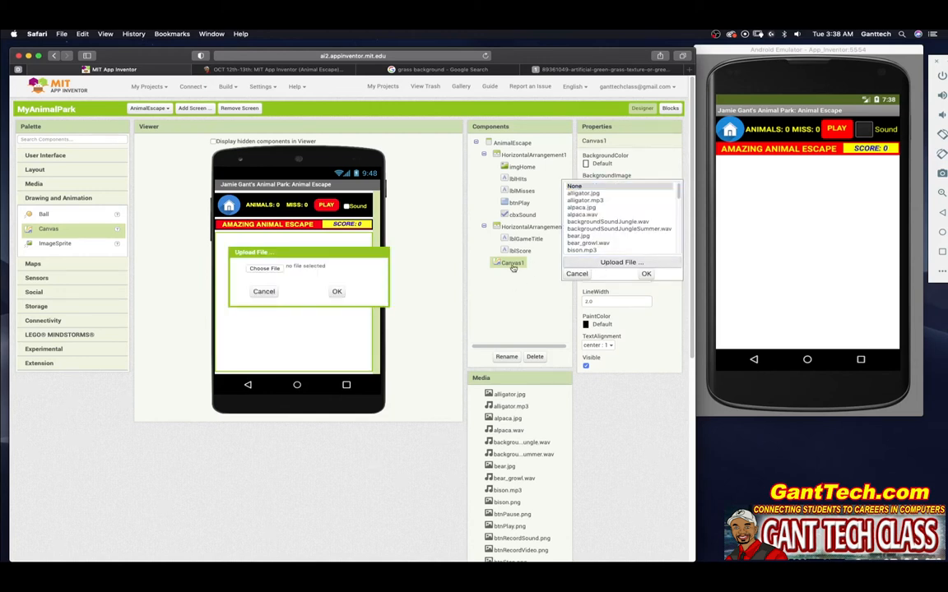
left_click(265, 268)
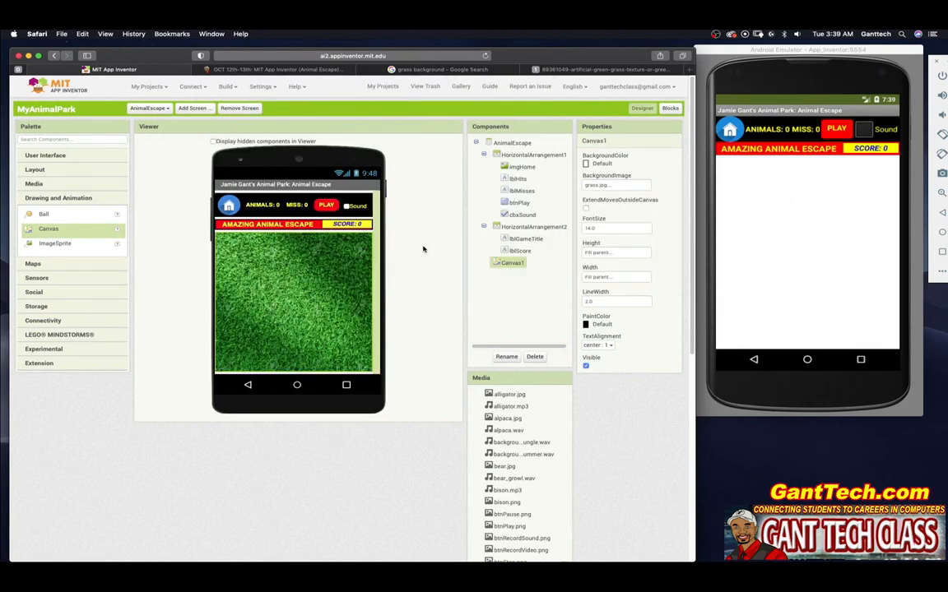
left_click(193, 86)
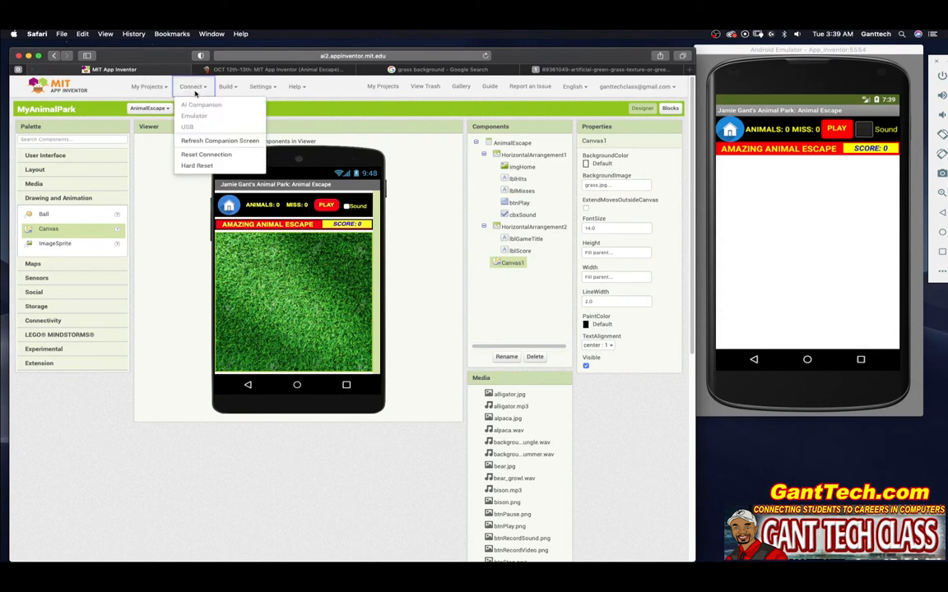
left_click(426, 222)
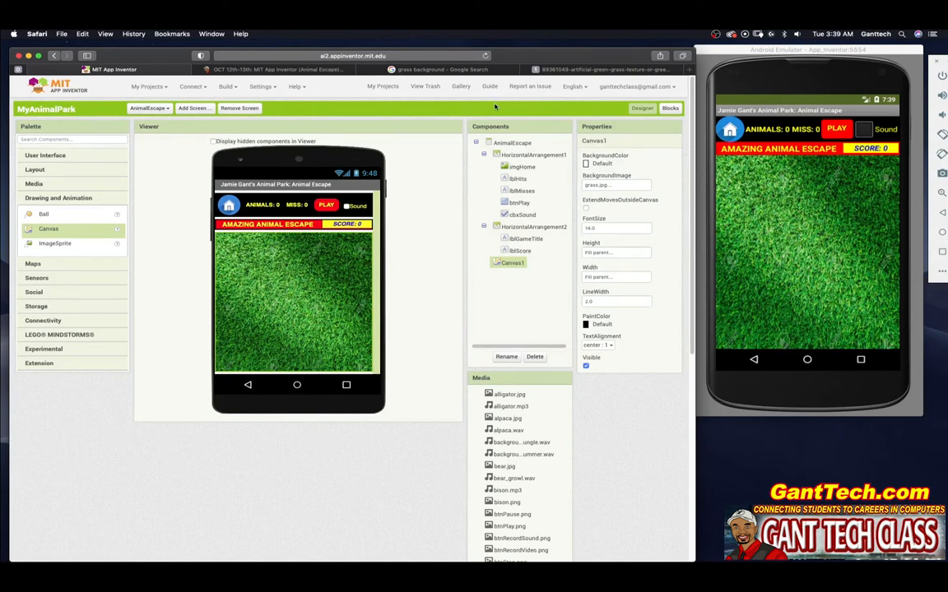
mouse_move(448, 112)
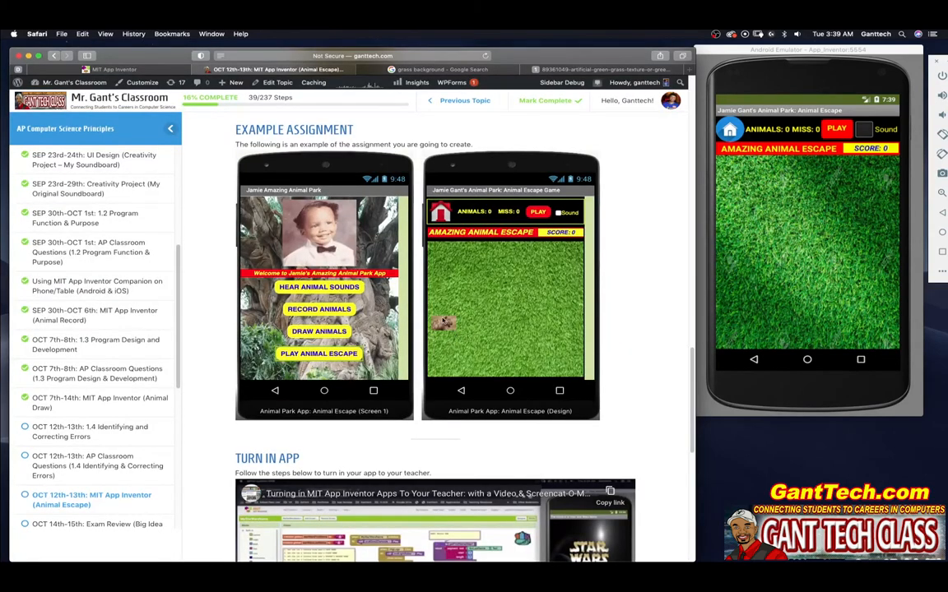
Return to the App Inventor project to view the ImageSprite component description.
left_click(112, 69)
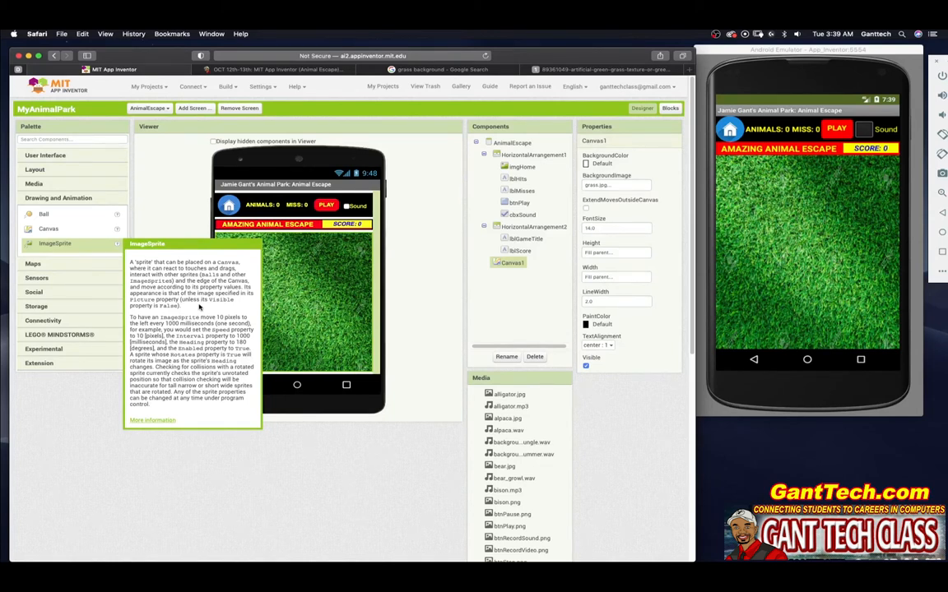
mouse_move(69, 253)
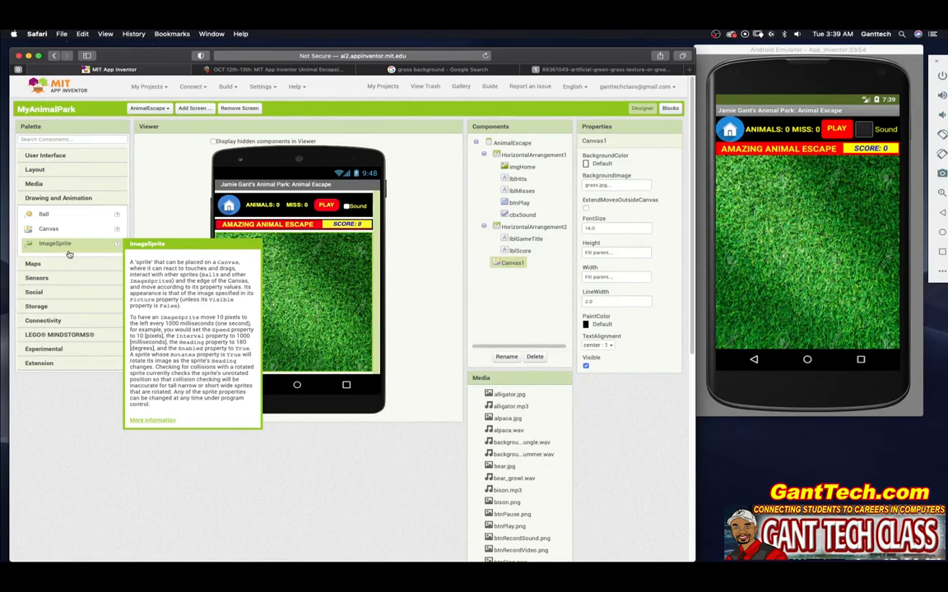
mouse_move(83, 250)
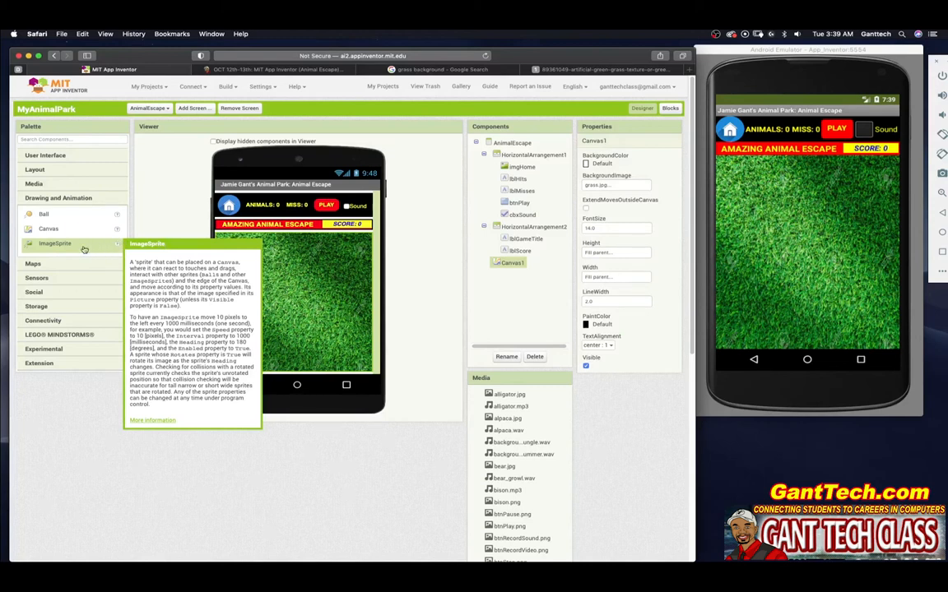
Drop an ImageSprite onto the grass canvas and name it imgSprAnimal.
left_click_drag(56, 243, 296, 305)
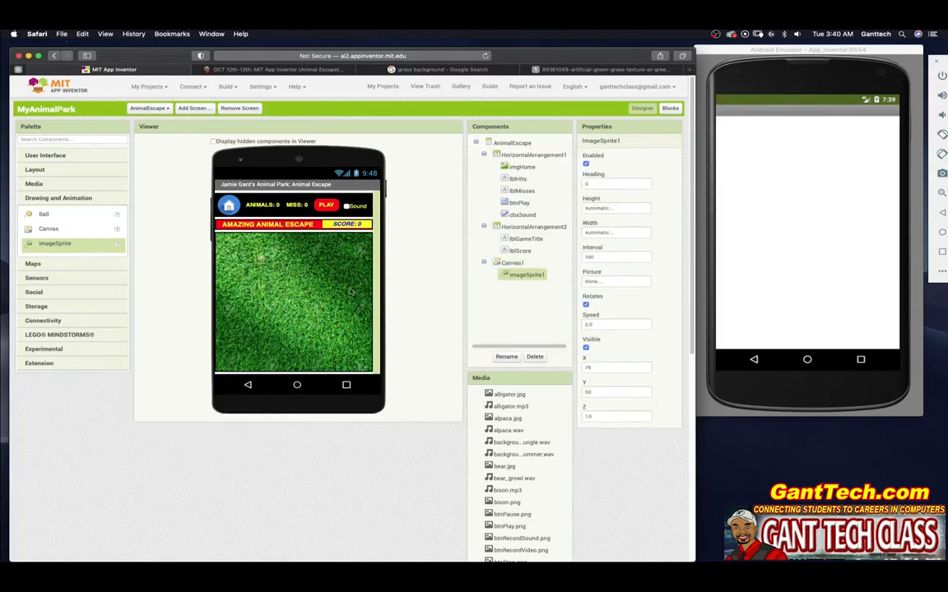
left_click(507, 355)
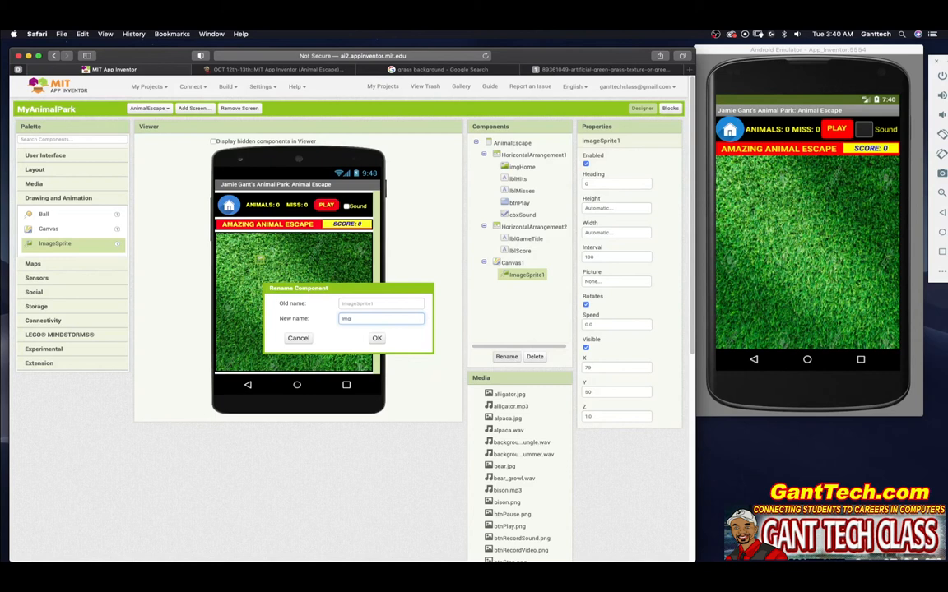
left_click(376, 339)
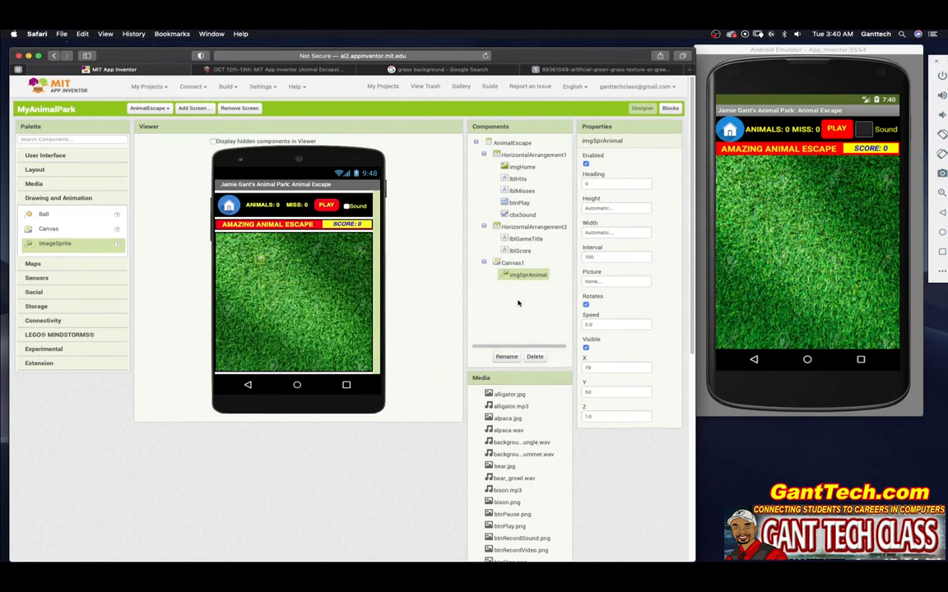
Check the sprite's Picture list without choosing, then switch to the AnimalSounds screen.
left_click(615, 282)
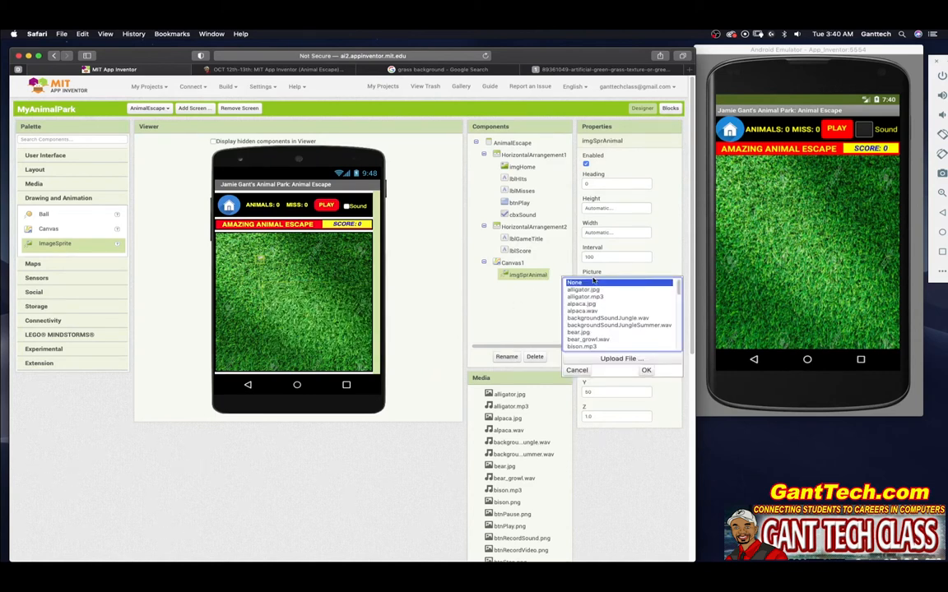
left_click(148, 109)
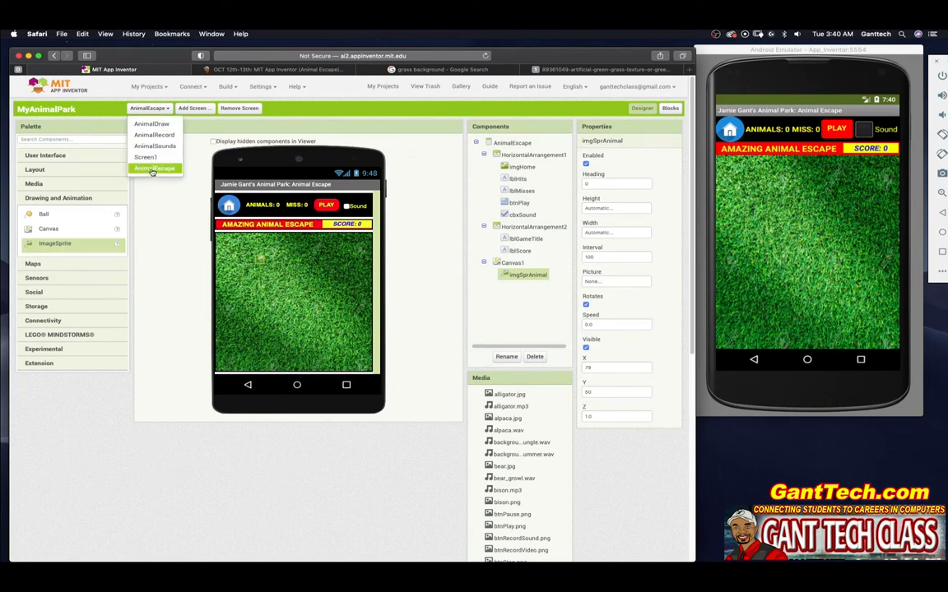
left_click(155, 145)
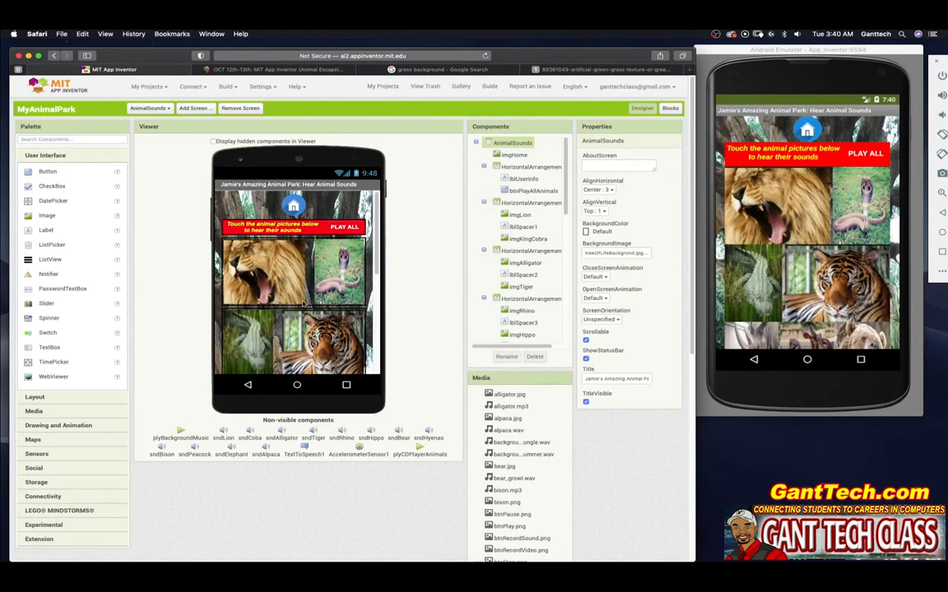
Back on AnimalEscape, set imgSprAnimal's Picture to the cheetah-fur image.
scroll("down", 3)
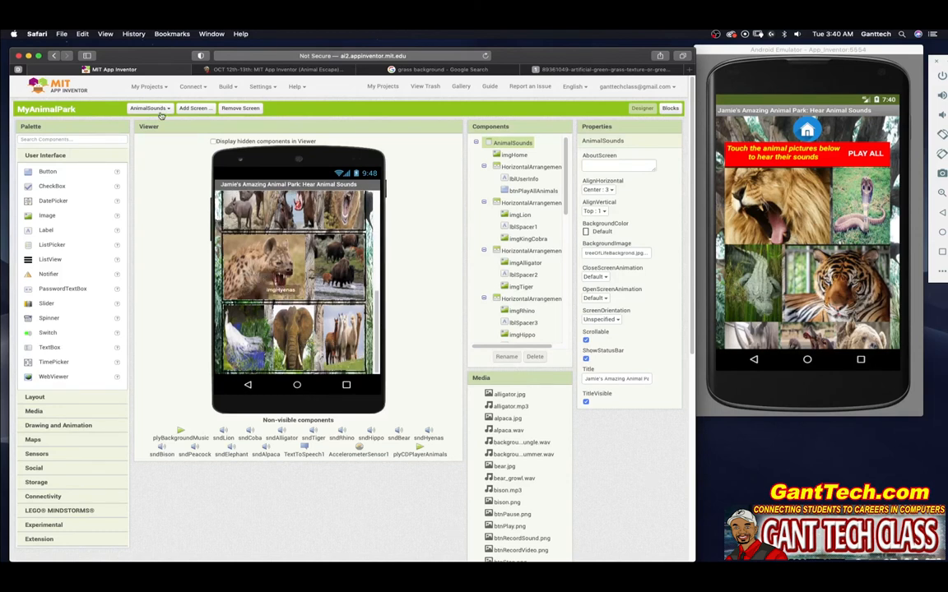
left_click(148, 109)
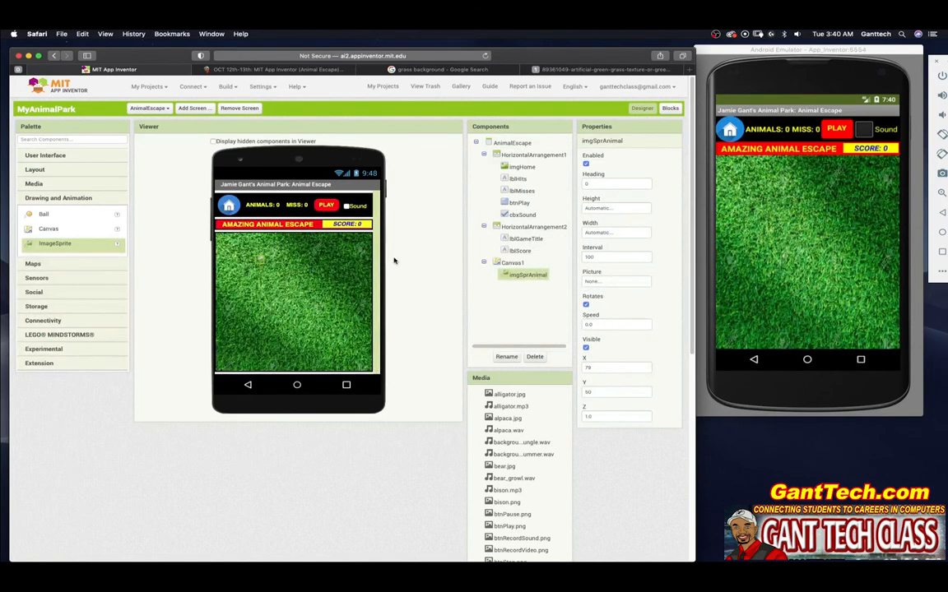
left_click(615, 281)
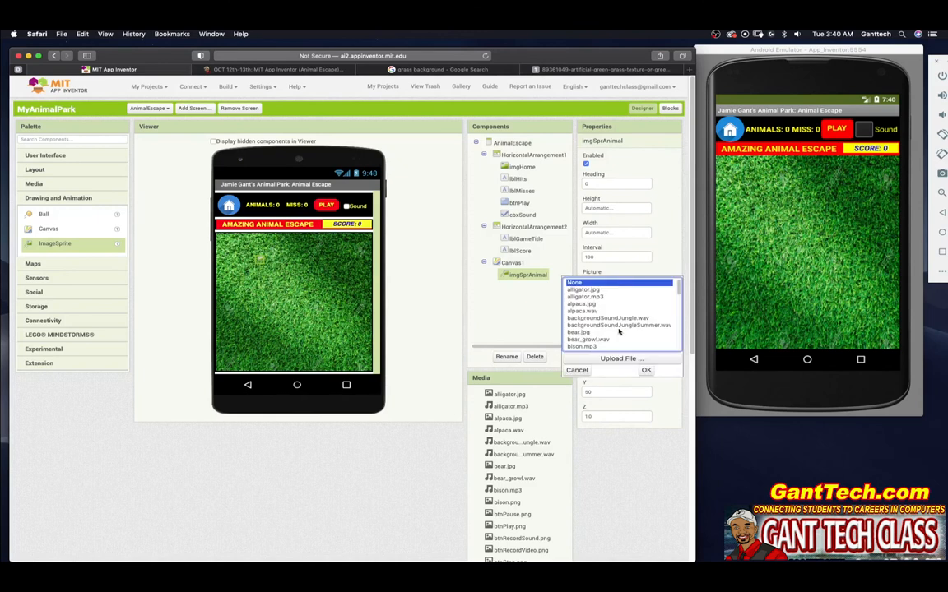
scroll("down", 3)
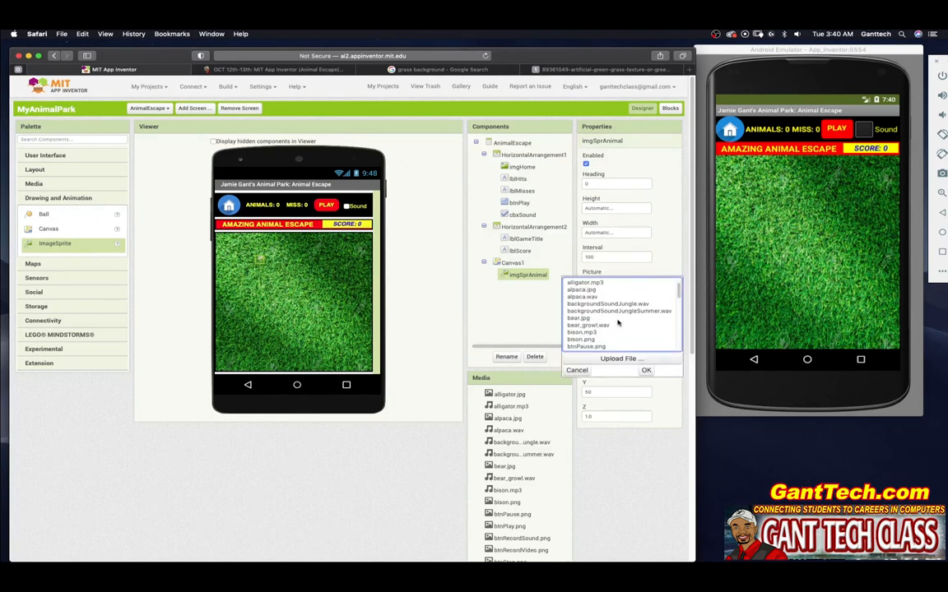
scroll("down", 3)
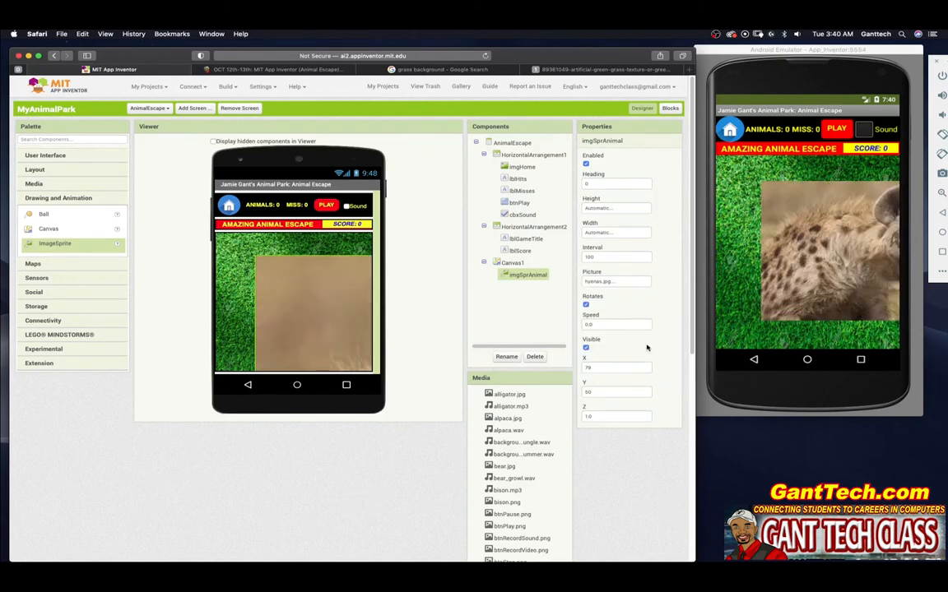
Give imgSprAnimal a fixed pixel Height and Width so it becomes a small square.
left_click(615, 207)
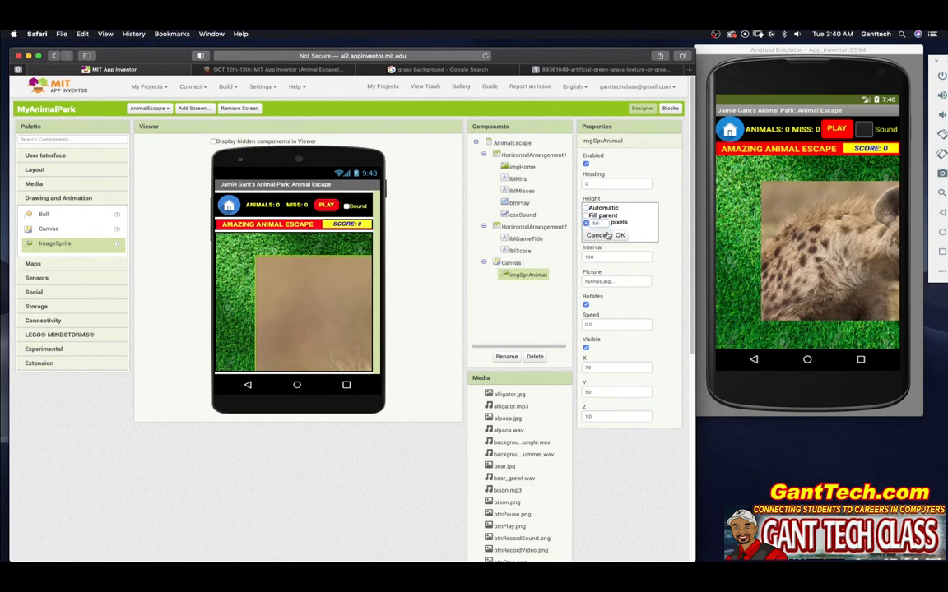
left_click(619, 234)
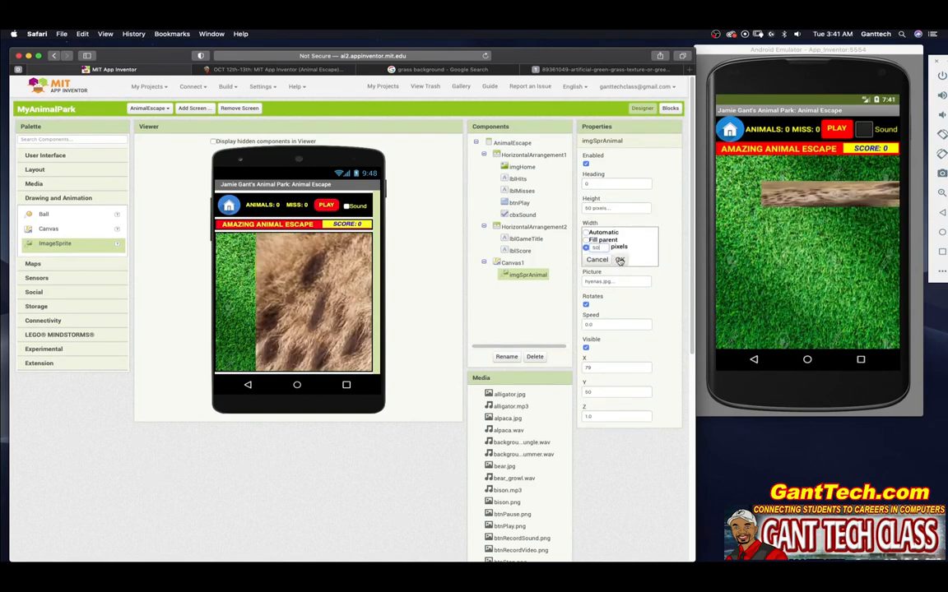
left_click(620, 260)
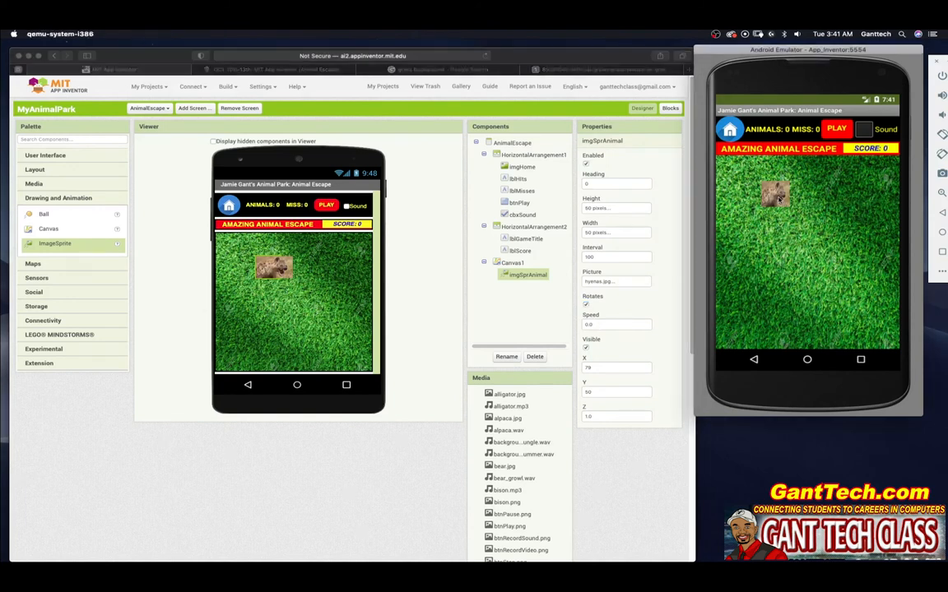
mouse_move(454, 315)
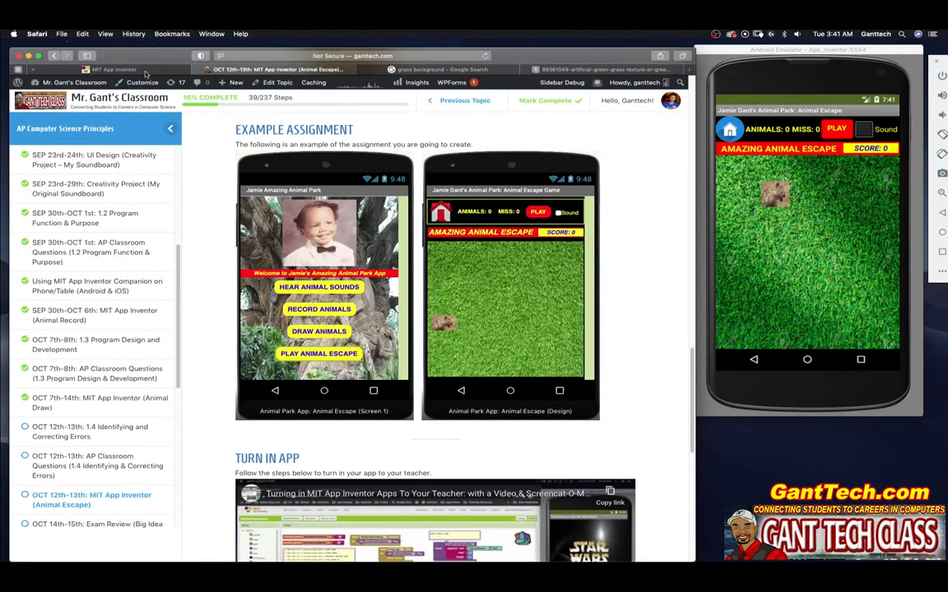
Add a TextToSpeech1 component from the Media palette to AnimalEscape.
left_click(114, 69)
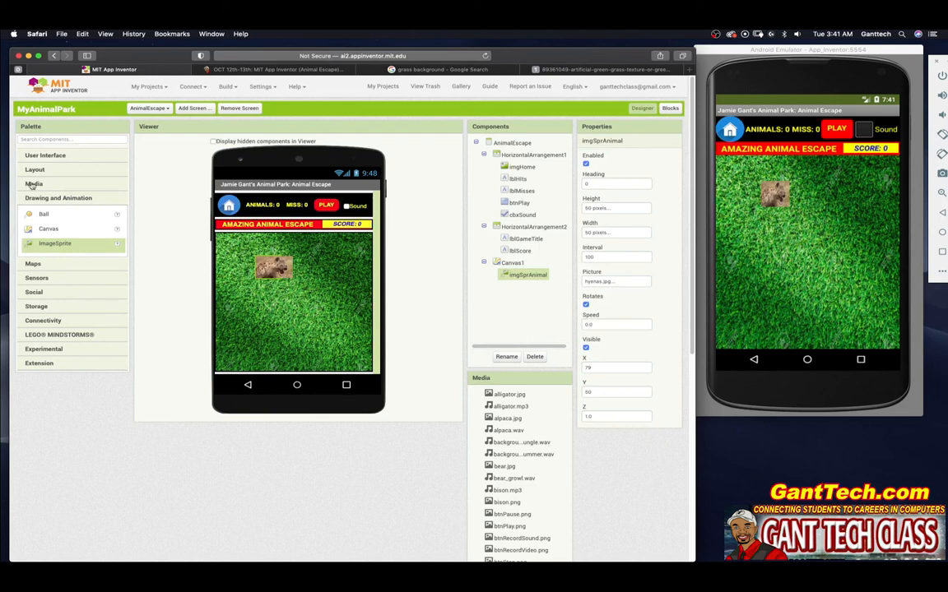
left_click(33, 184)
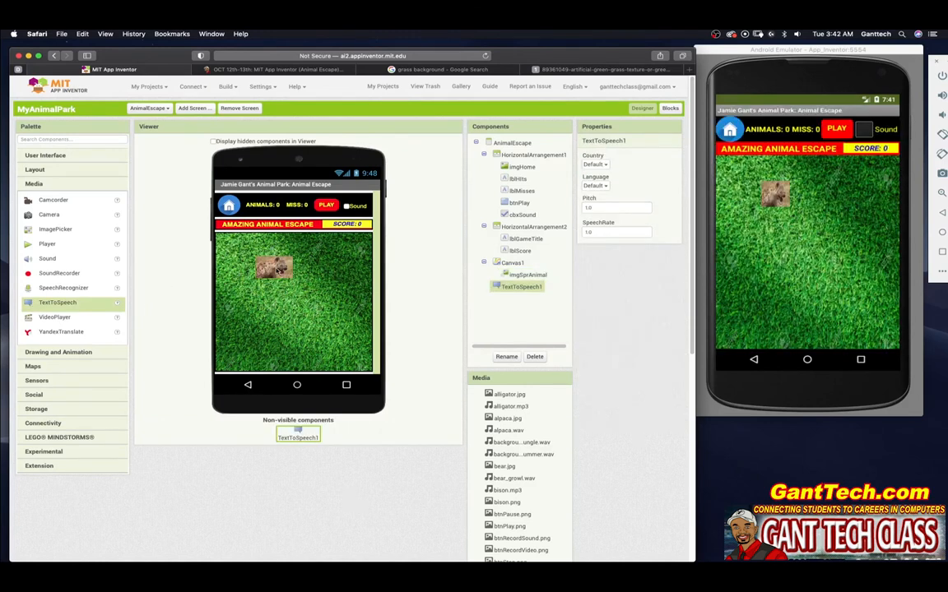
Add a Sound1 component beside TextToSpeech1 and reselect imgSprAnimal.
left_click(527, 273)
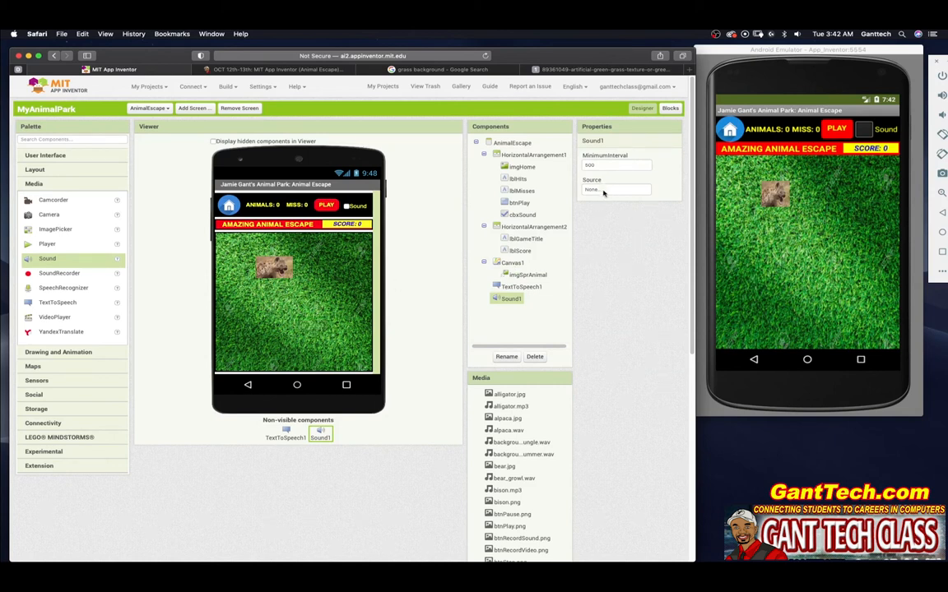
left_click(526, 274)
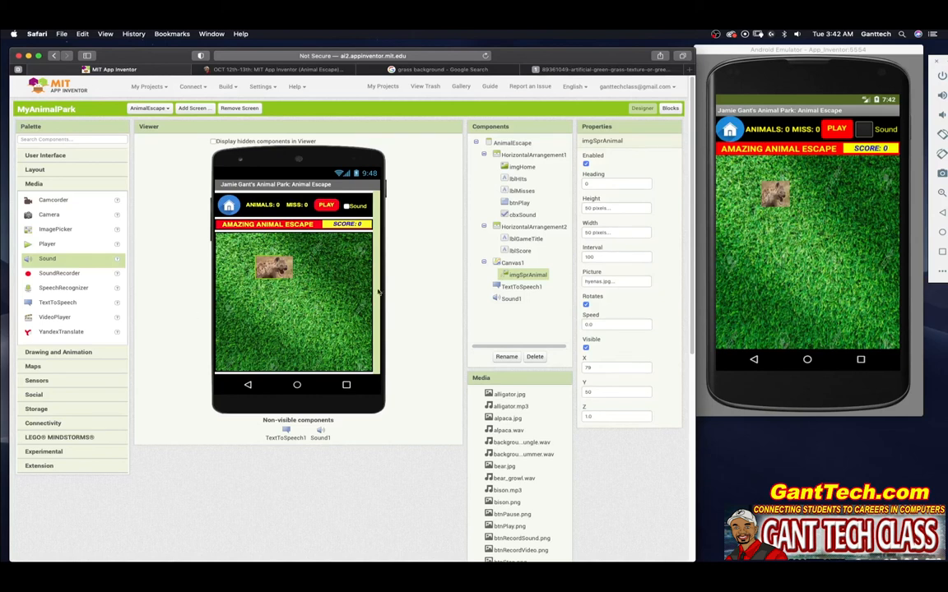
mouse_move(381, 290)
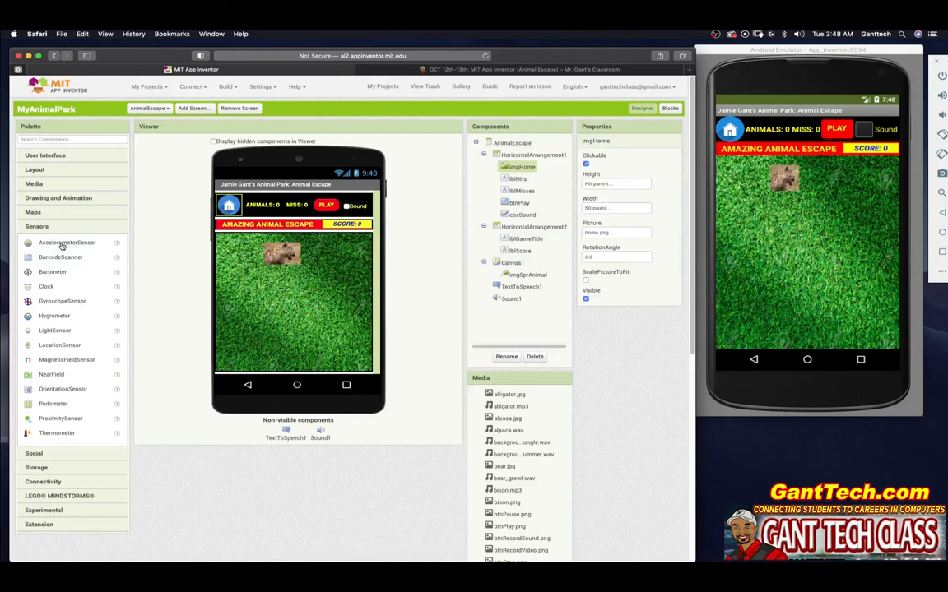
mouse_move(141, 302)
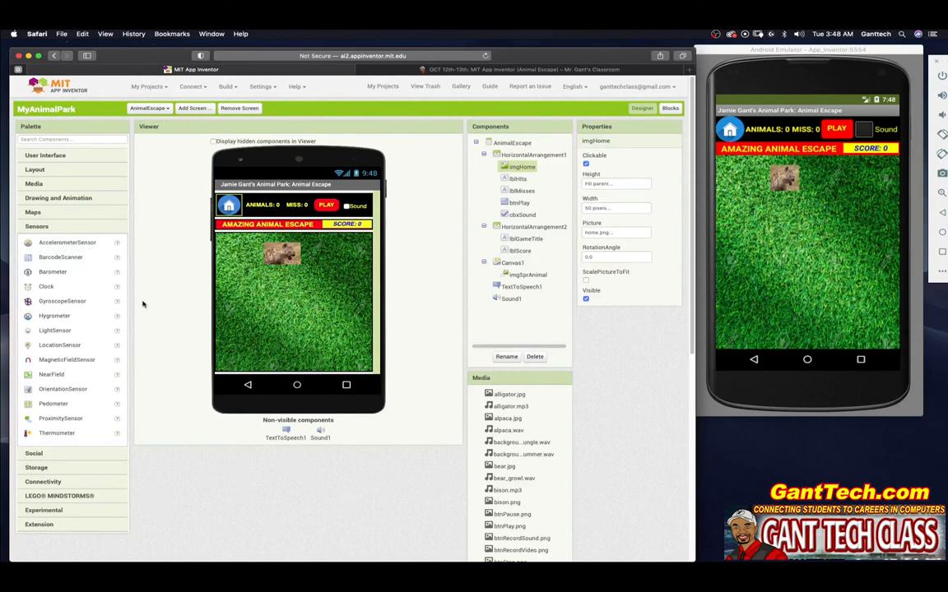
mouse_move(27, 260)
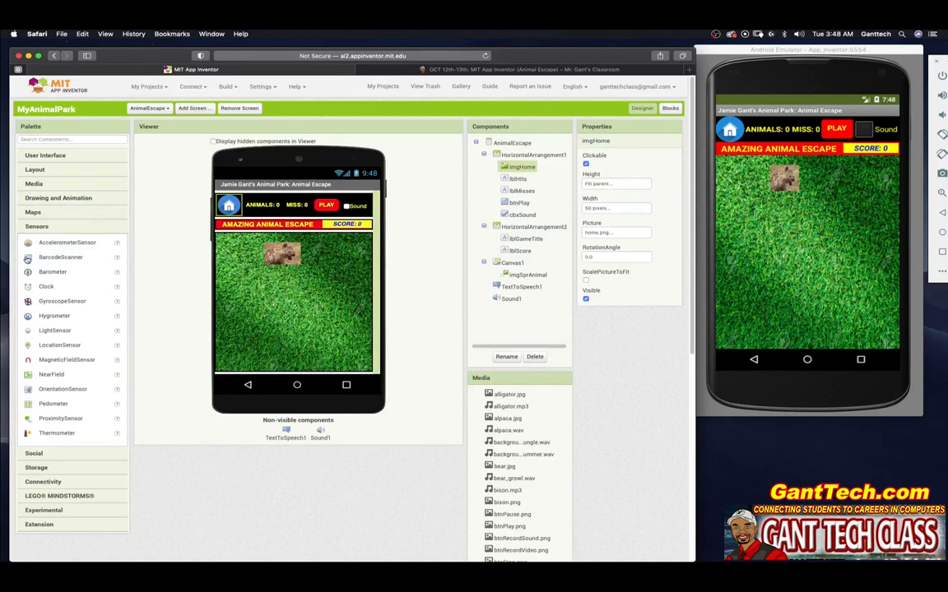
mouse_move(105, 309)
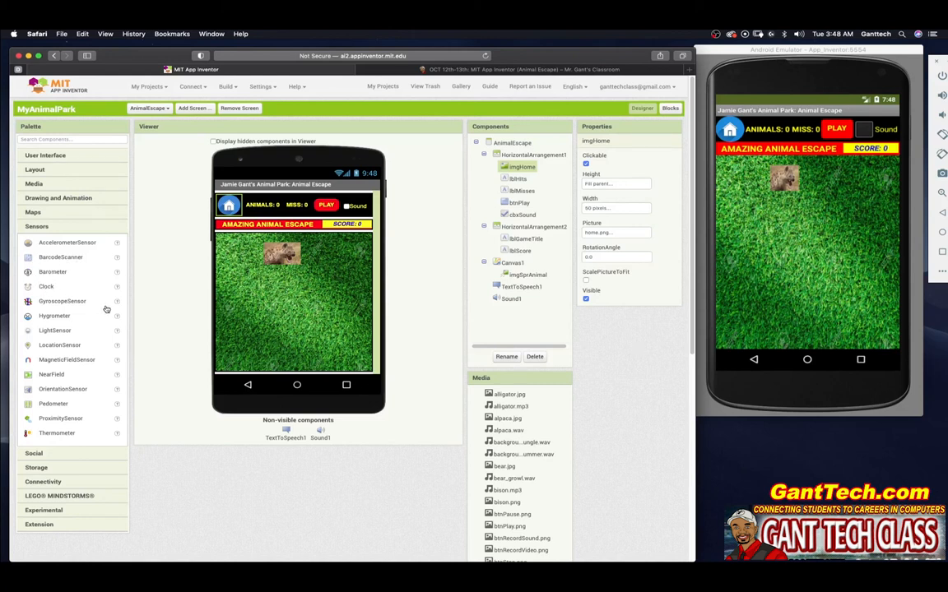
mouse_move(74, 328)
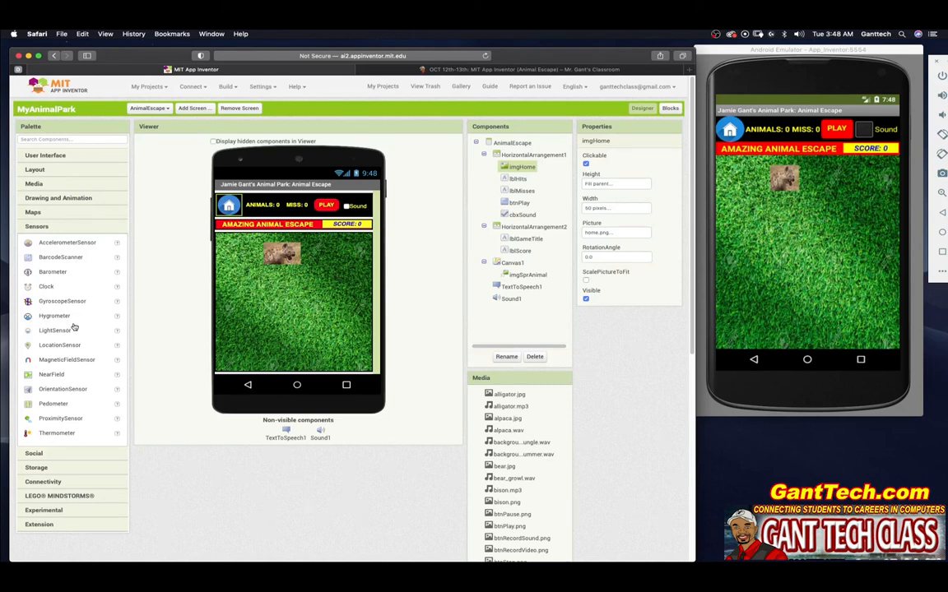
mouse_move(69, 345)
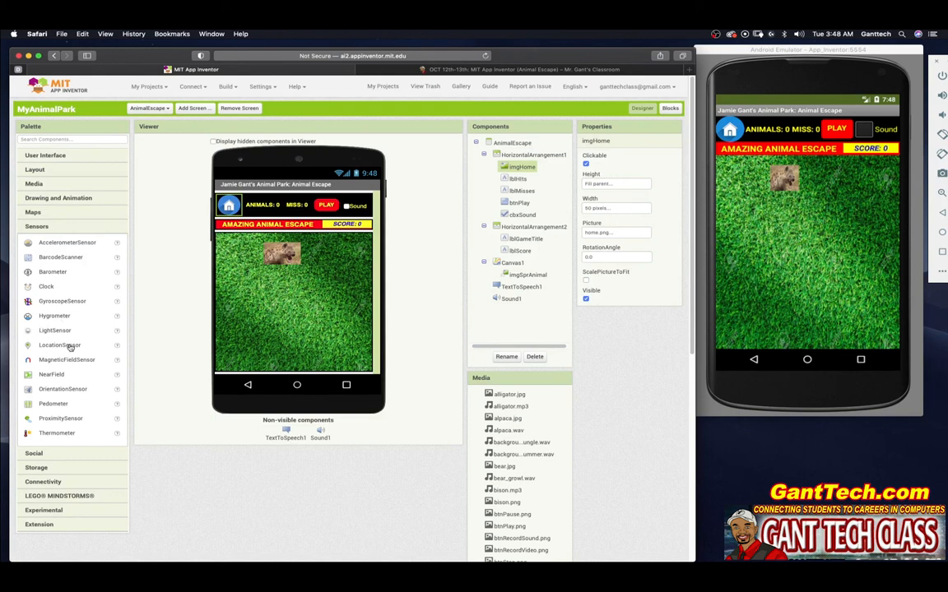
mouse_move(69, 316)
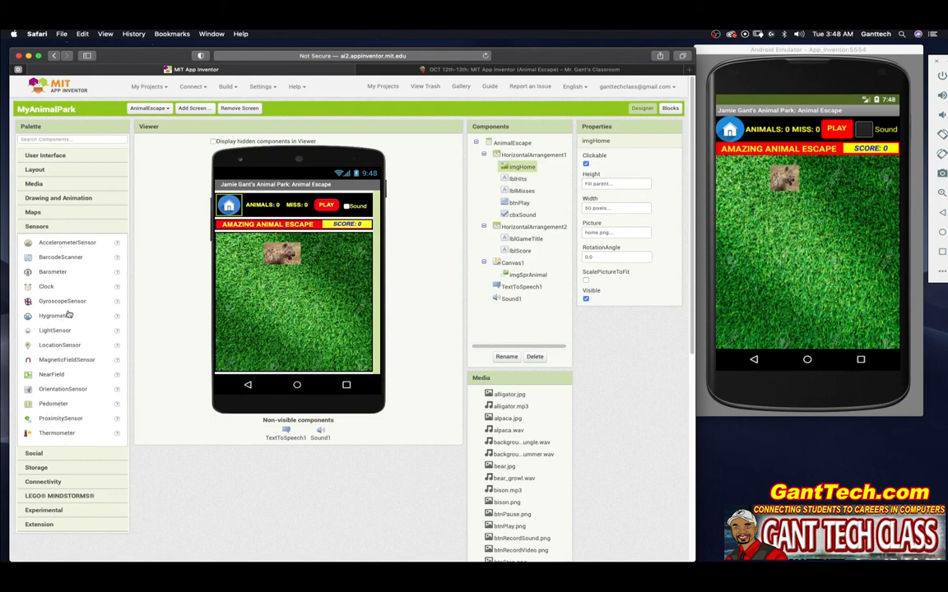
mouse_move(163, 326)
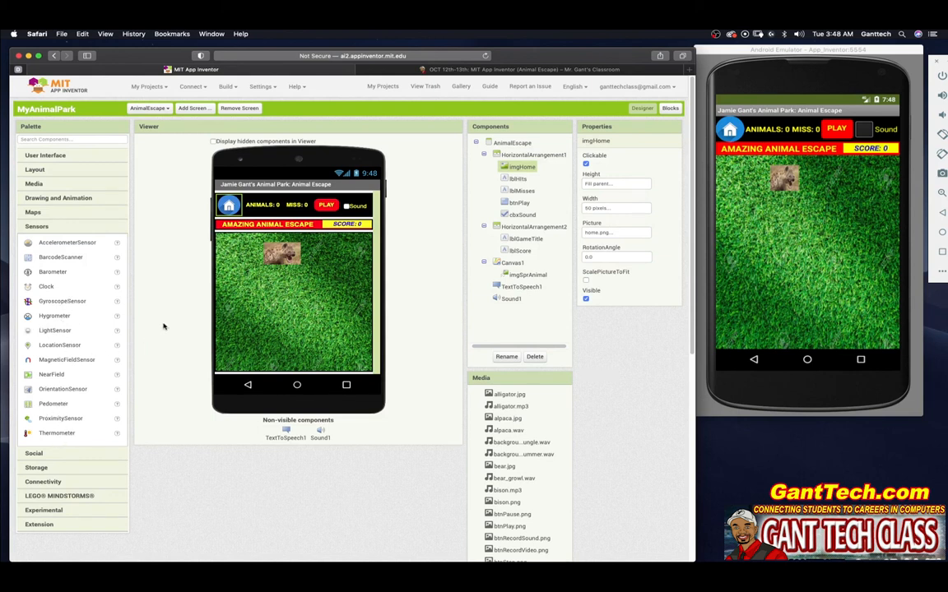